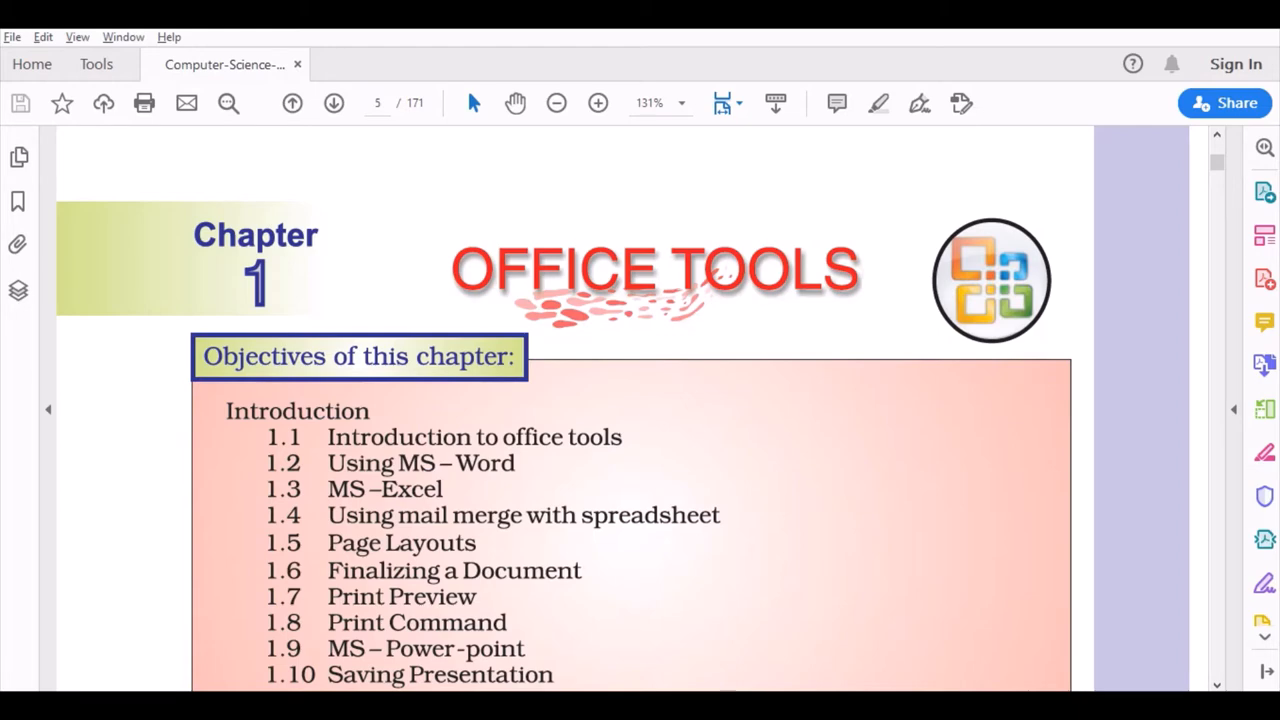
- Scroll past the chapter objectives to section 1.1 Introduction to office tools
{"action": "scroll", "scroll_direction": "down", "scroll_amount": 3}
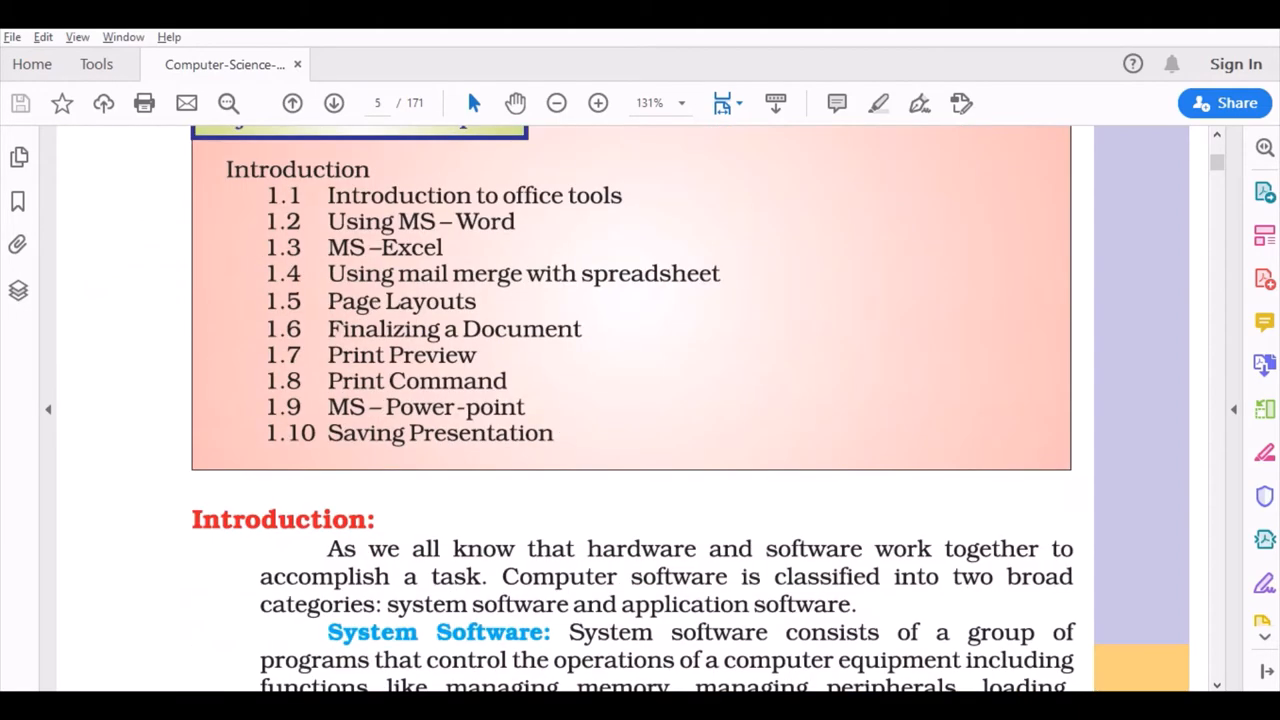
{"action": "scroll", "scroll_direction": "down", "scroll_amount": 3}
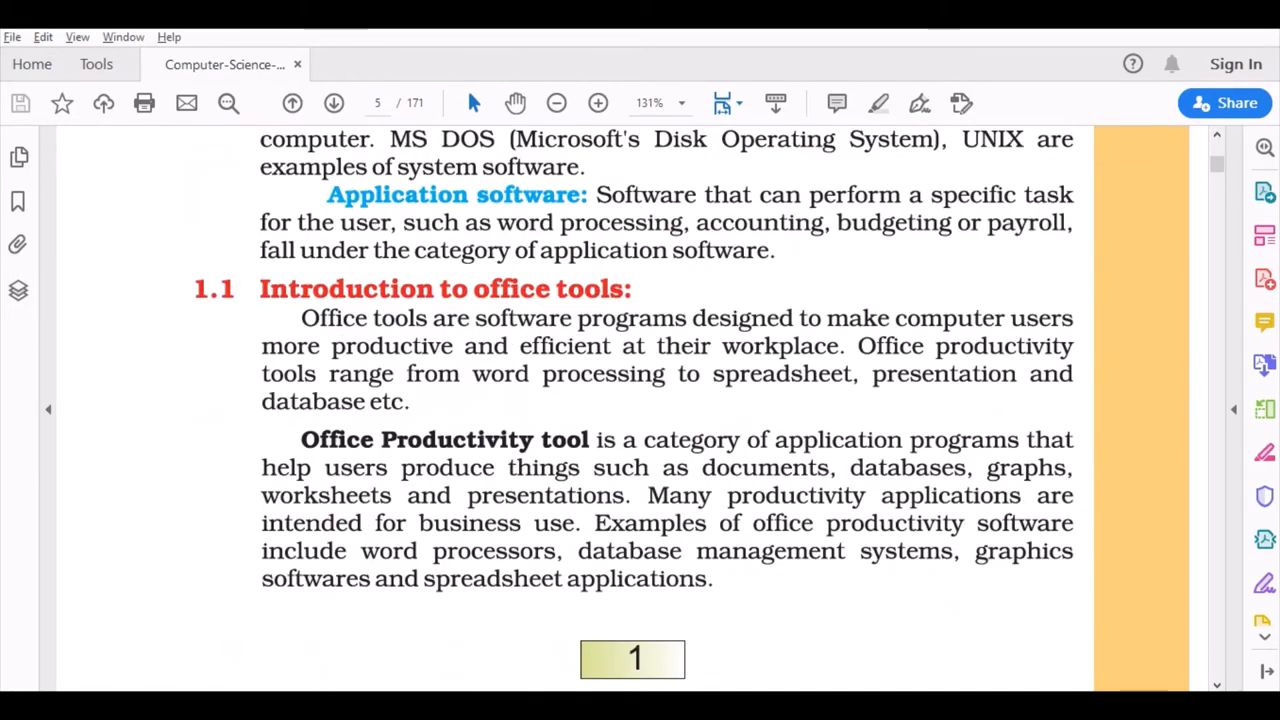
- Scroll to the bottom of page 1, past the Office Productivity tool paragraph
{"action": "scroll", "scroll_direction": "down", "scroll_amount": 3}
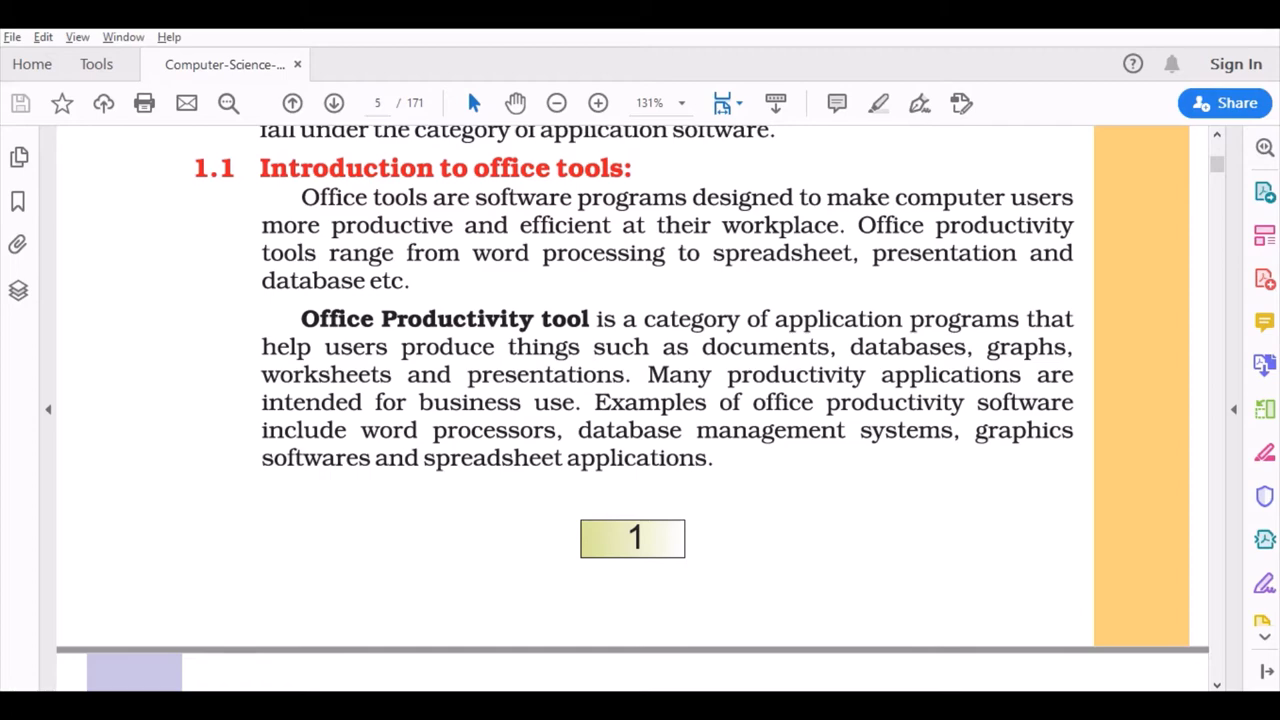
- Scroll through 1.1.1 Types of office tools to section 1.2 Using MS Word
{"action": "scroll", "scroll_direction": "down", "scroll_amount": 3}
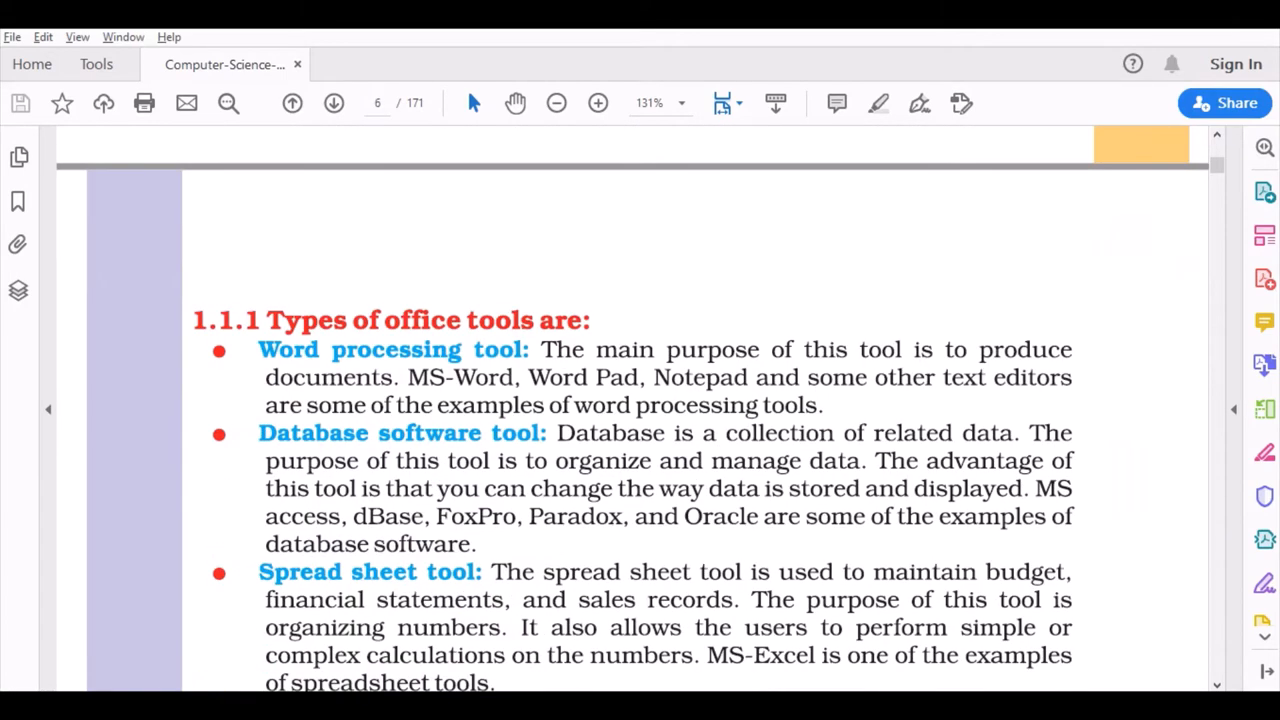
{"action": "scroll", "scroll_direction": "down", "scroll_amount": 3}
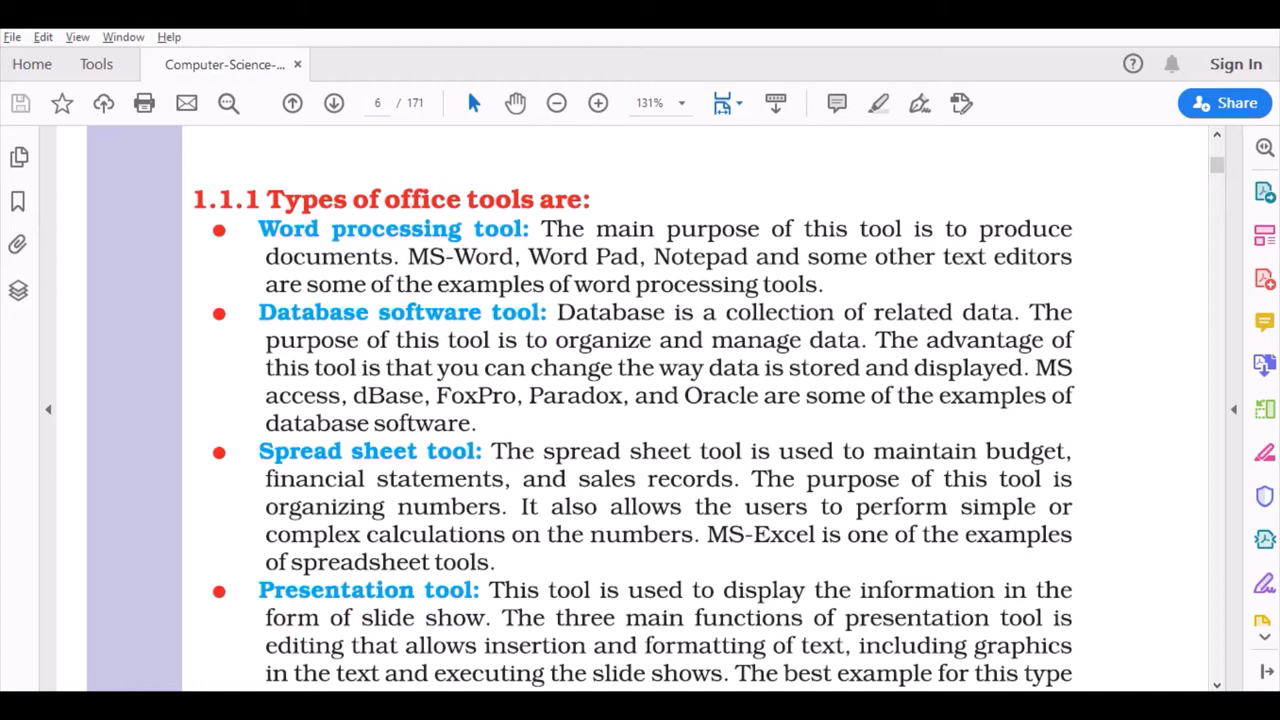
{"action": "scroll", "scroll_direction": "down", "scroll_amount": 3}
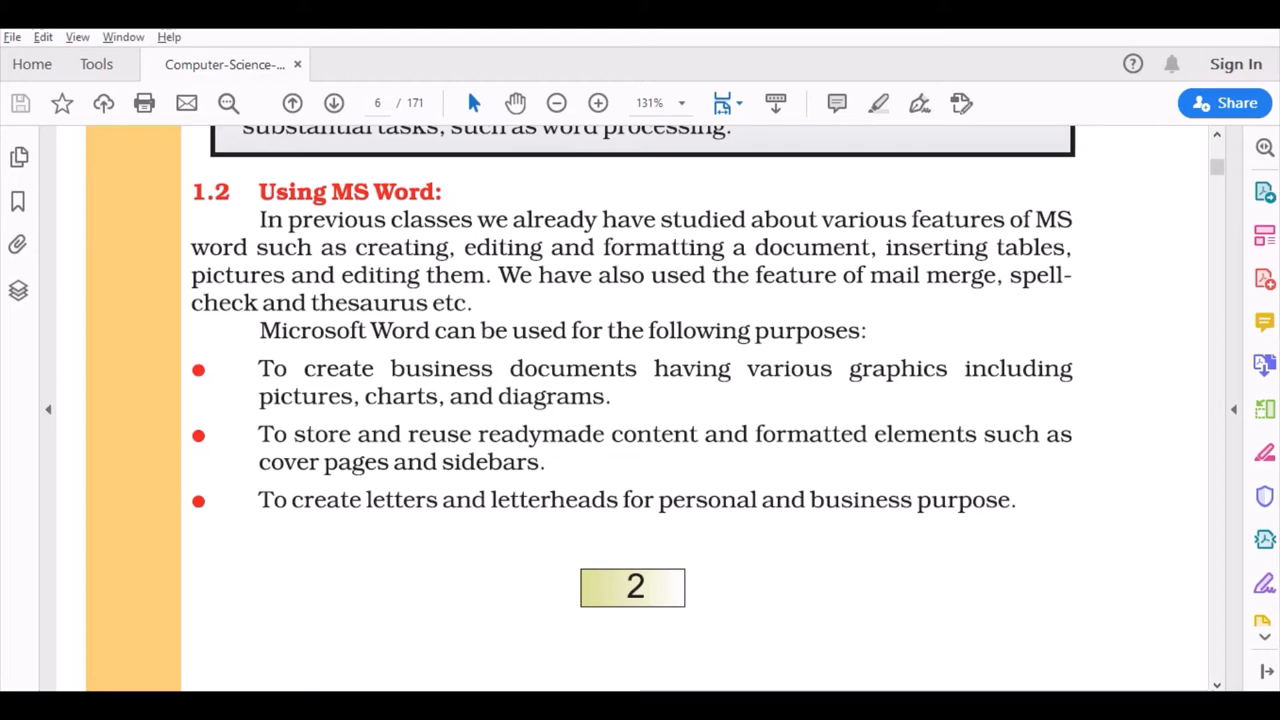
- Scroll onto page 3 to the Formatting in MS – Word paragraph above 1.2.1 Templates
{"action": "scroll", "scroll_direction": "down", "scroll_amount": 3}
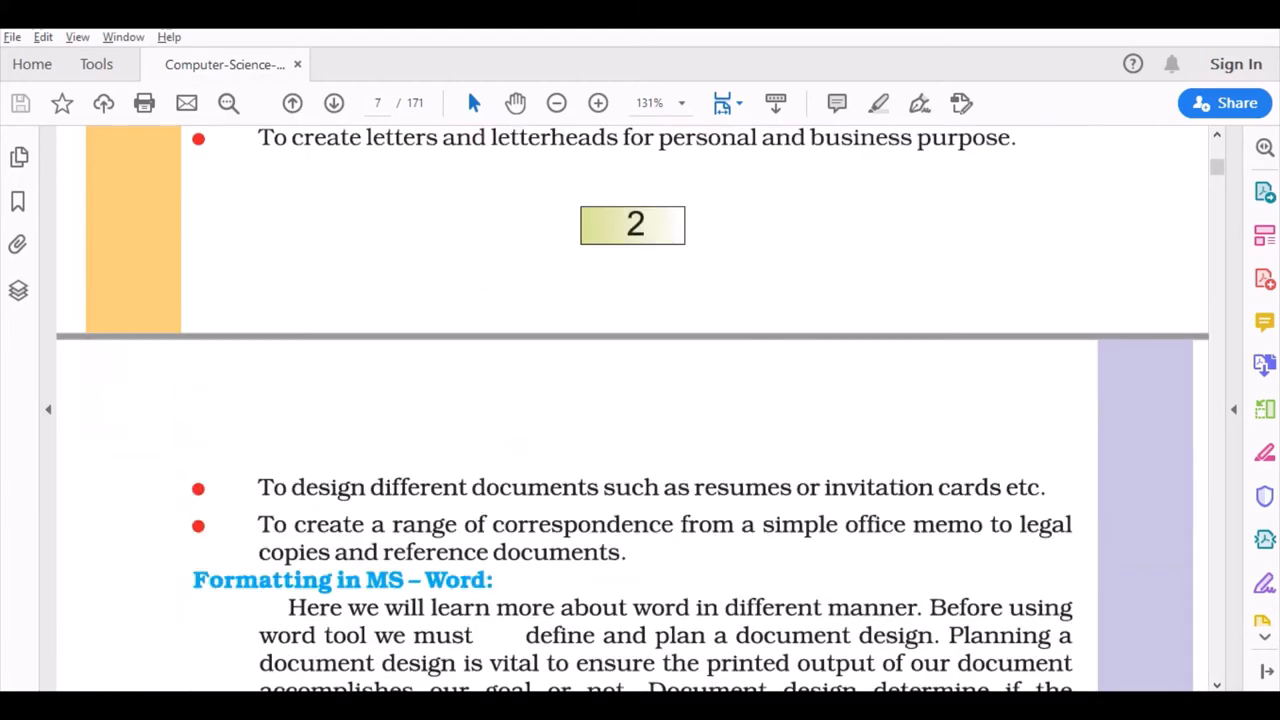
{"action": "scroll", "scroll_direction": "down", "scroll_amount": 3}
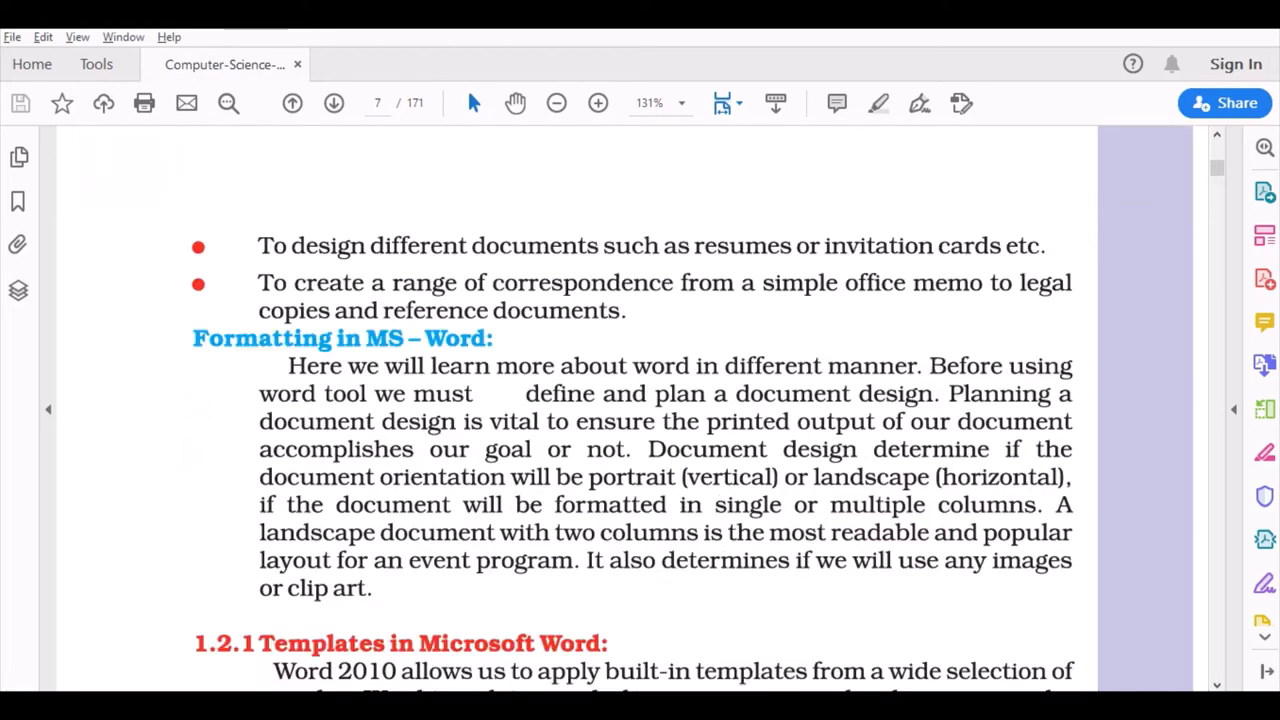
- Scroll to the Templates in Microsoft Word section before switching to a blank Word document
{"action": "scroll", "scroll_direction": "down", "scroll_amount": 3}
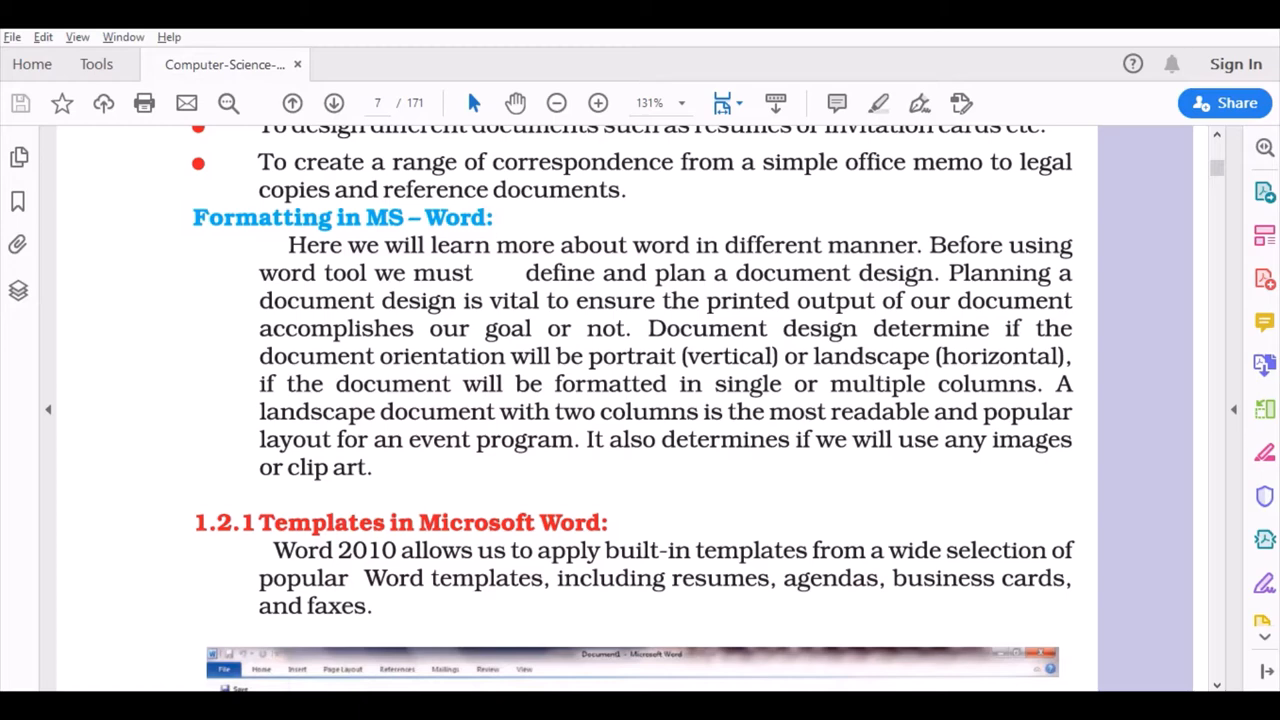
{"action": "scroll", "scroll_direction": "down", "scroll_amount": 3}
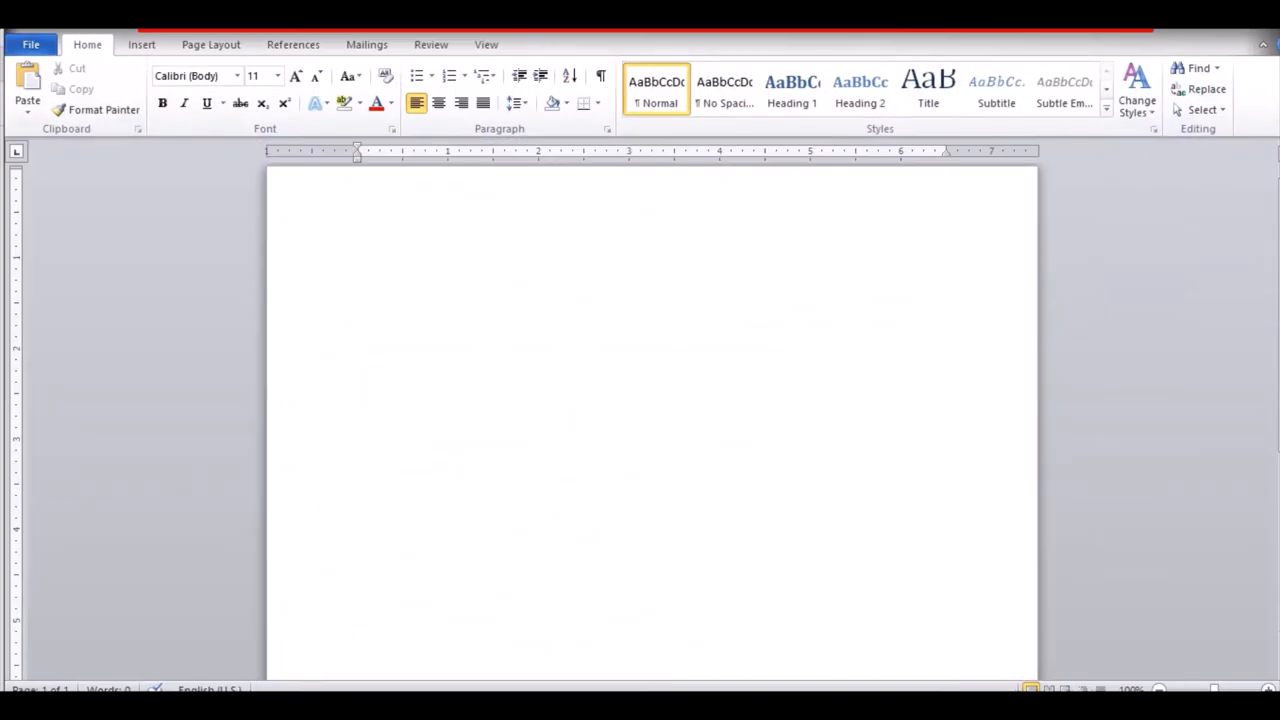
- Show Word's Available Templates gallery via File > New and scroll to the Office.com categories
{"action": "left_click", "coordinate": [32, 44]}
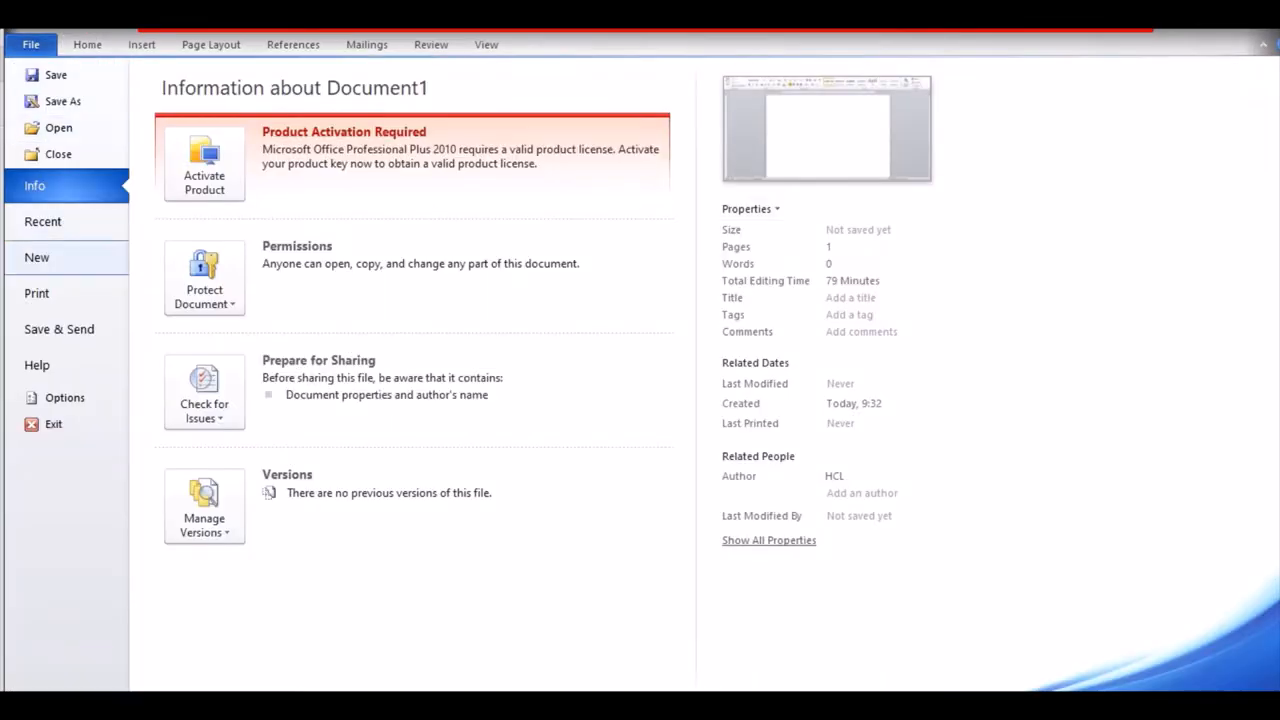
{"action": "left_click", "coordinate": [36, 256]}
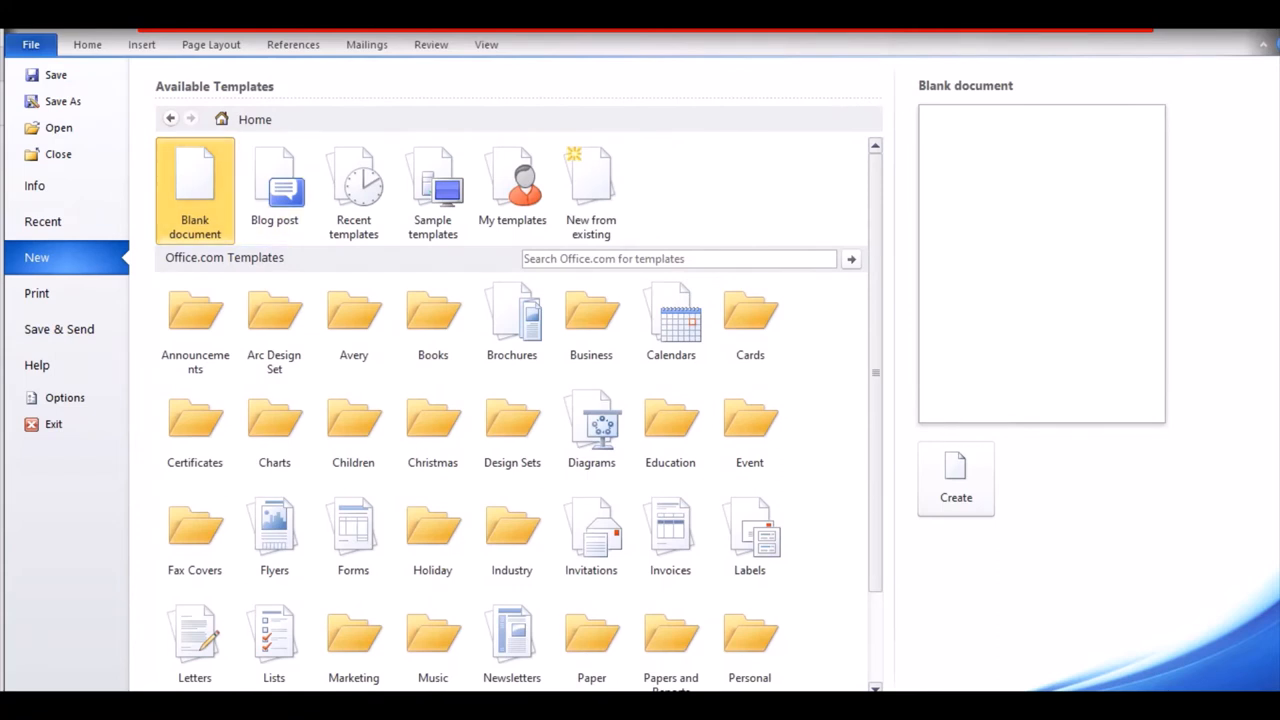
{"action": "mouse_move", "coordinate": [196, 190]}
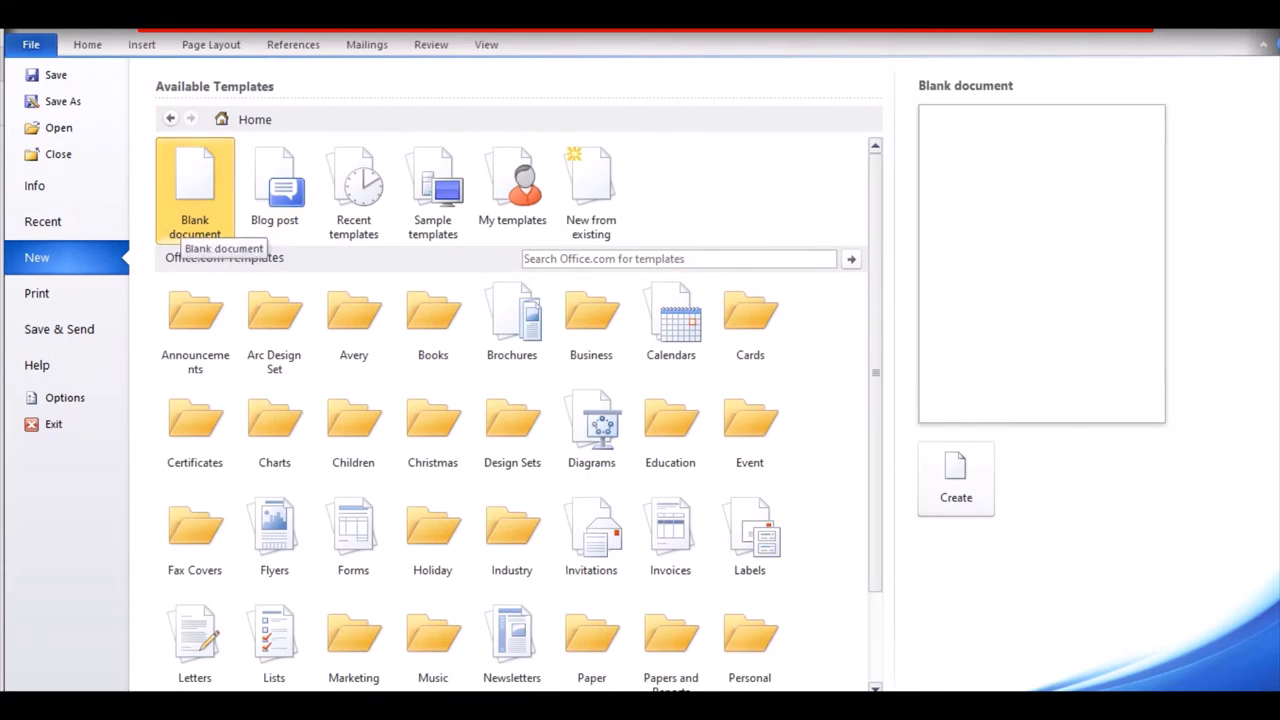
{"action": "mouse_move", "coordinate": [194, 324]}
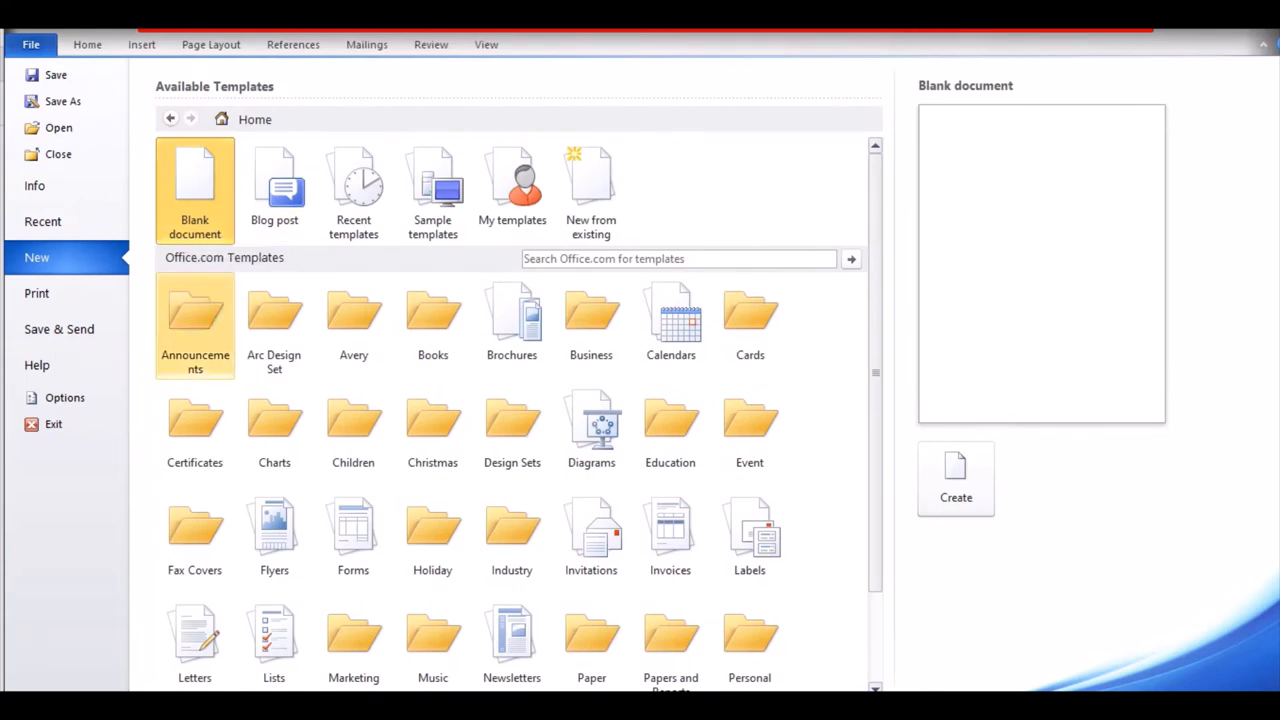
{"action": "mouse_move", "coordinate": [196, 320]}
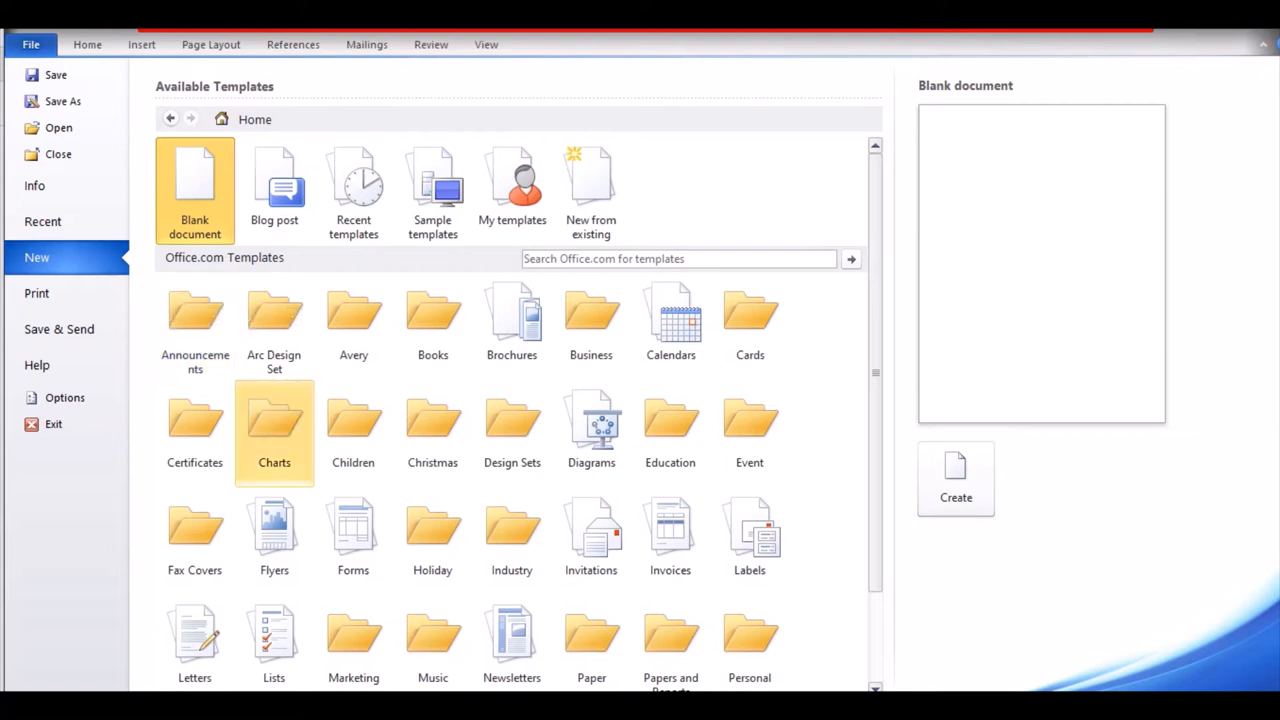
{"action": "scroll", "scroll_direction": "down", "scroll_amount": 3}
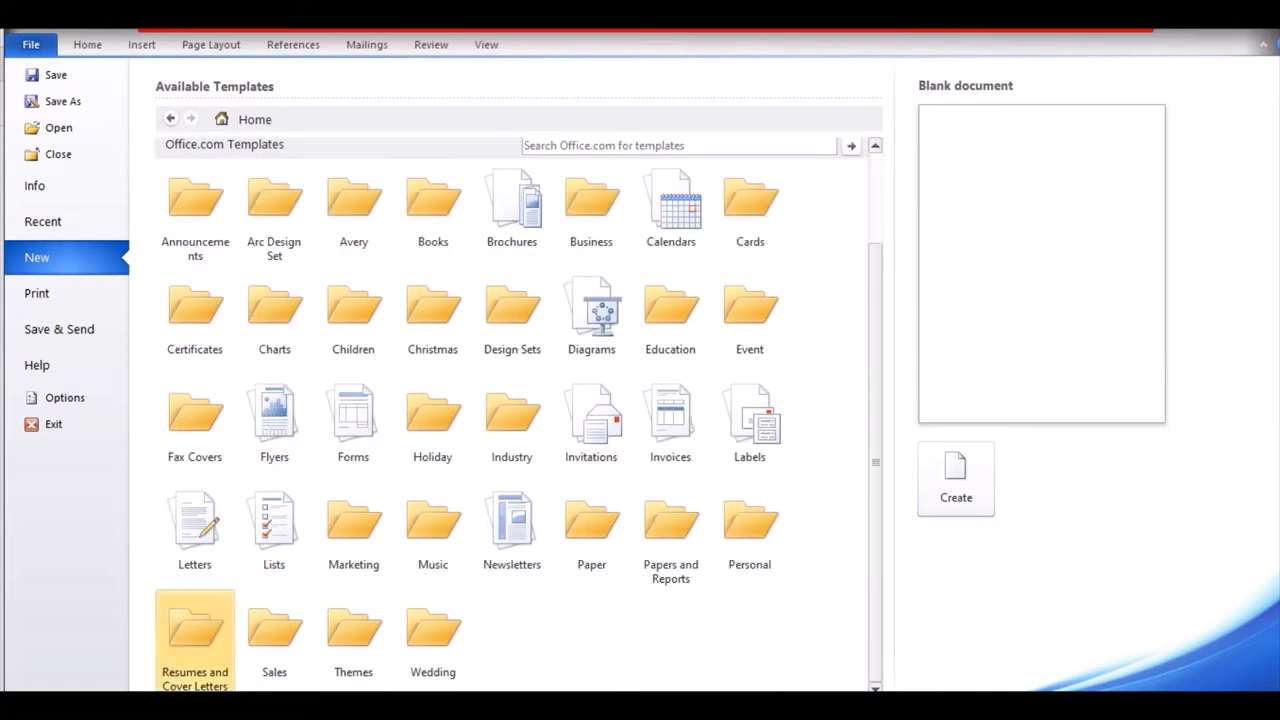
- Create a new document from the Resume (Essential design) template in Resumes and Cover Letters
{"action": "double_click", "coordinate": [194, 630]}
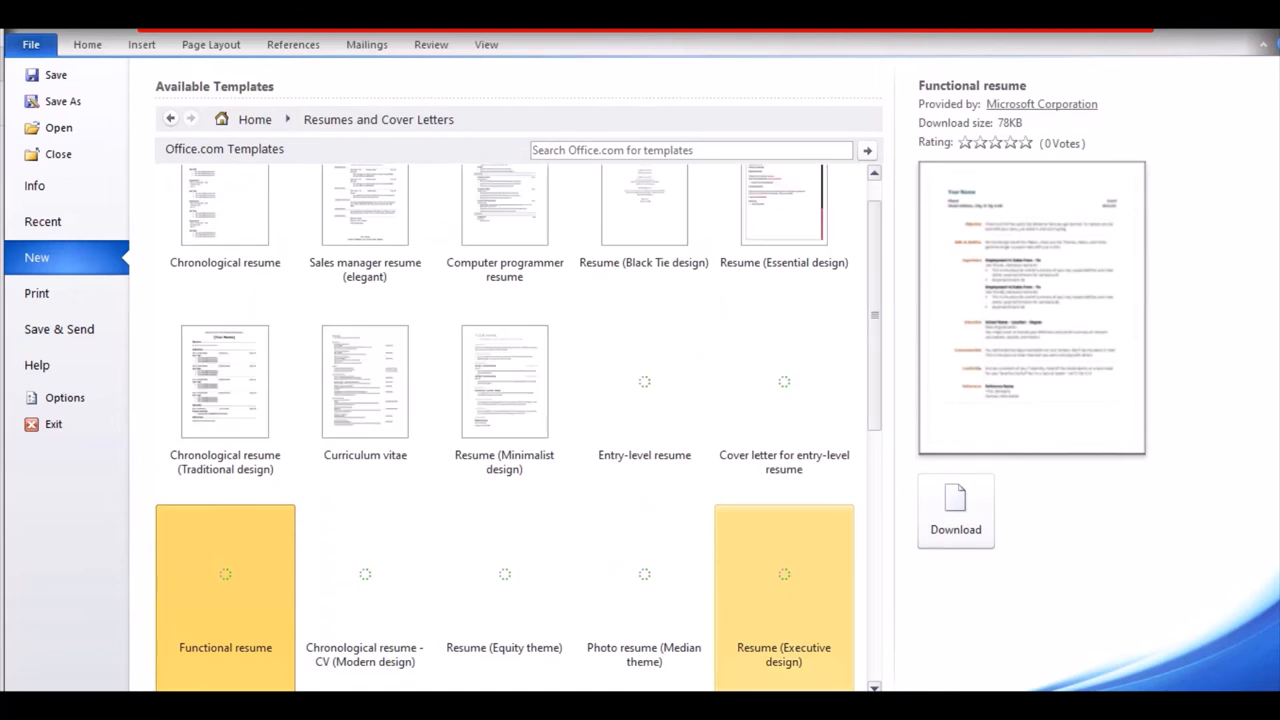
{"action": "left_click", "coordinate": [784, 204]}
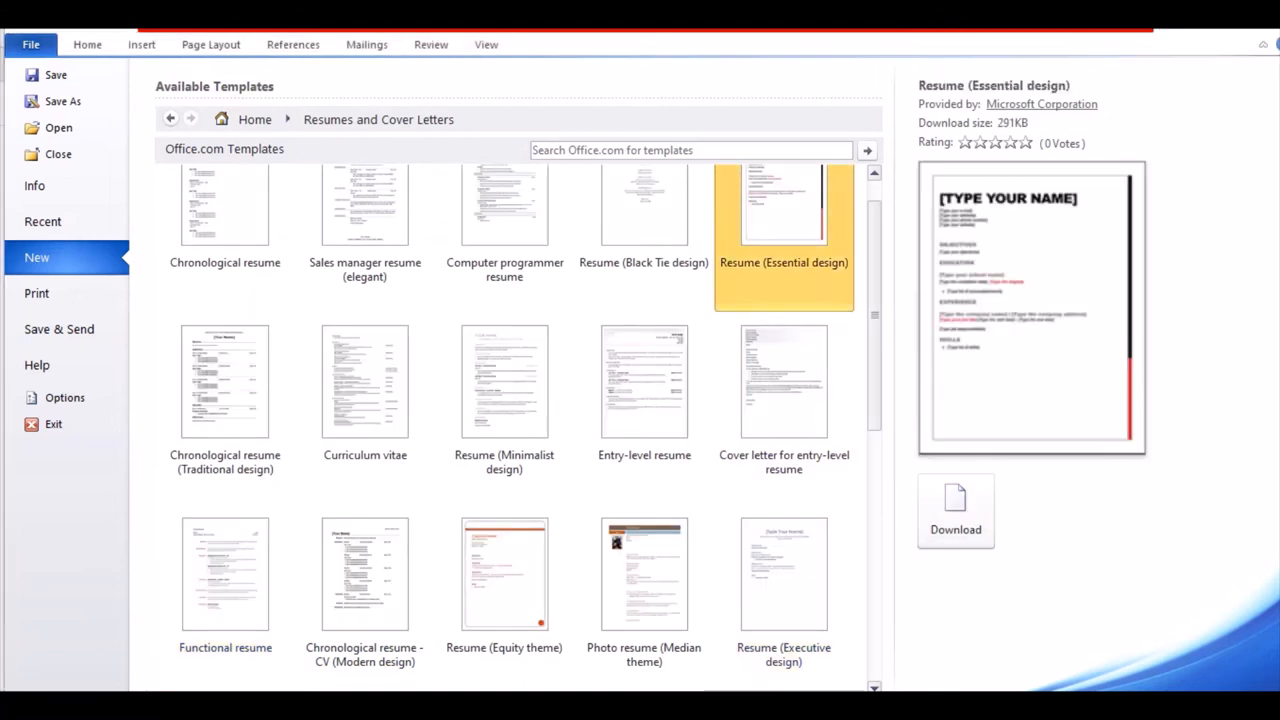
{"action": "left_click", "coordinate": [956, 510]}
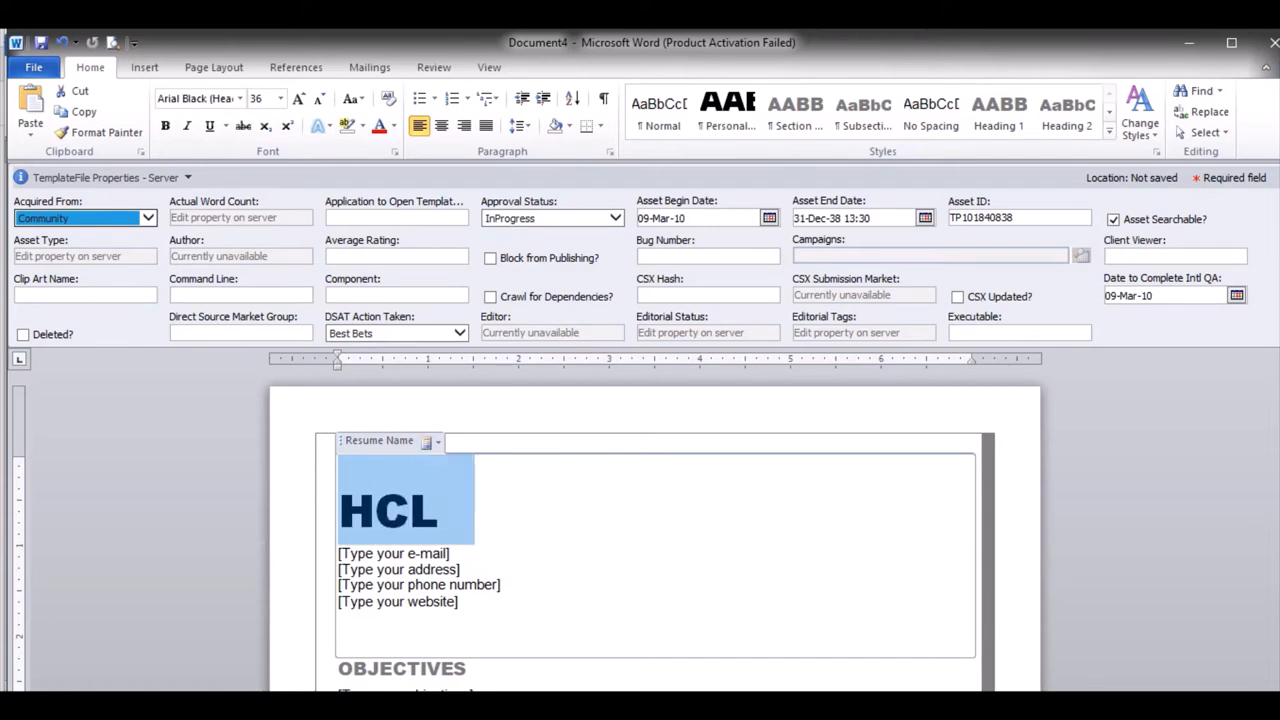
- Enter the name ARAGE in the resume and delete the website placeholder line
{"action": "type", "text": "ARA"}
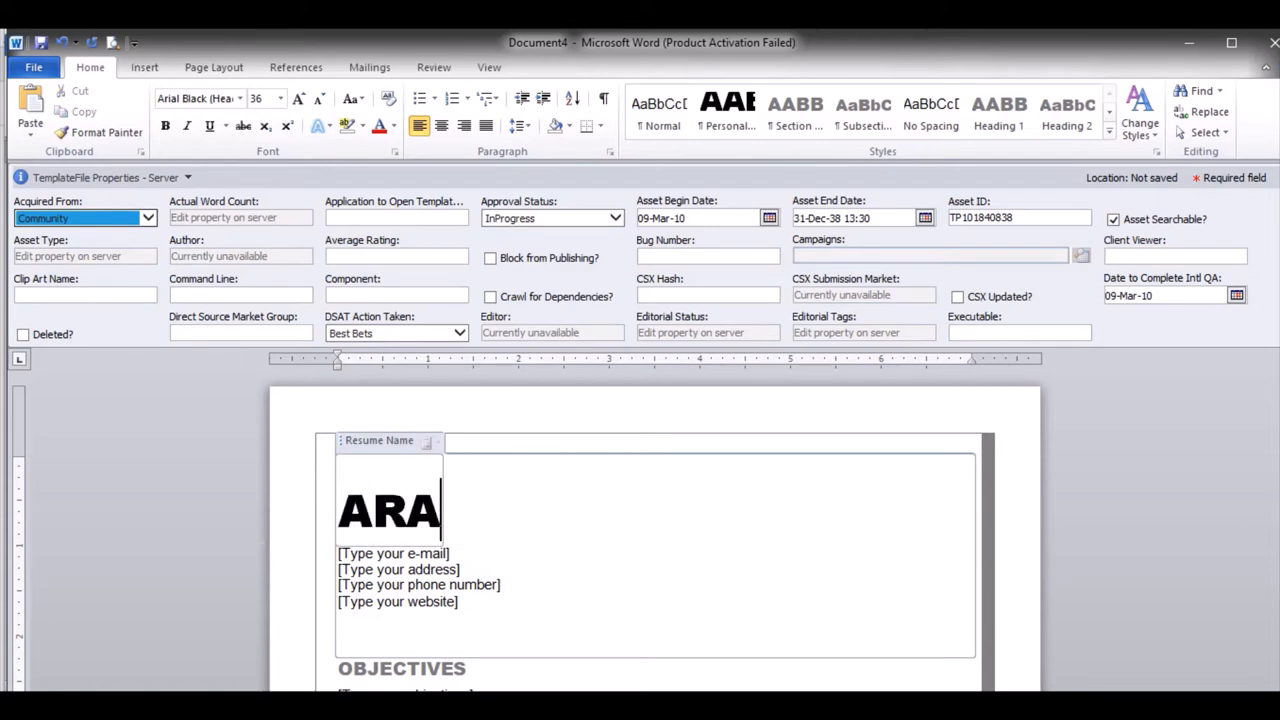
{"action": "type", "text": "GE"}
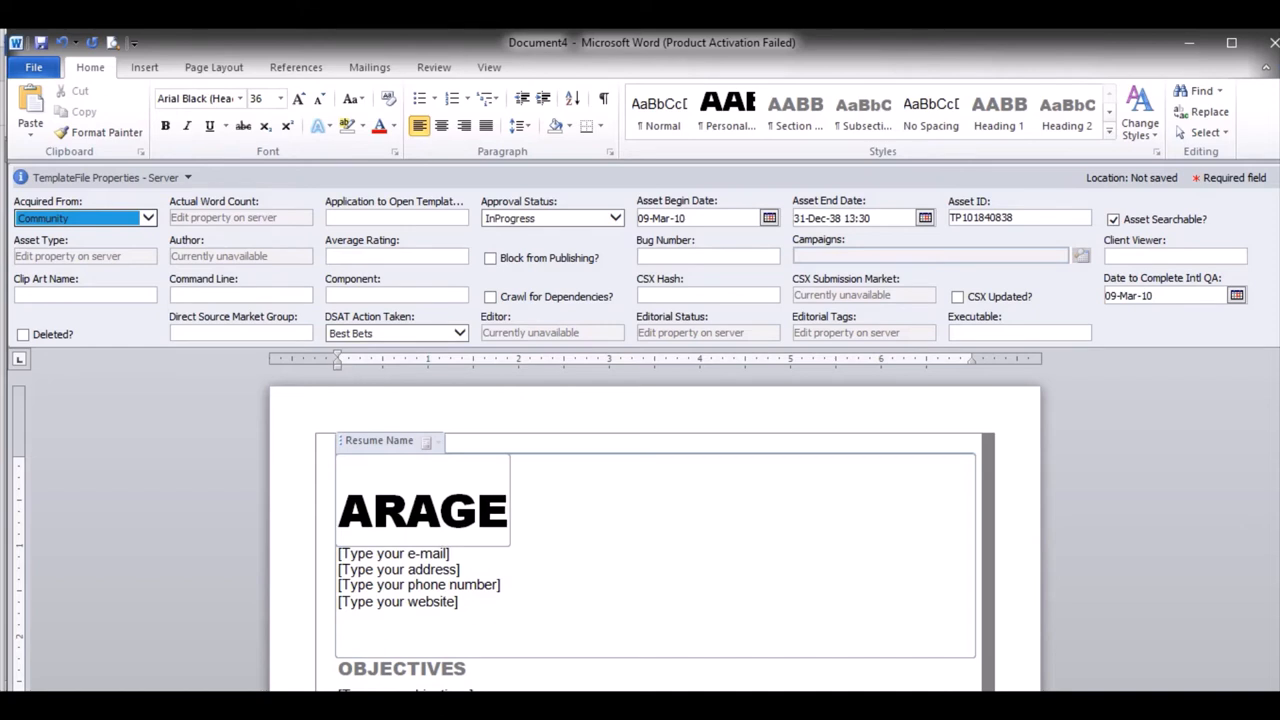
{"action": "left_click", "coordinate": [392, 552]}
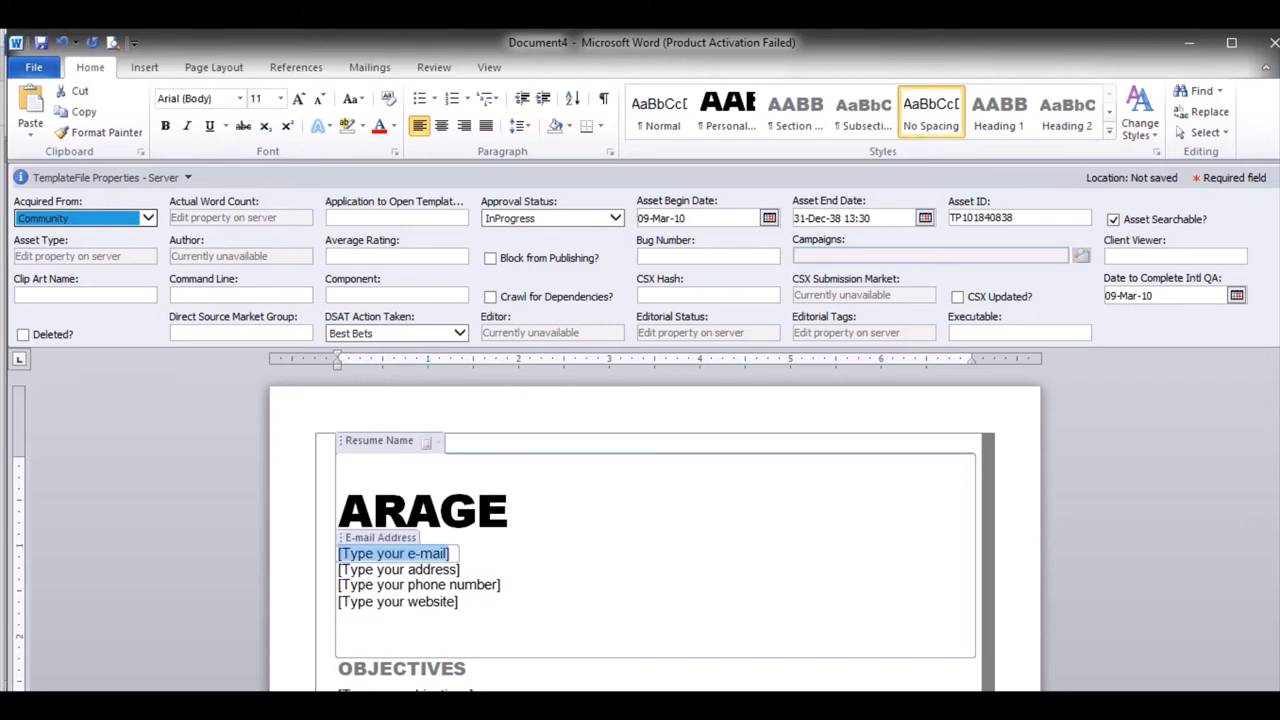
{"action": "left_click", "coordinate": [396, 600]}
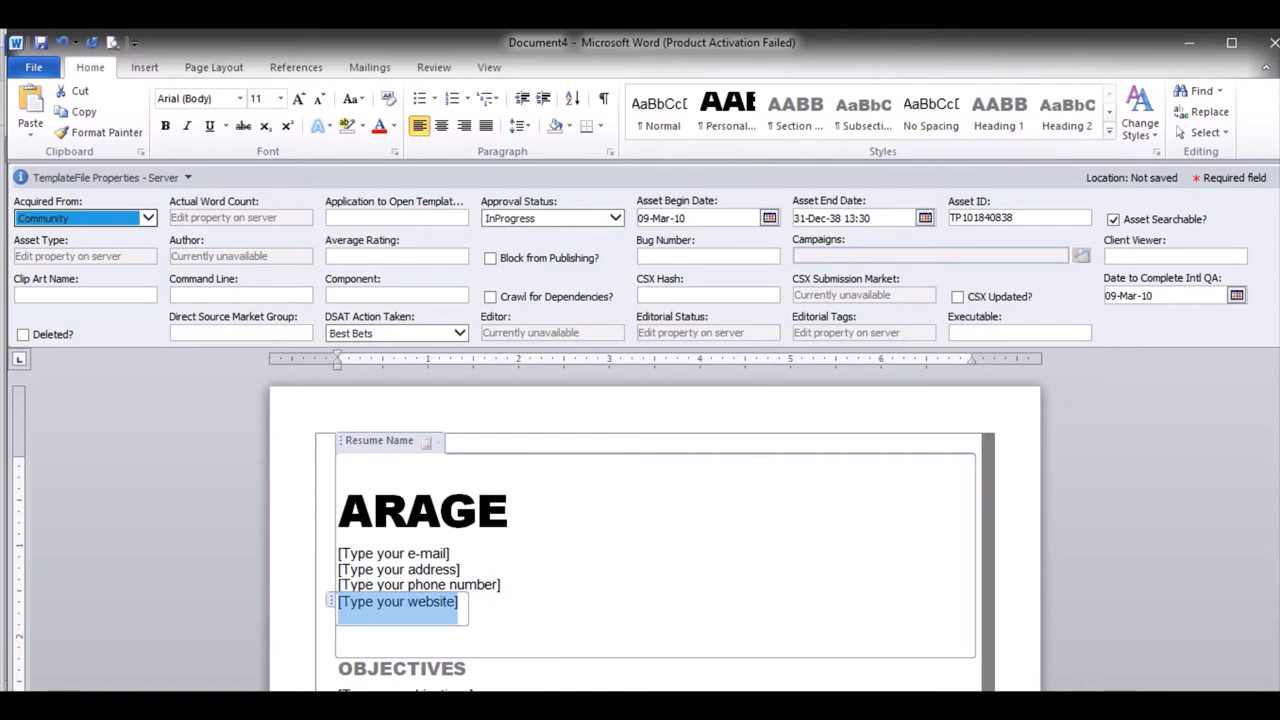
{"action": "key", "text": "Delete"}
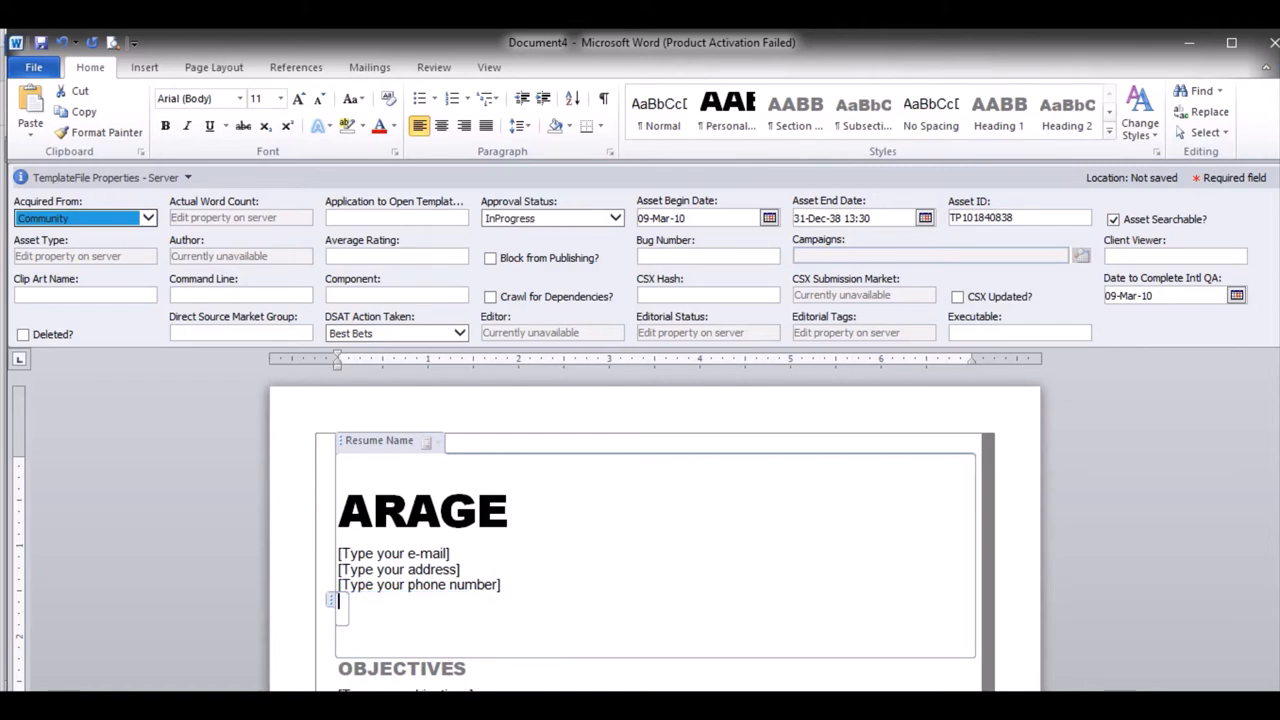
{"action": "scroll", "scroll_direction": "down", "scroll_amount": 3}
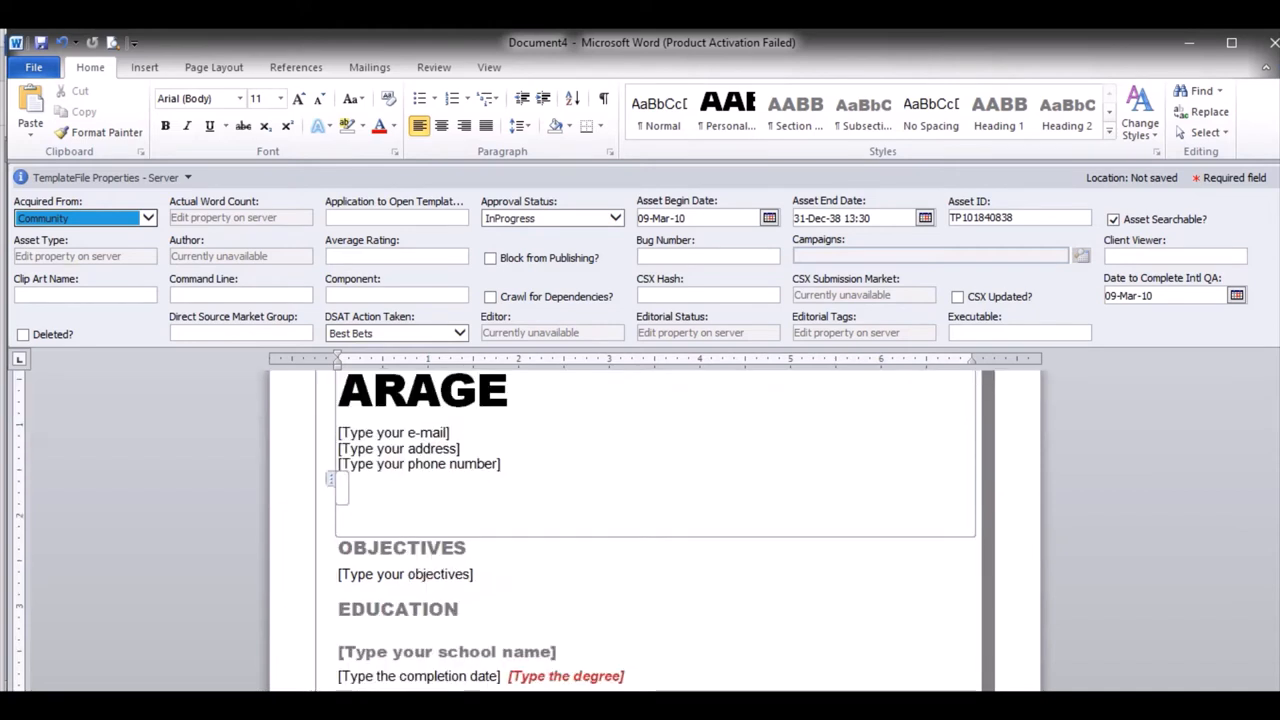
{"action": "scroll", "scroll_direction": "down", "scroll_amount": 3}
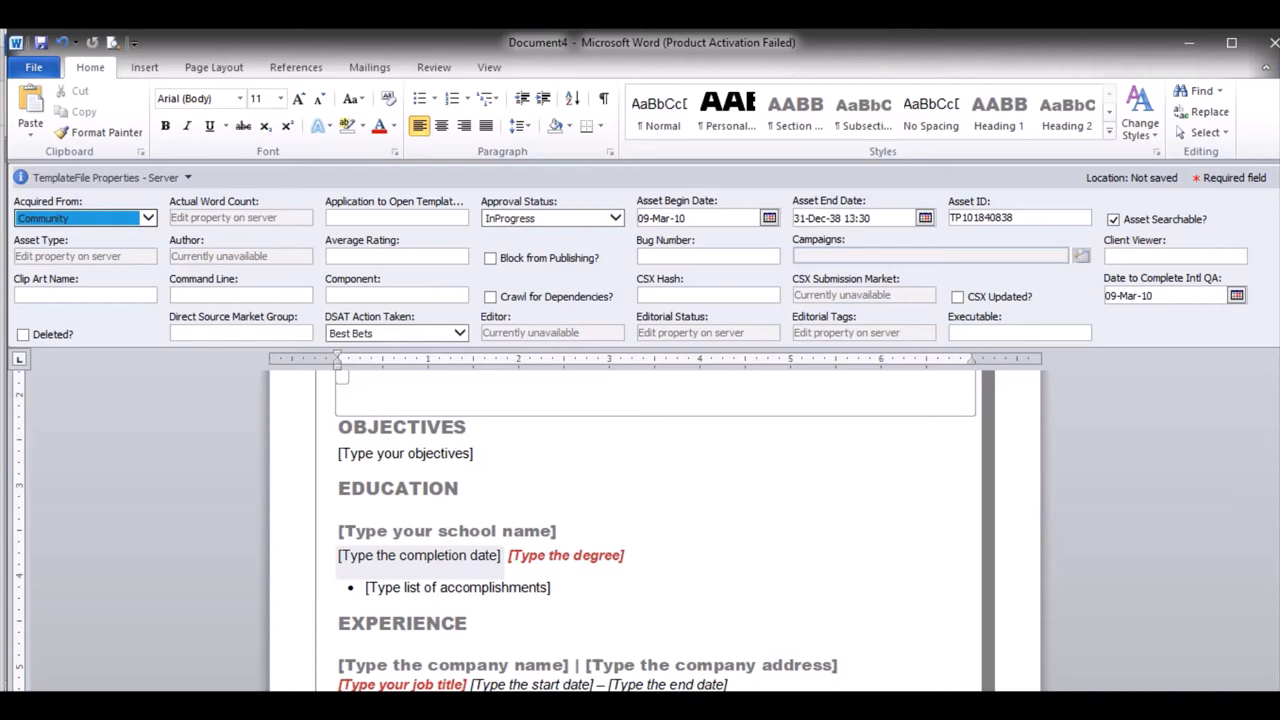
{"action": "scroll", "scroll_direction": "down", "scroll_amount": 3}
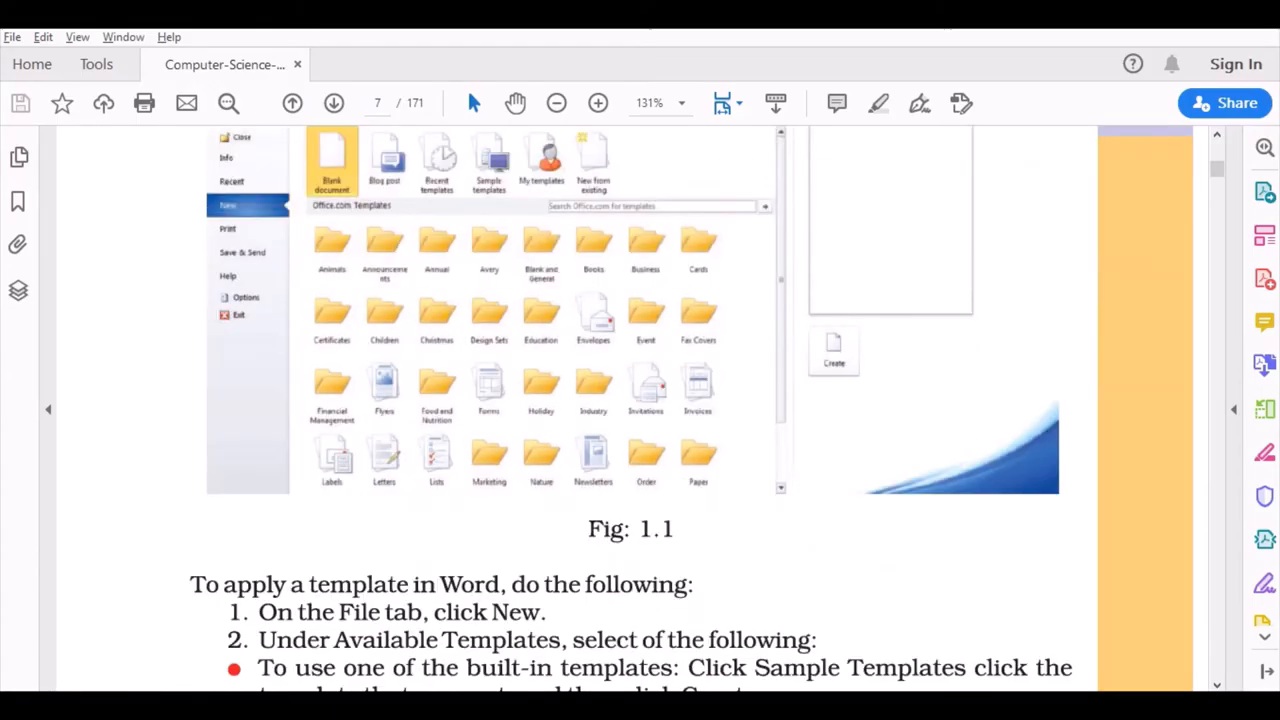
- Scroll the textbook from page 7 through page 9 to the 1.3 MS-Excel heading
{"action": "scroll", "scroll_direction": "down", "scroll_amount": 3}
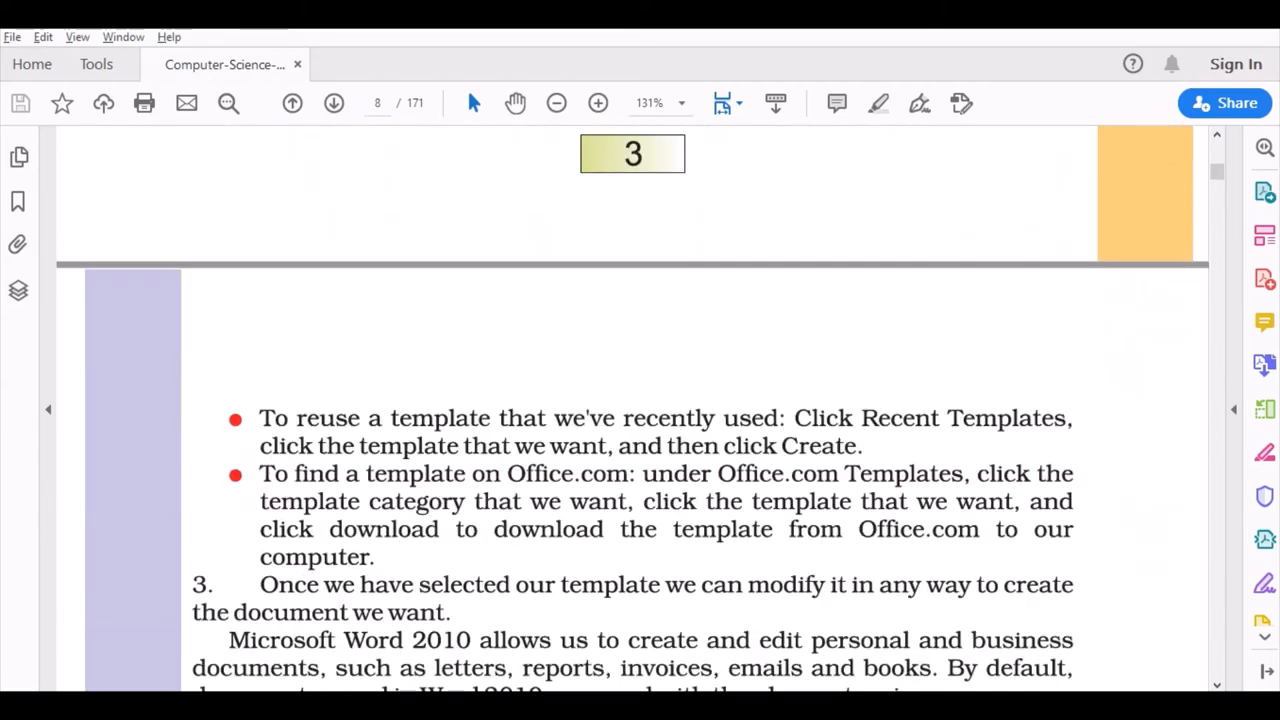
{"action": "scroll", "scroll_direction": "down", "scroll_amount": 3}
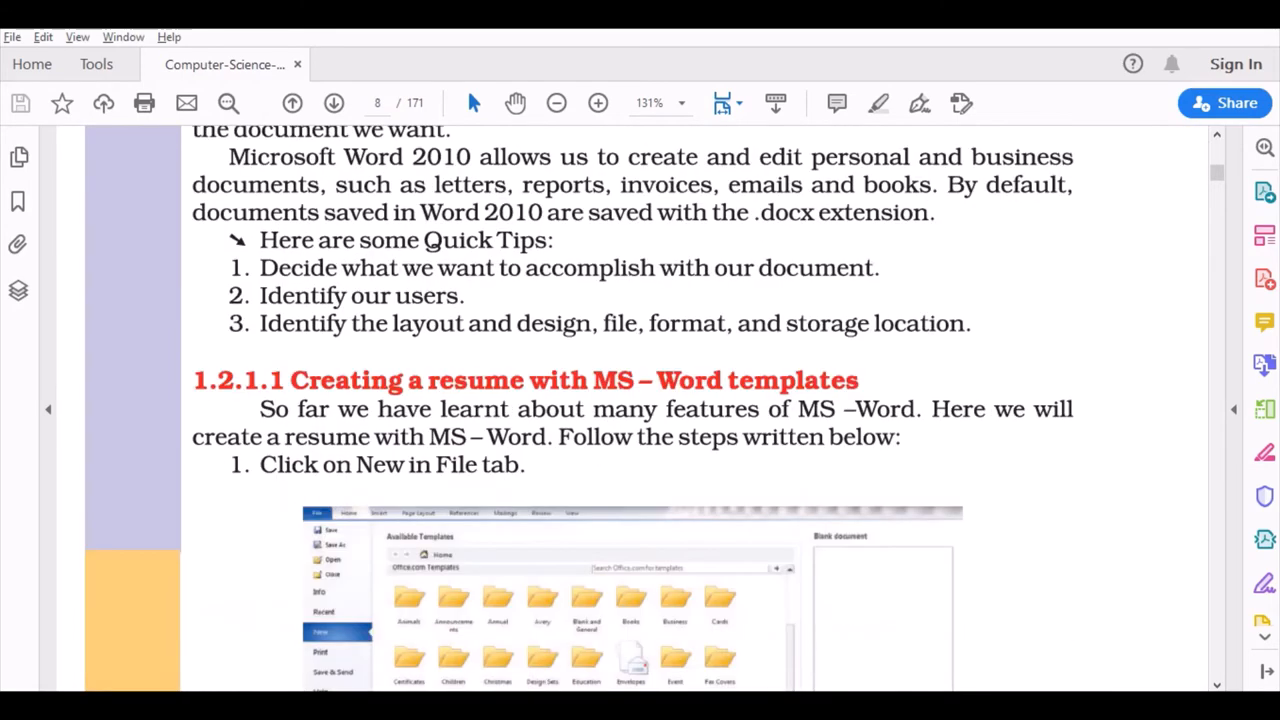
{"action": "scroll", "scroll_direction": "down", "scroll_amount": 3}
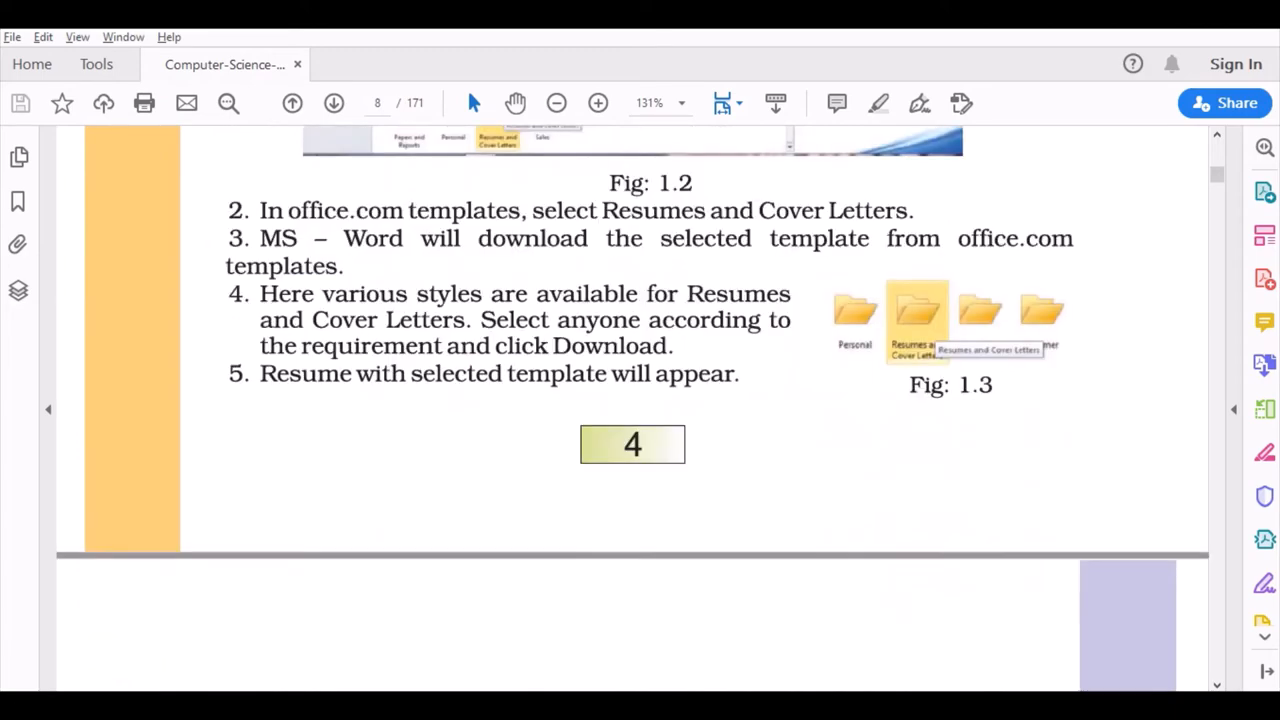
{"action": "scroll", "scroll_direction": "down", "scroll_amount": 3}
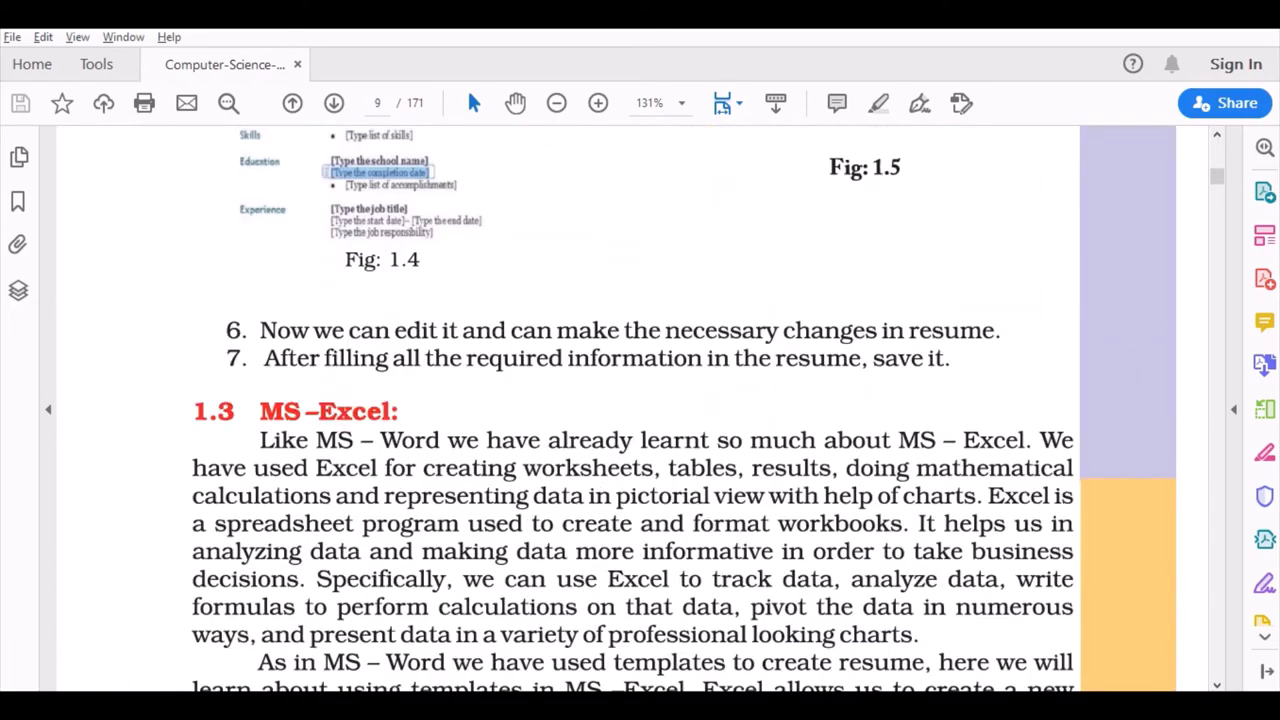
{"action": "scroll", "scroll_direction": "down", "scroll_amount": 3}
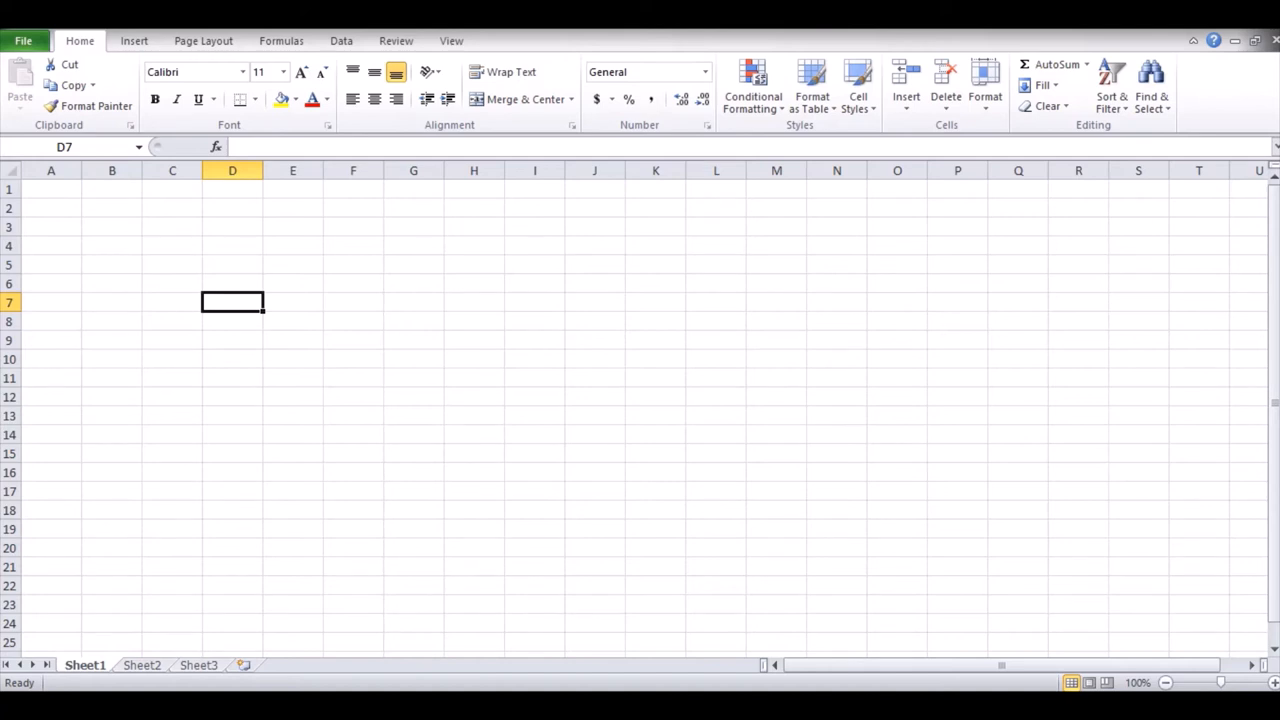
{"action": "left_click", "coordinate": [352, 320]}
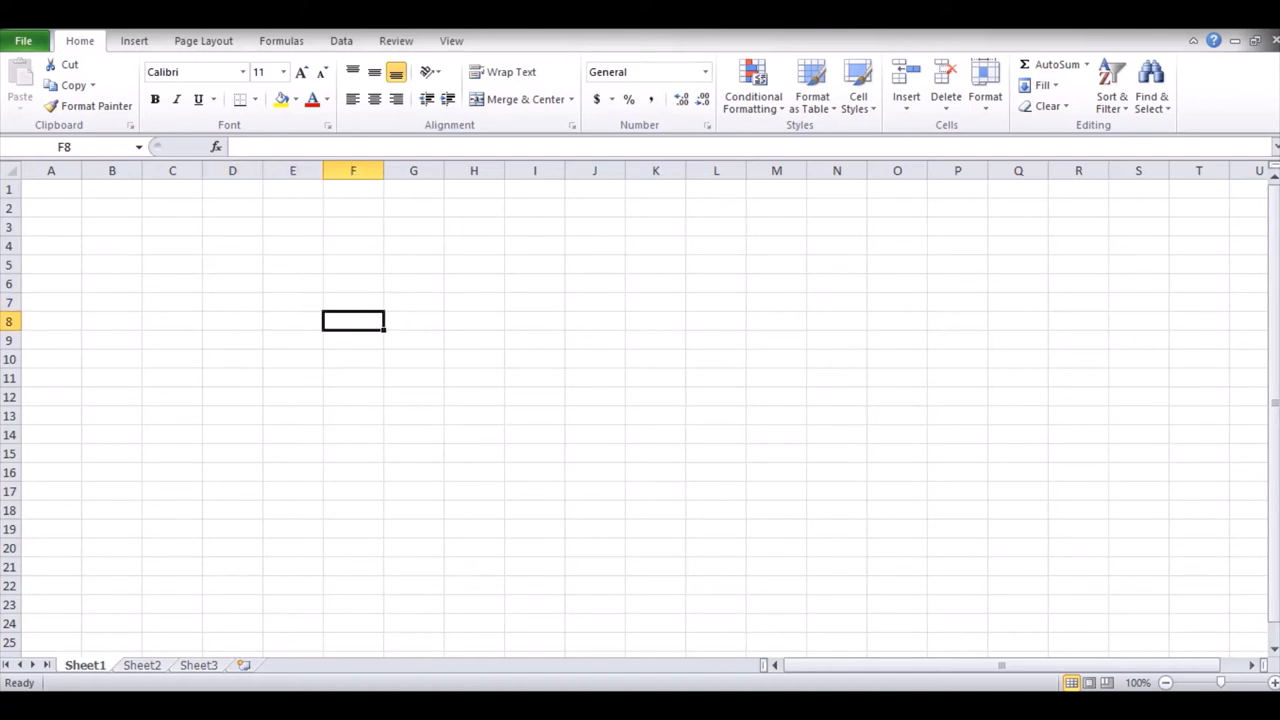
{"action": "left_click", "coordinate": [112, 396]}
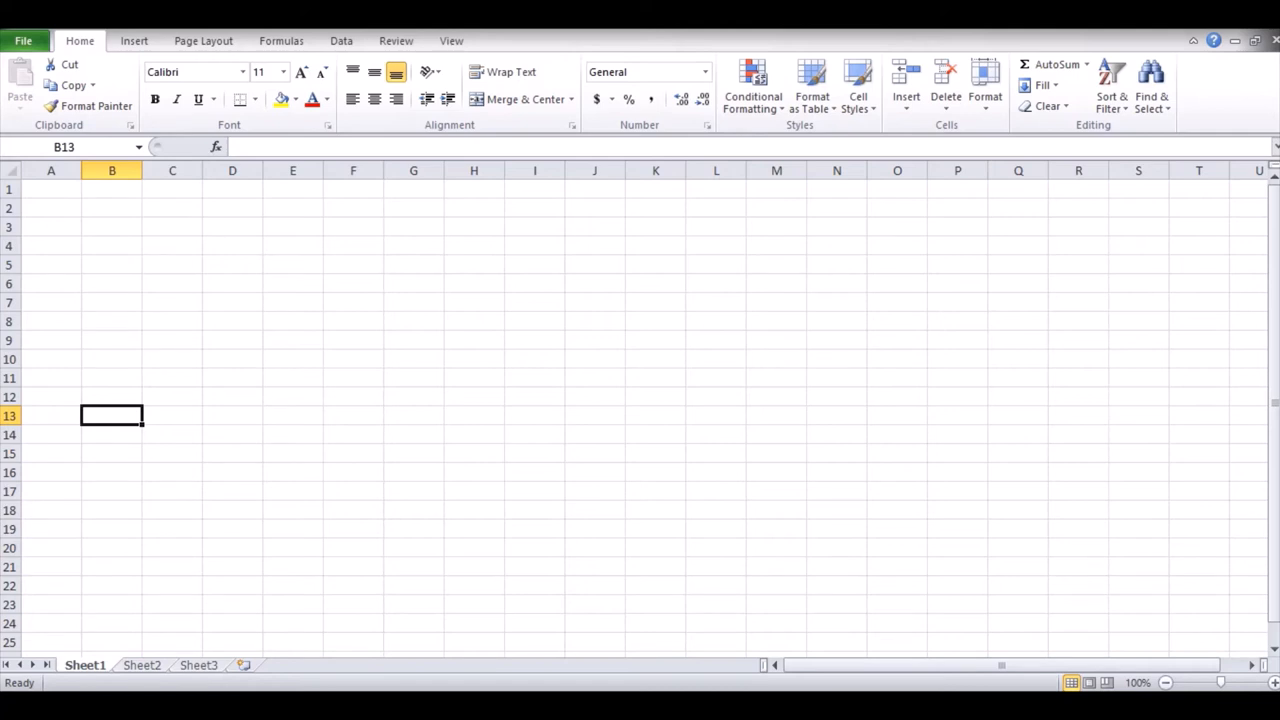
{"action": "left_click", "coordinate": [198, 664]}
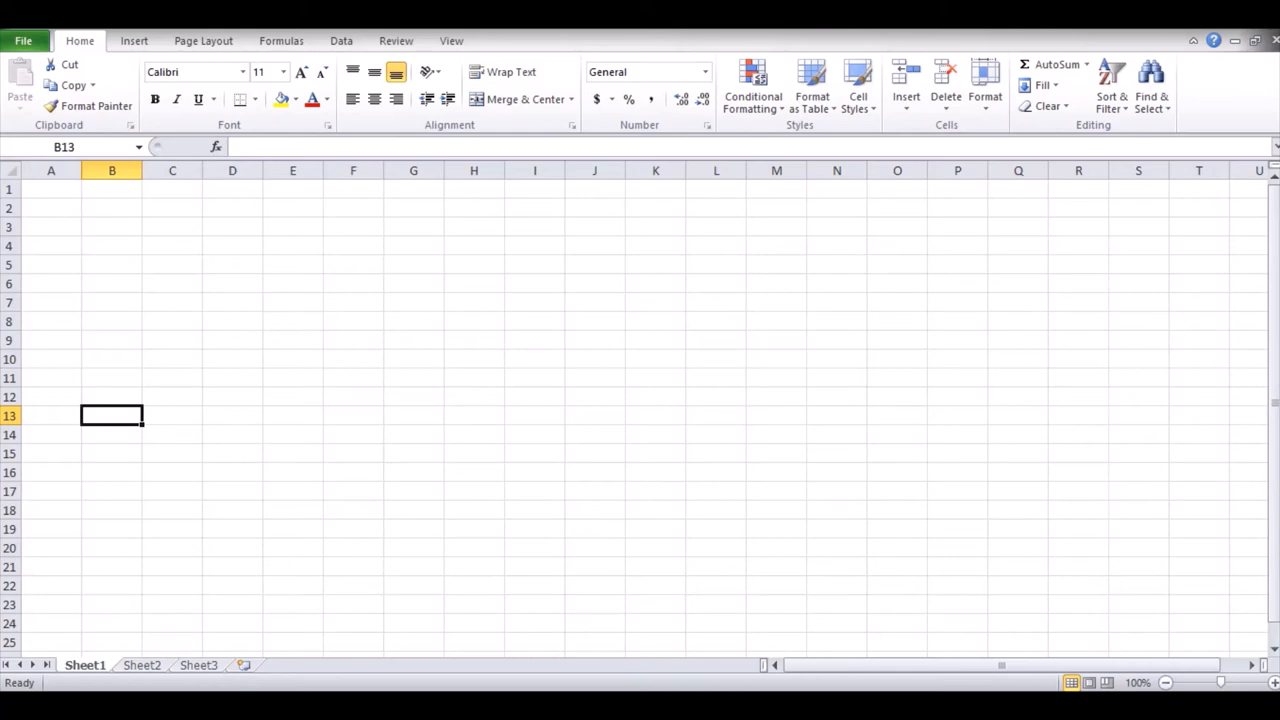
{"action": "key", "text": "alt+tab"}
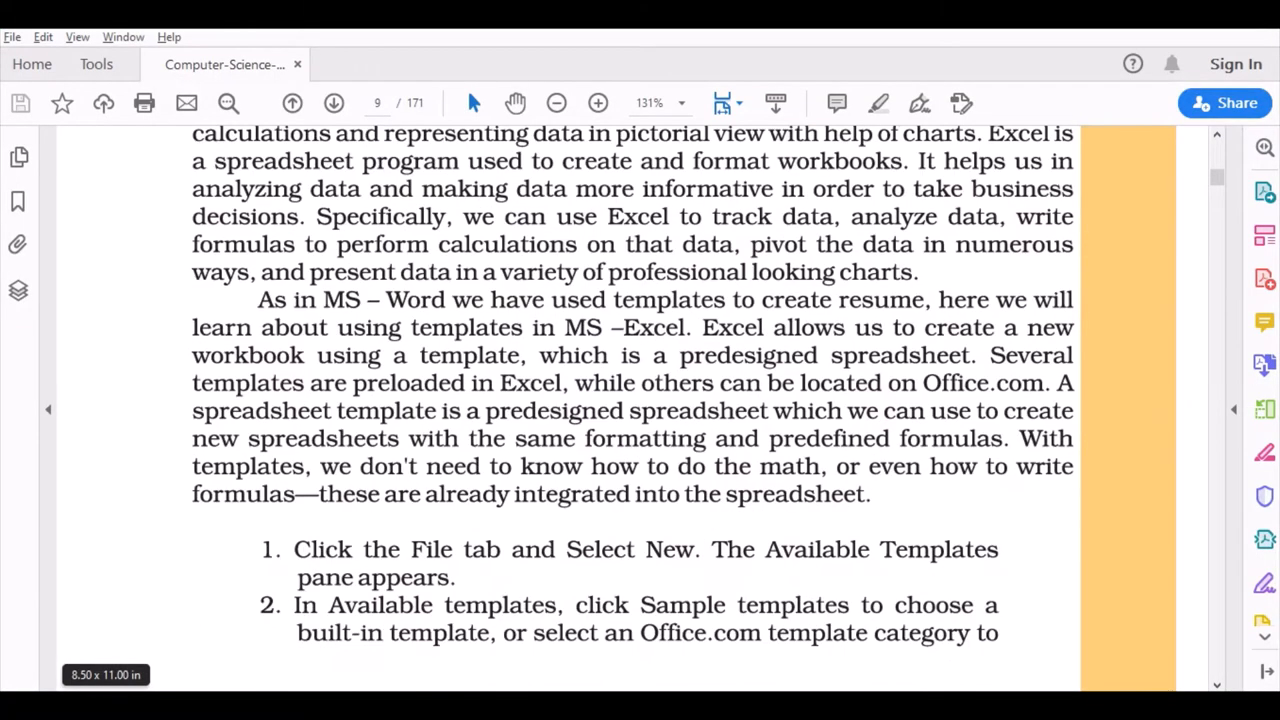
- Scroll past the home schooling record and invoice template examples to section 1.4 mail merge
{"action": "scroll", "scroll_direction": "down", "scroll_amount": 3}
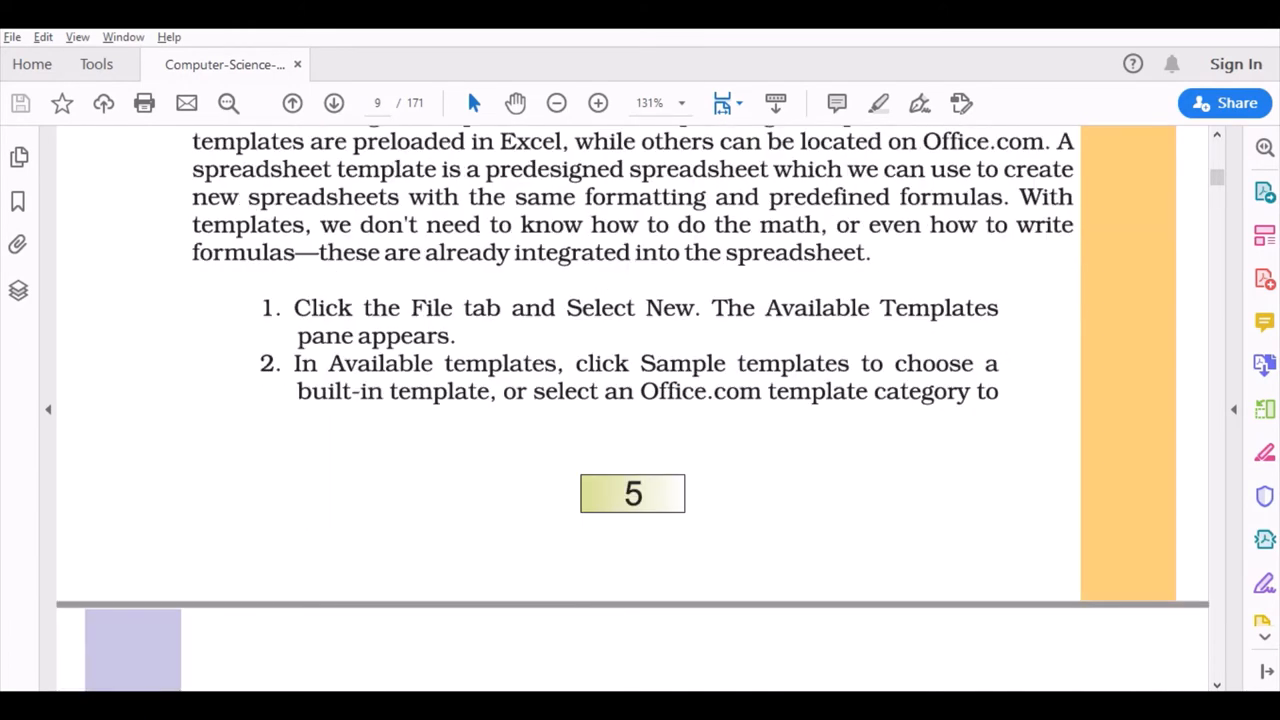
{"action": "scroll", "scroll_direction": "down", "scroll_amount": 3}
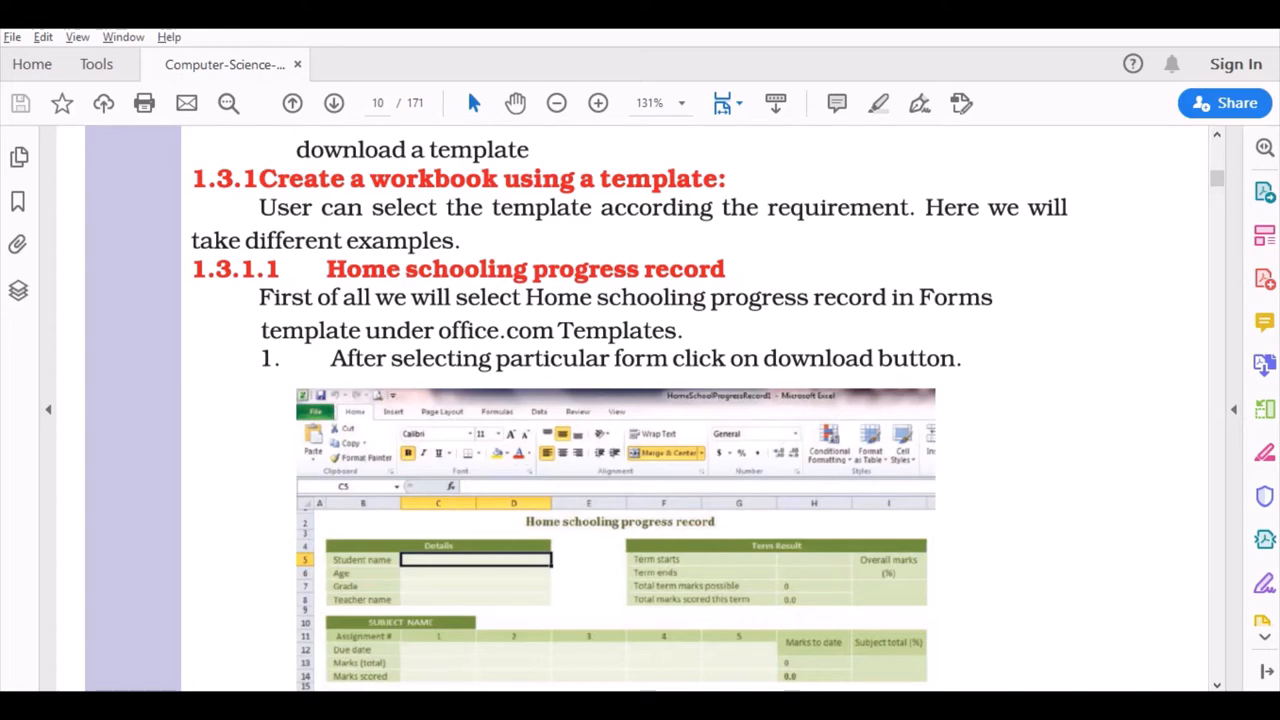
{"action": "scroll", "scroll_direction": "down", "scroll_amount": 3}
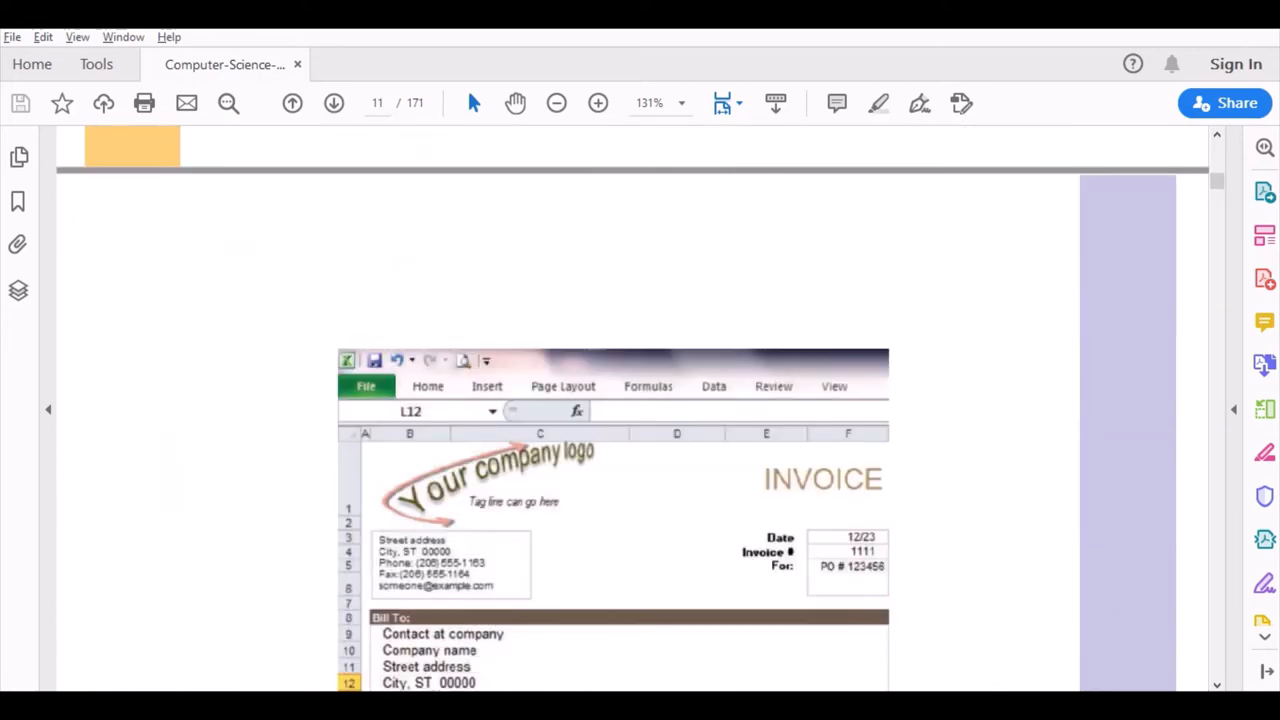
{"action": "scroll", "scroll_direction": "down", "scroll_amount": 3}
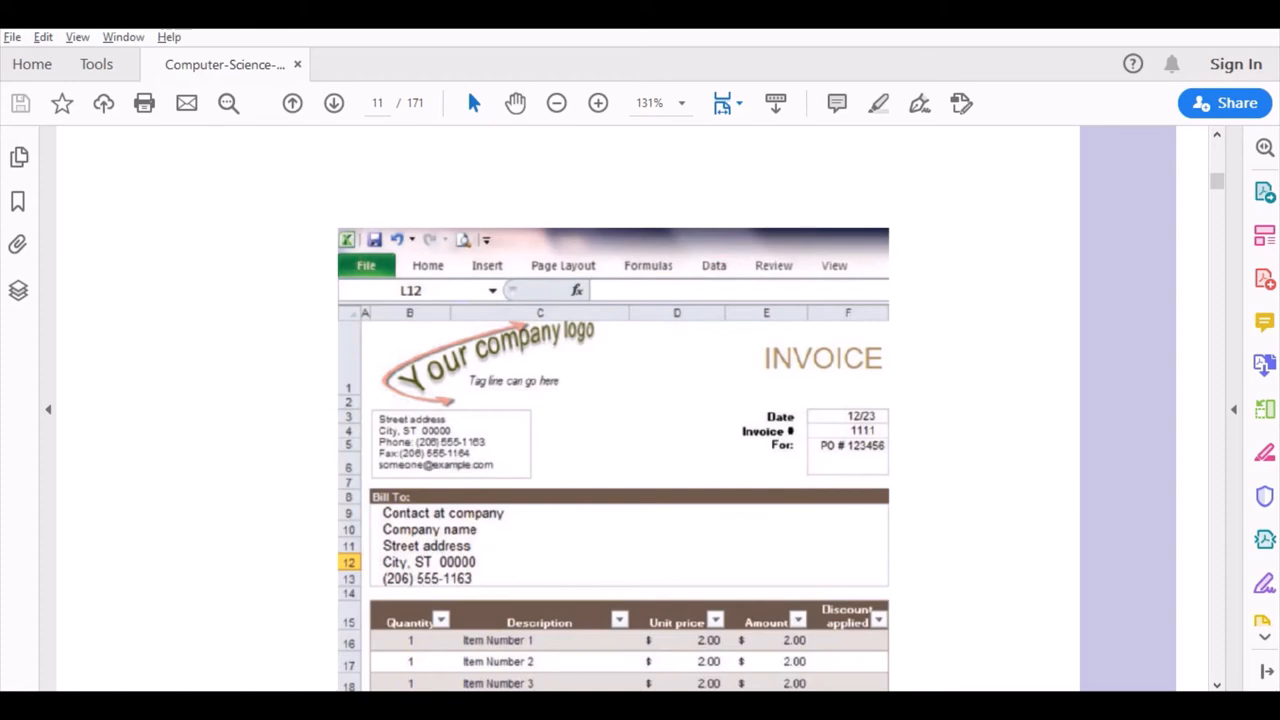
{"action": "scroll", "scroll_direction": "down", "scroll_amount": 3}
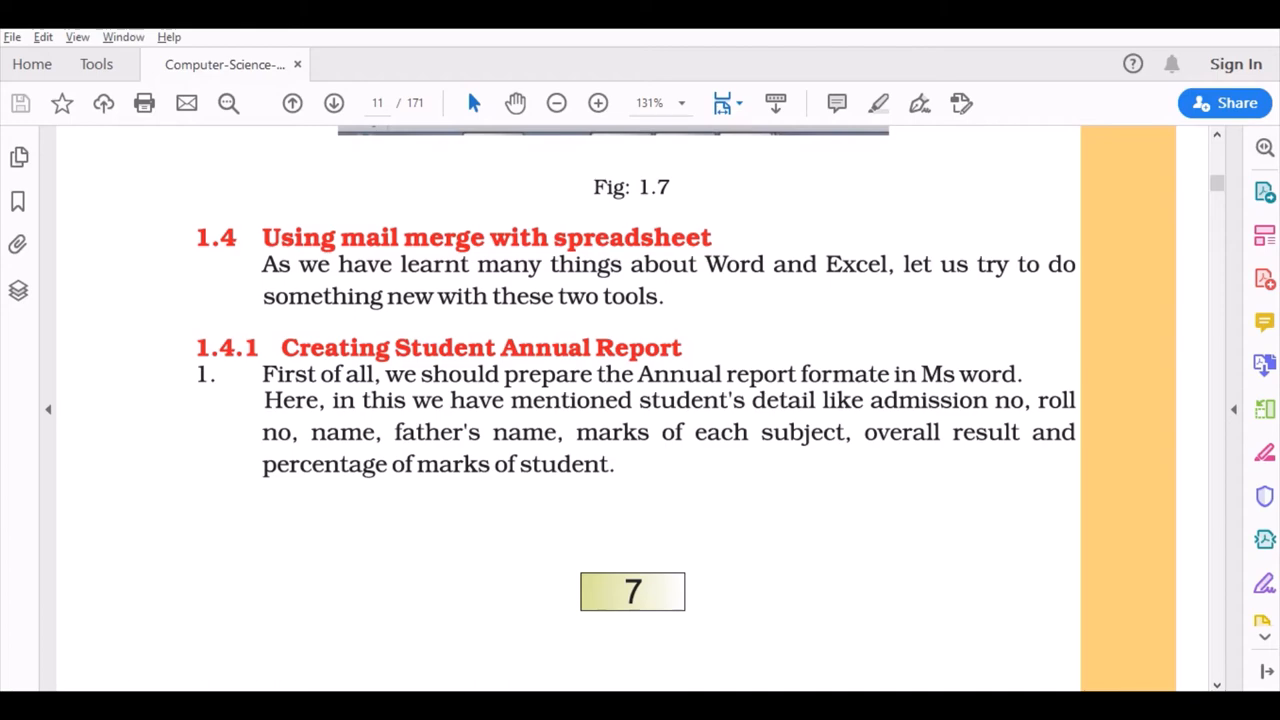
- Scroll page 12 down to Fig 1.9 and the Autosum instructions for total marks
{"action": "scroll", "scroll_direction": "down", "scroll_amount": 3}
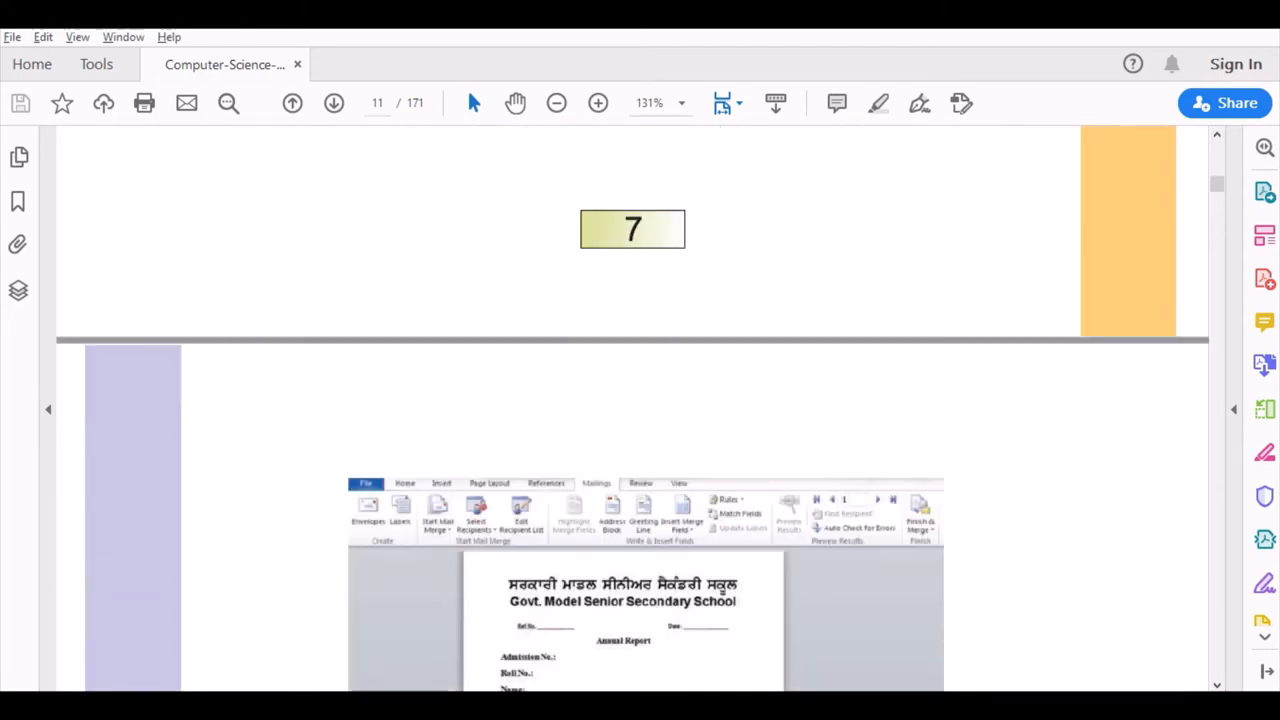
{"action": "scroll", "scroll_direction": "down", "scroll_amount": 3}
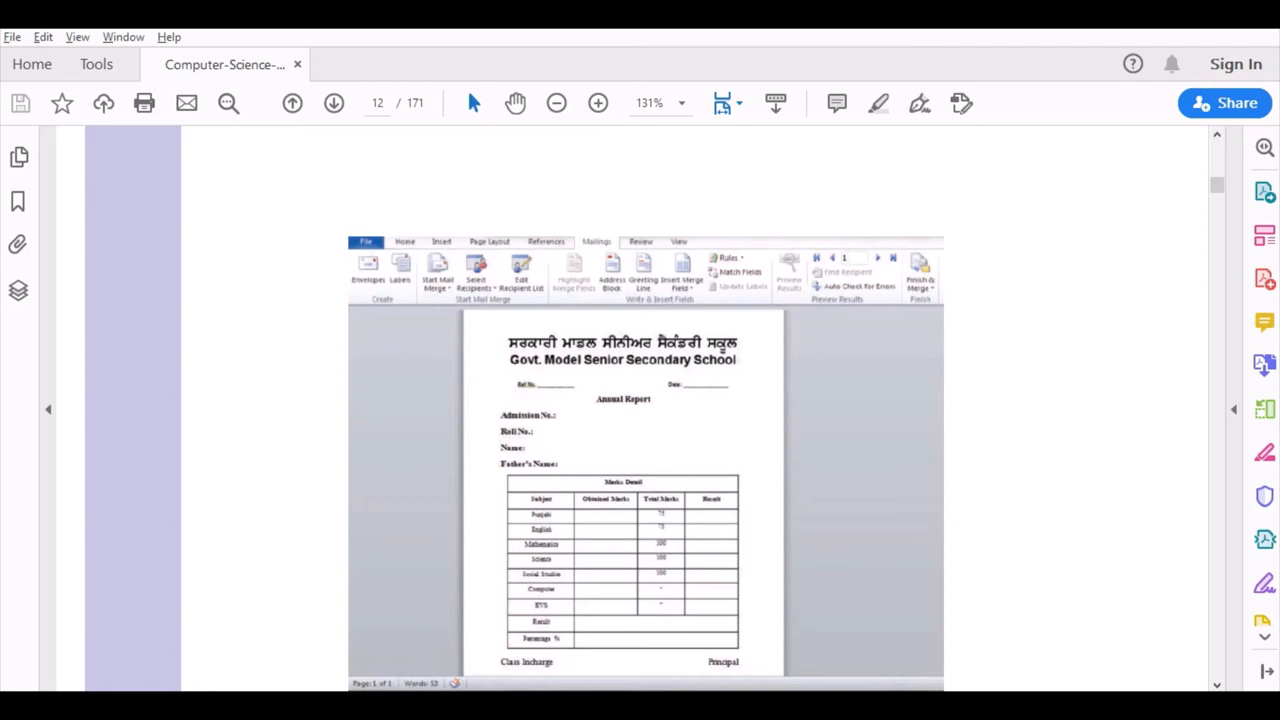
{"action": "scroll", "scroll_direction": "down", "scroll_amount": 3}
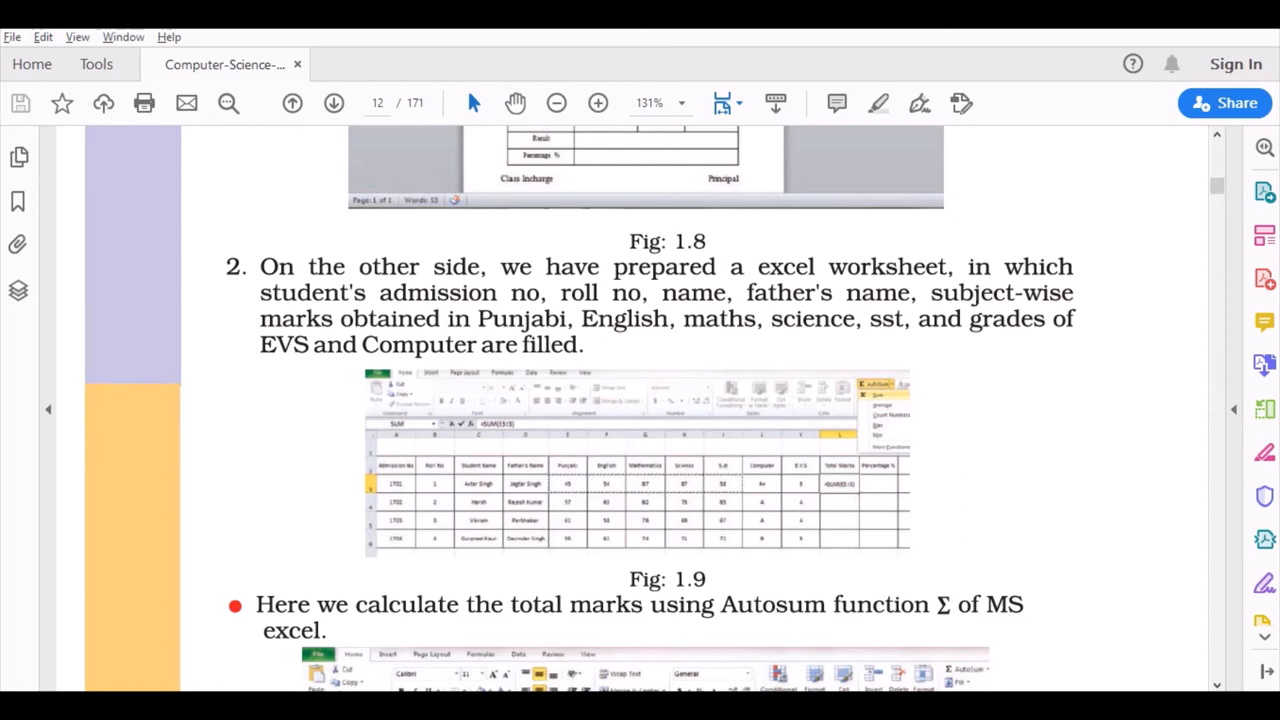
{"action": "scroll", "scroll_direction": "down", "scroll_amount": 3}
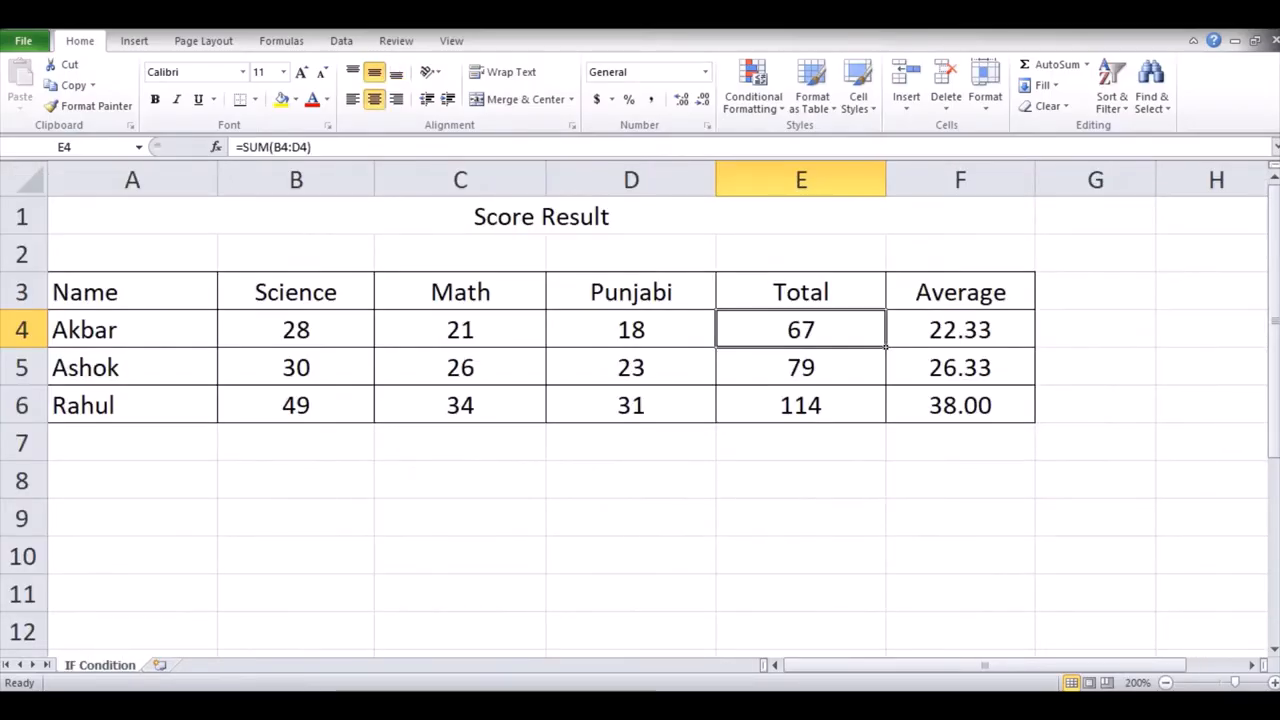
- Reveal Akbar's Total in E4 as =SUM(B4:D4), then bring up the window switcher
{"action": "double_click", "coordinate": [800, 328]}
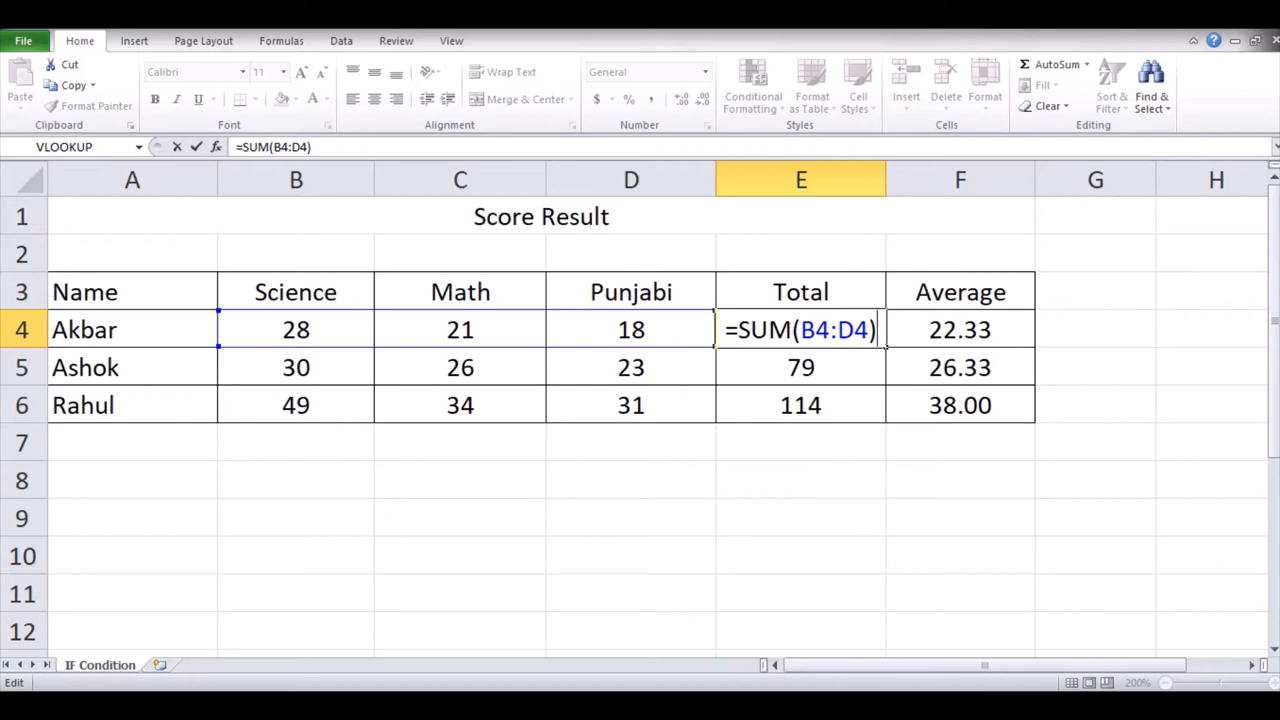
{"action": "key", "text": "alt+tab"}
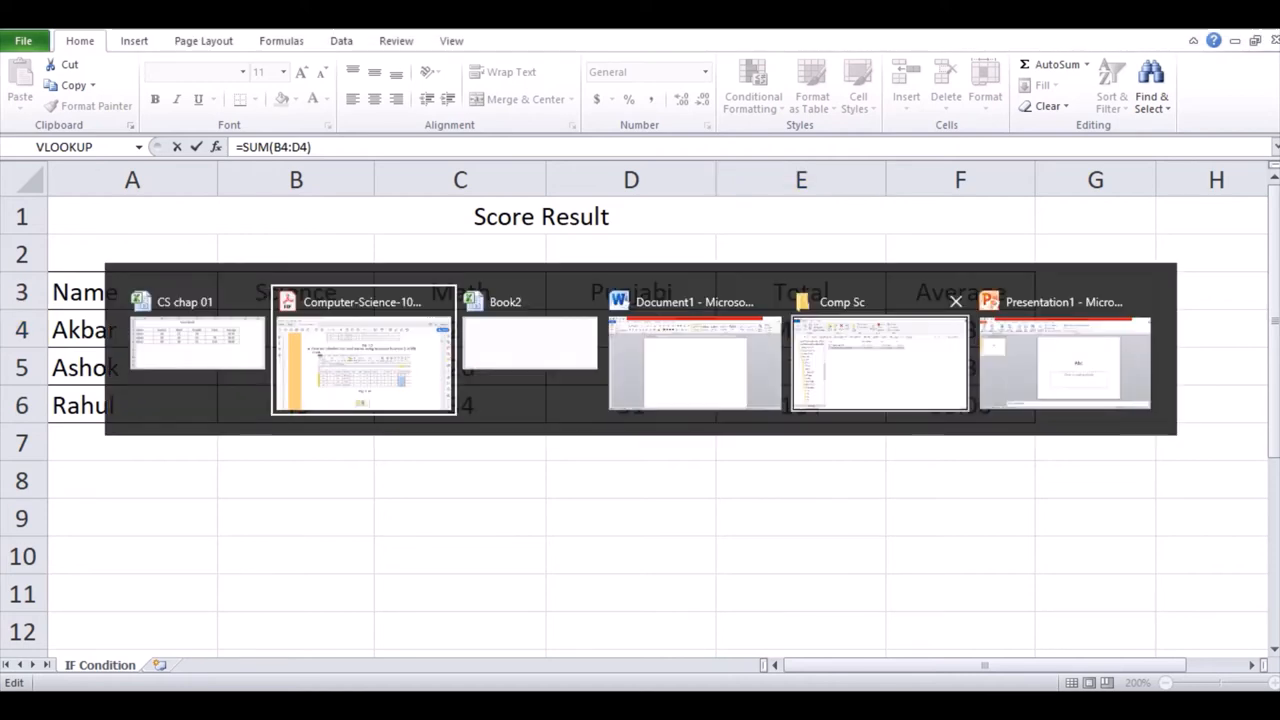
- Return to the textbook and scroll to step 3 on starting a mail merge as letters
{"action": "left_click", "coordinate": [364, 356]}
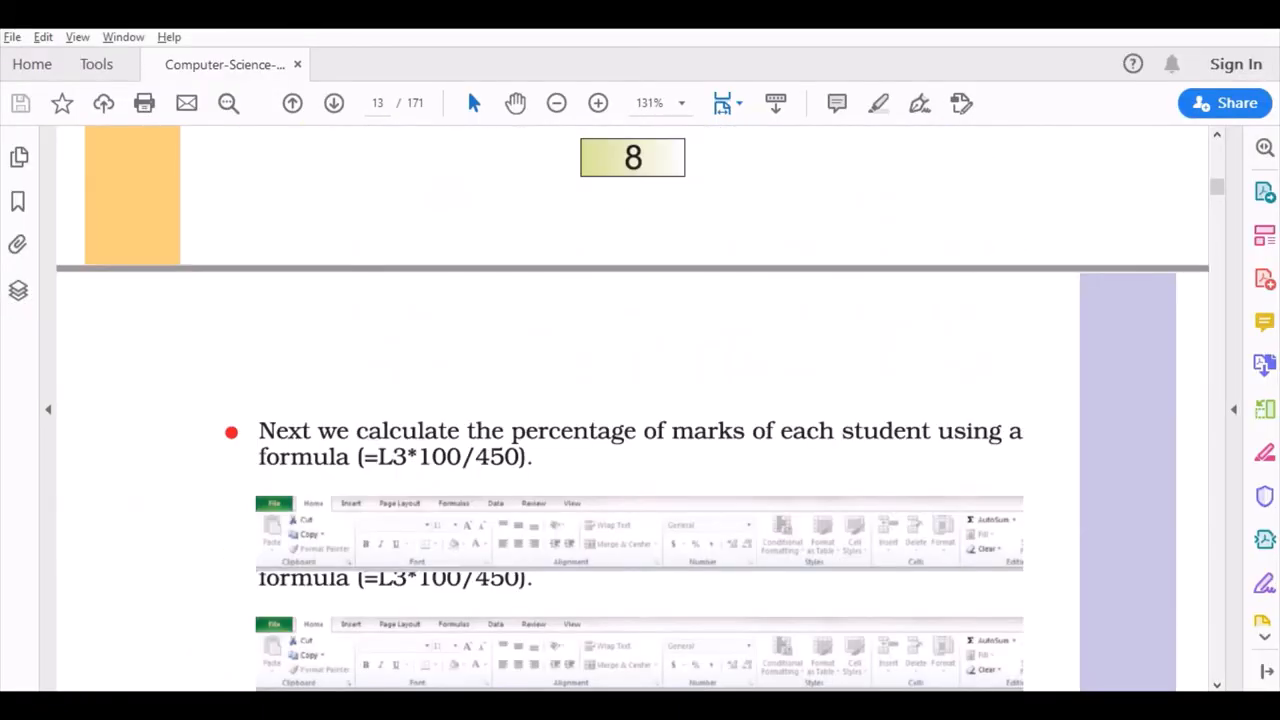
{"action": "scroll", "scroll_direction": "down", "scroll_amount": 3}
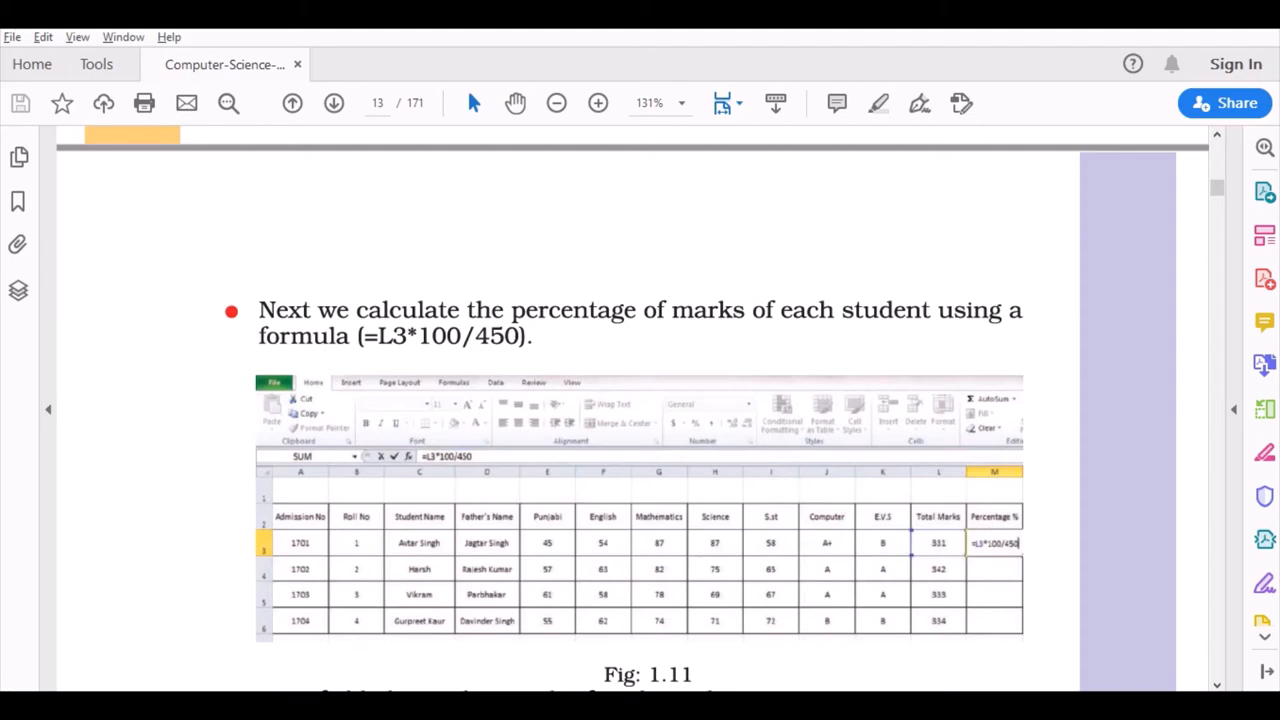
{"action": "scroll", "scroll_direction": "down", "scroll_amount": 3}
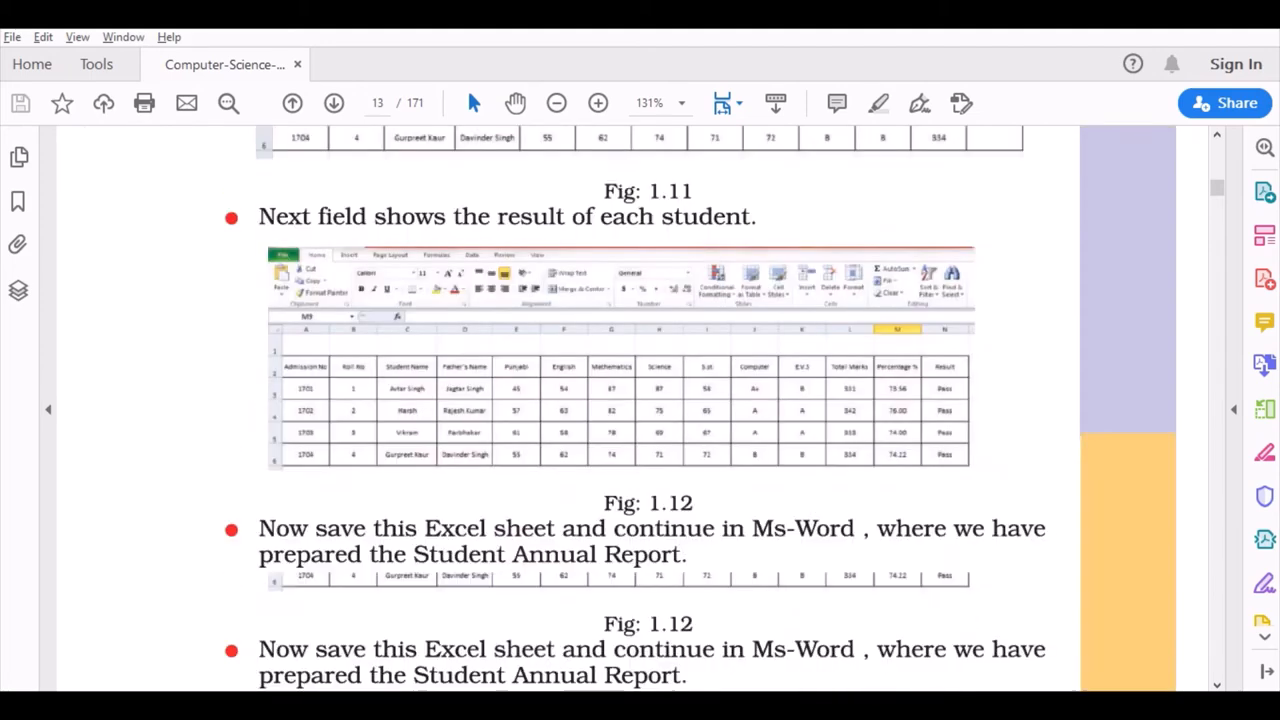
{"action": "scroll", "scroll_direction": "down", "scroll_amount": 3}
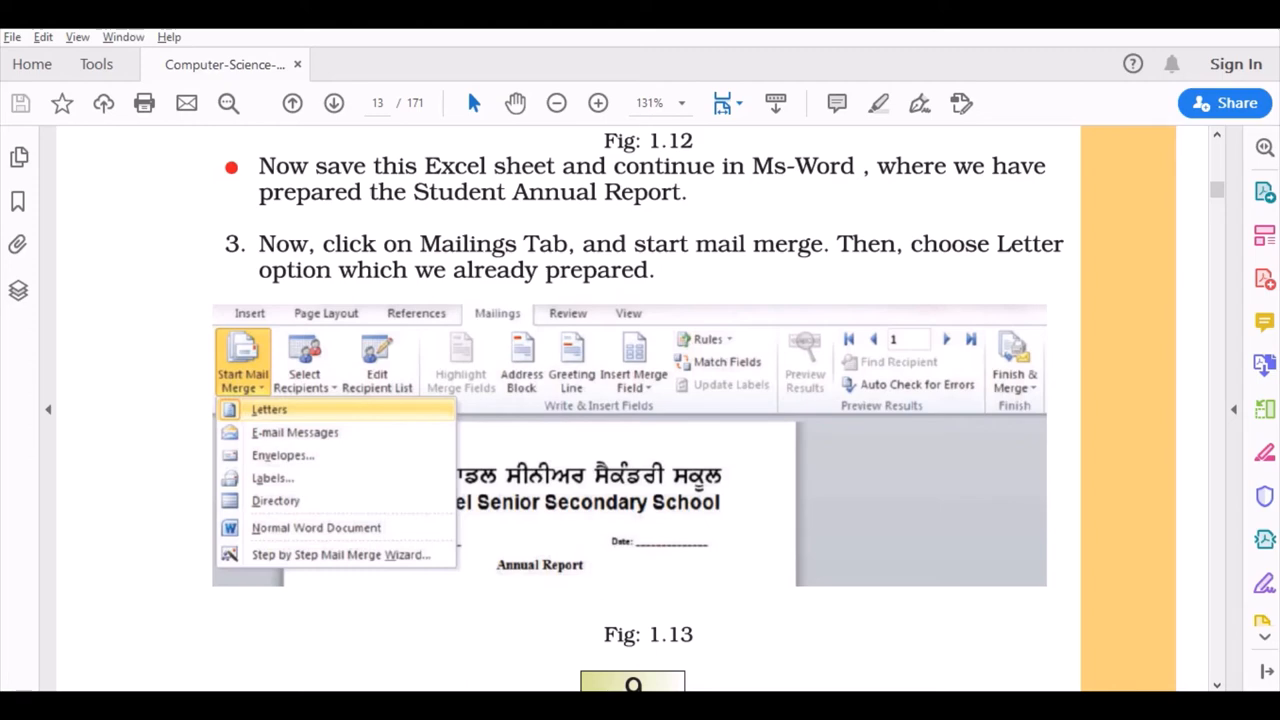
- Switch to the blank Word document, show the Mailings commands, and go back to the PDF
{"action": "key", "text": "alt+tab"}
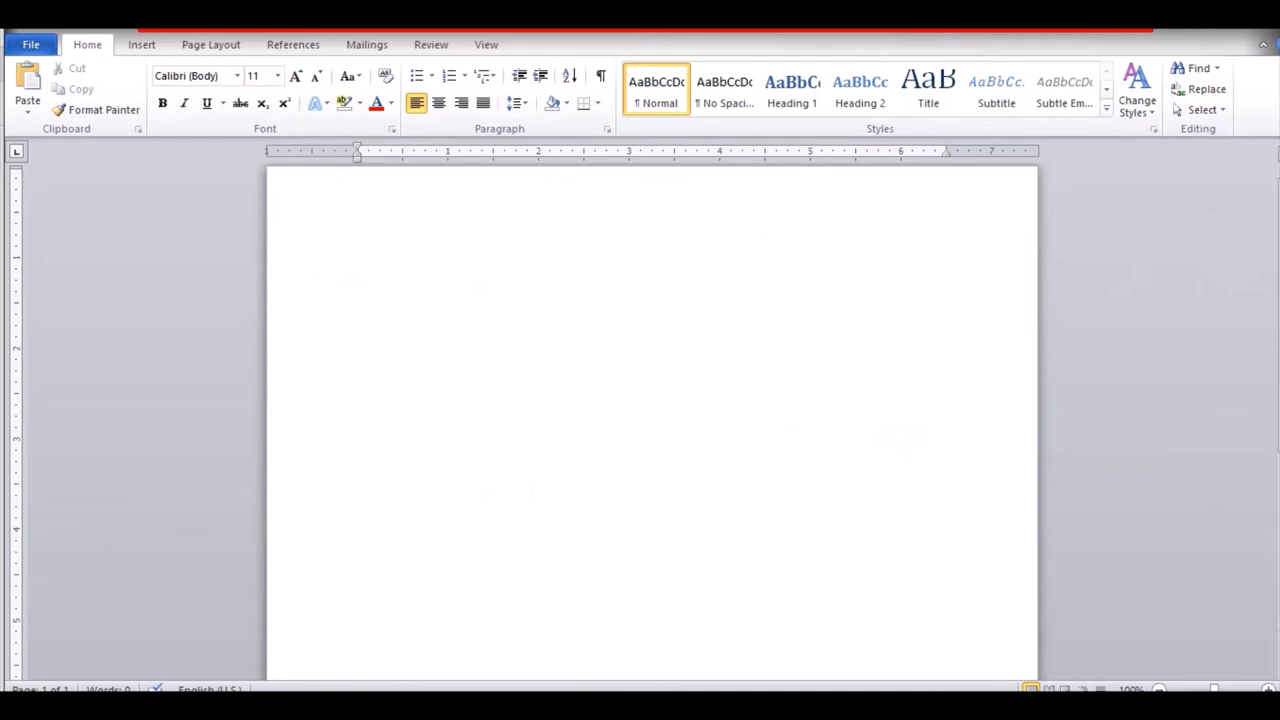
{"action": "left_click", "coordinate": [366, 44]}
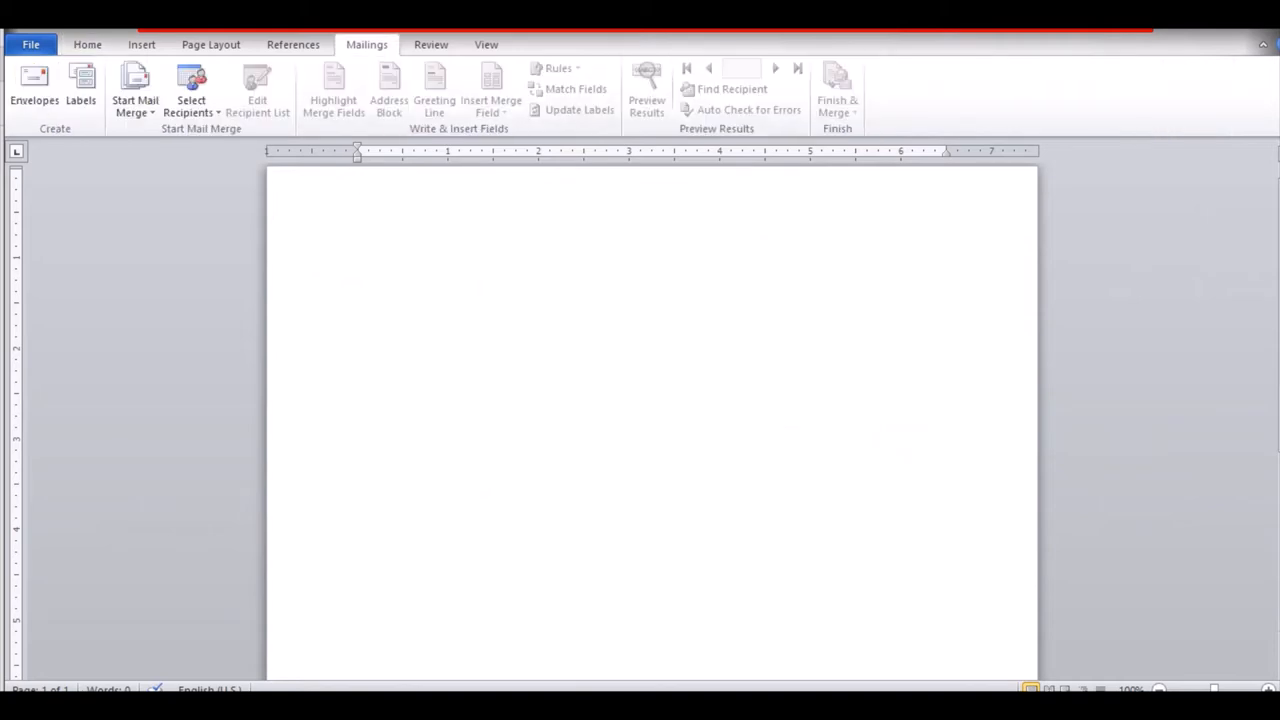
{"action": "left_click", "coordinate": [134, 84]}
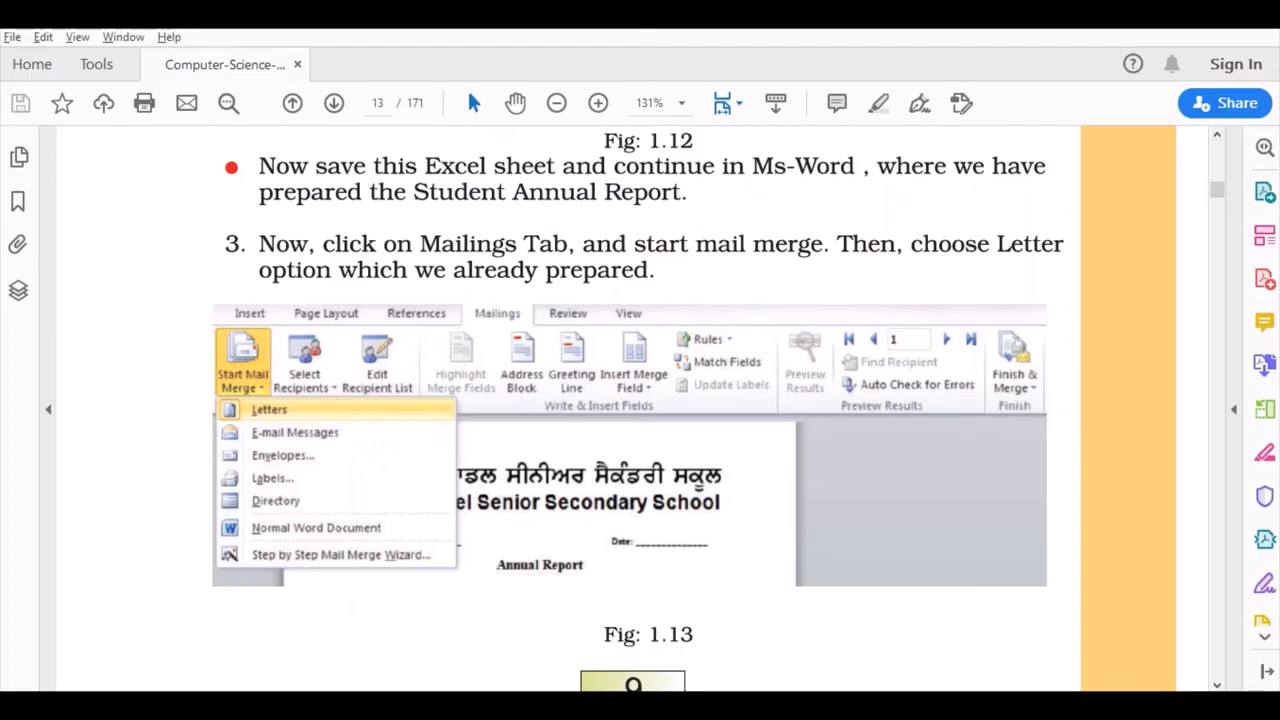
- Scroll through steps 4 and 5 on recipients and merge fields to Fig. 1.16 on page 14
{"action": "scroll", "scroll_direction": "down", "scroll_amount": 3}
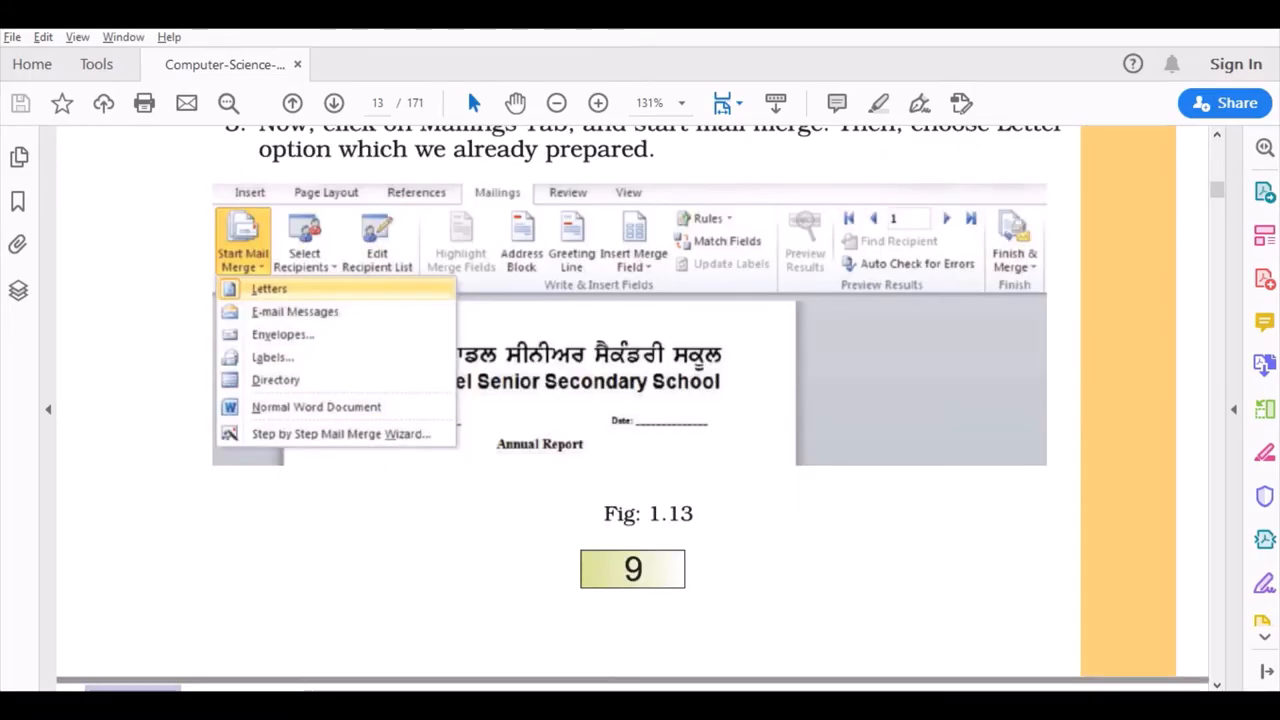
{"action": "scroll", "scroll_direction": "down", "scroll_amount": 3}
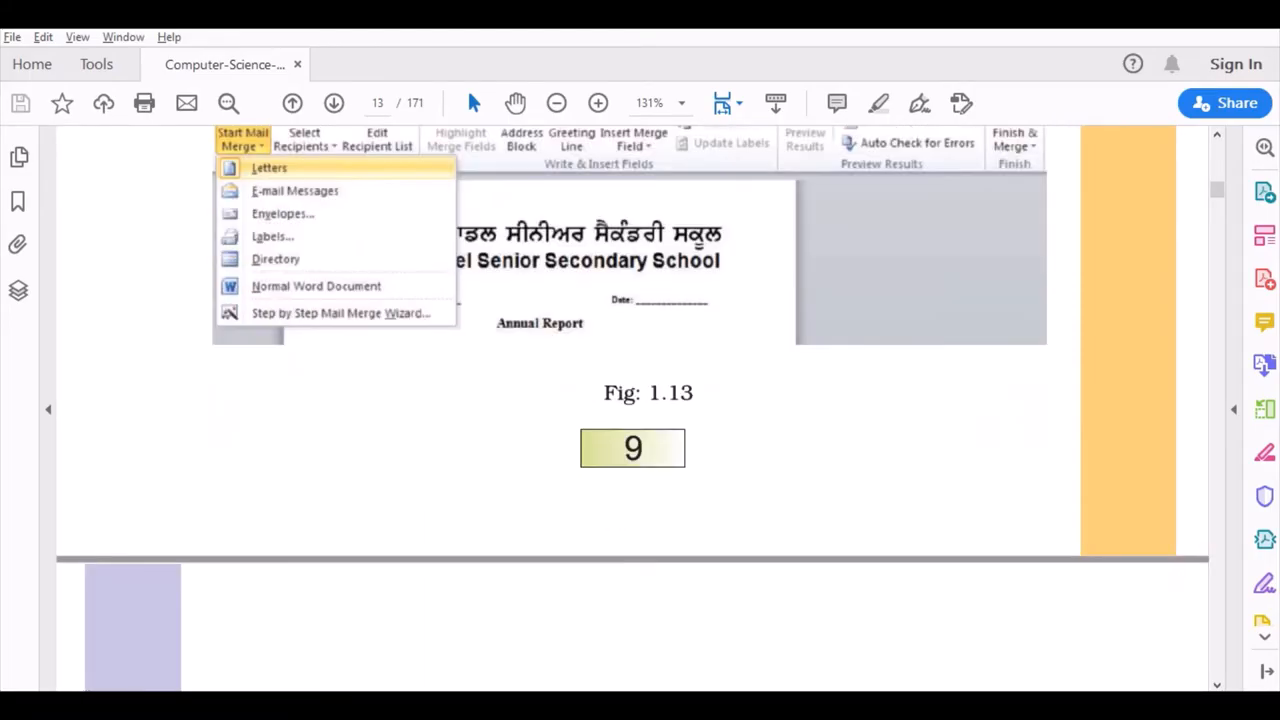
{"action": "scroll", "scroll_direction": "down", "scroll_amount": 3}
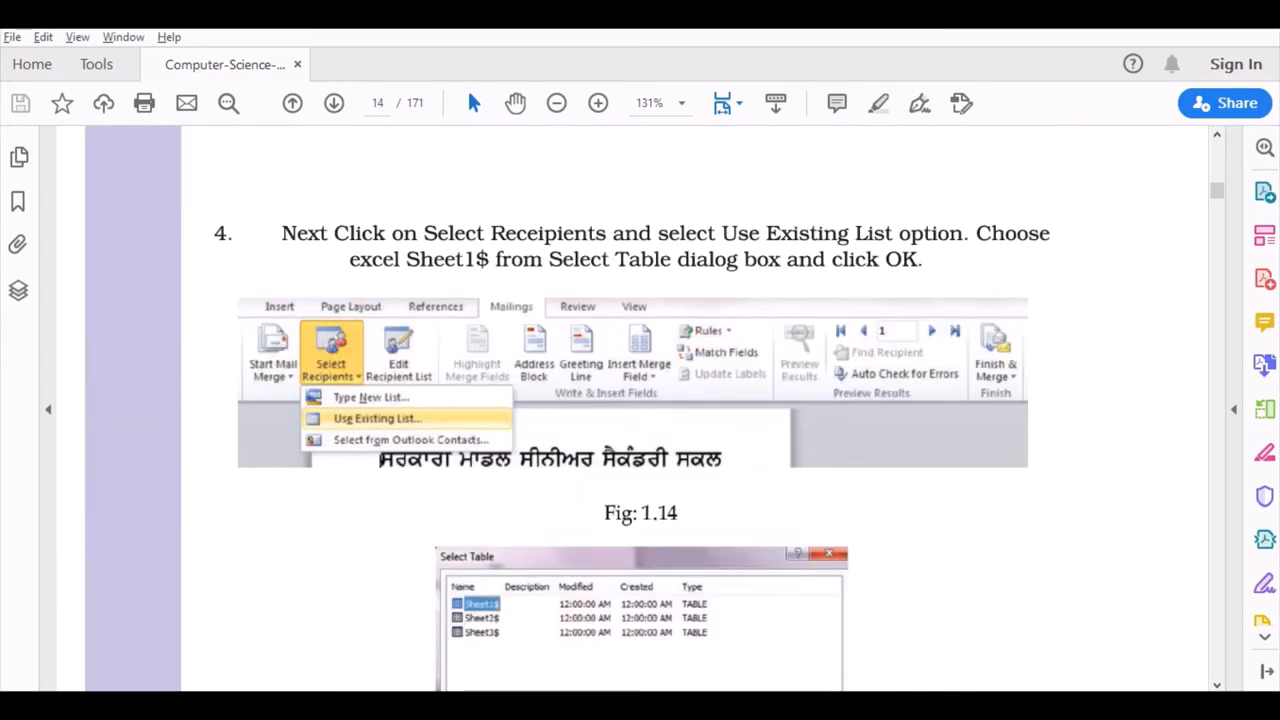
{"action": "scroll", "scroll_direction": "down", "scroll_amount": 3}
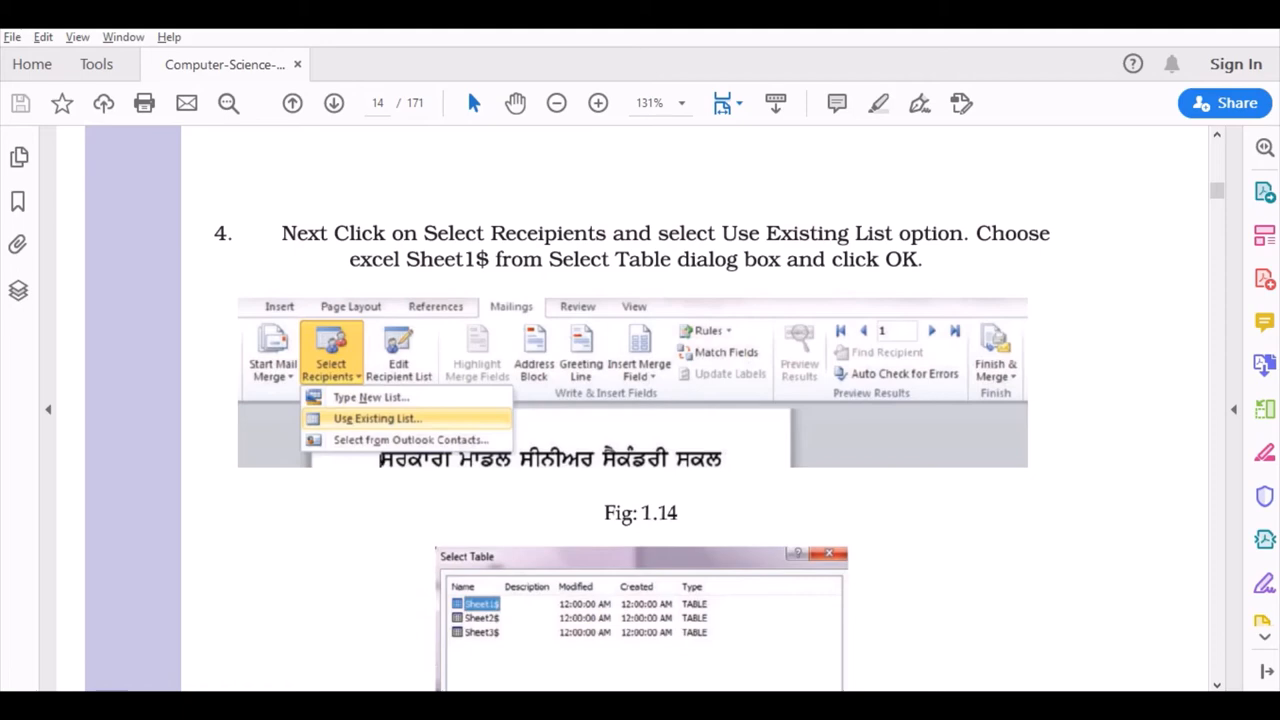
{"action": "scroll", "scroll_direction": "down", "scroll_amount": 3}
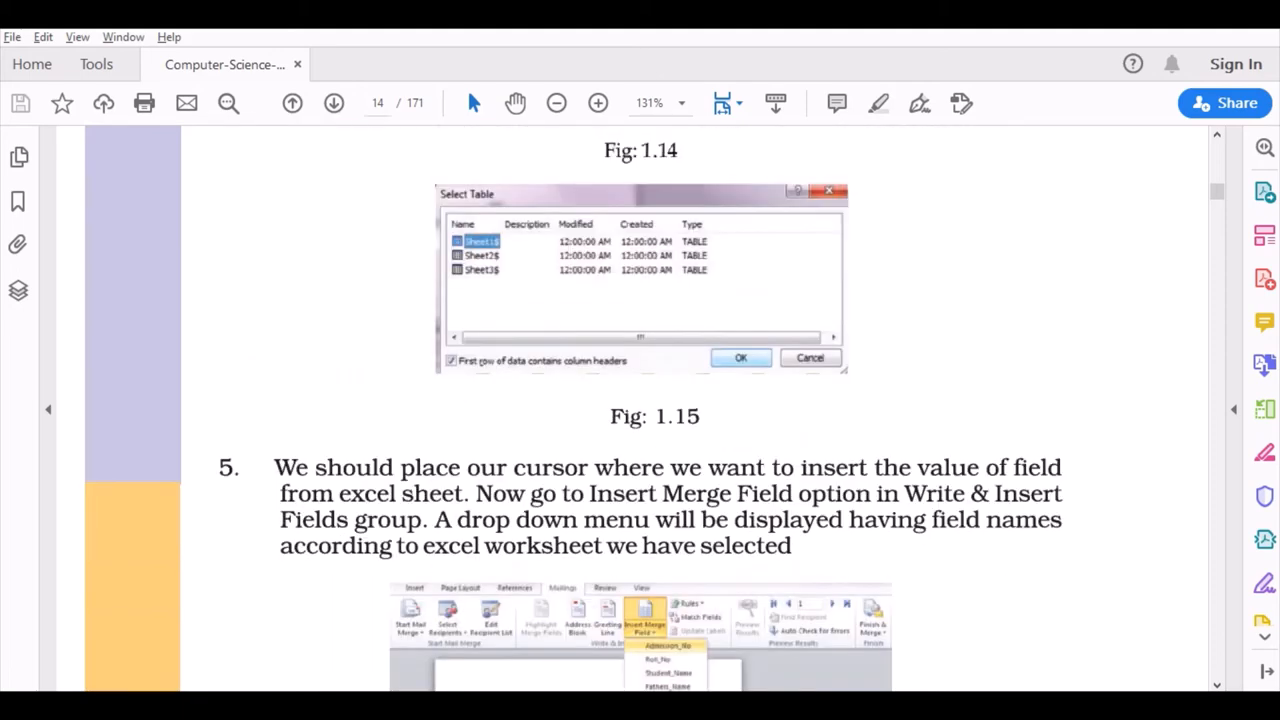
{"action": "scroll", "scroll_direction": "down", "scroll_amount": 3}
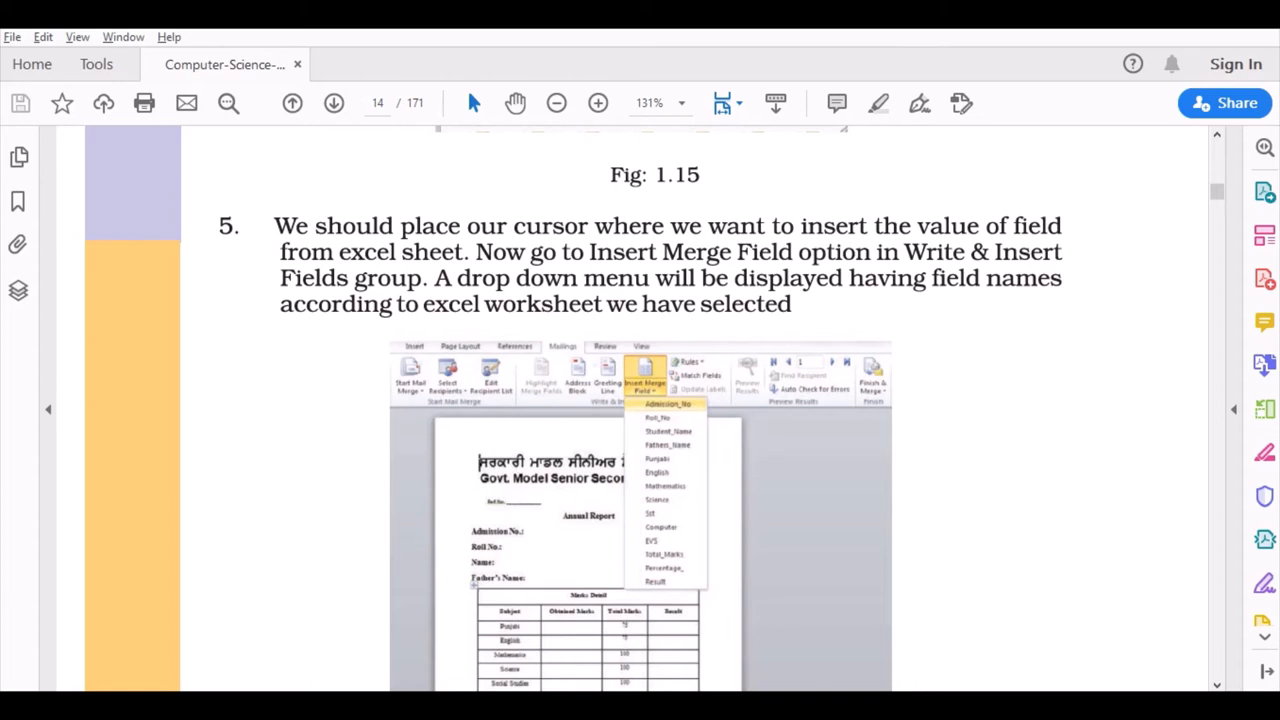
{"action": "scroll", "scroll_direction": "down", "scroll_amount": 3}
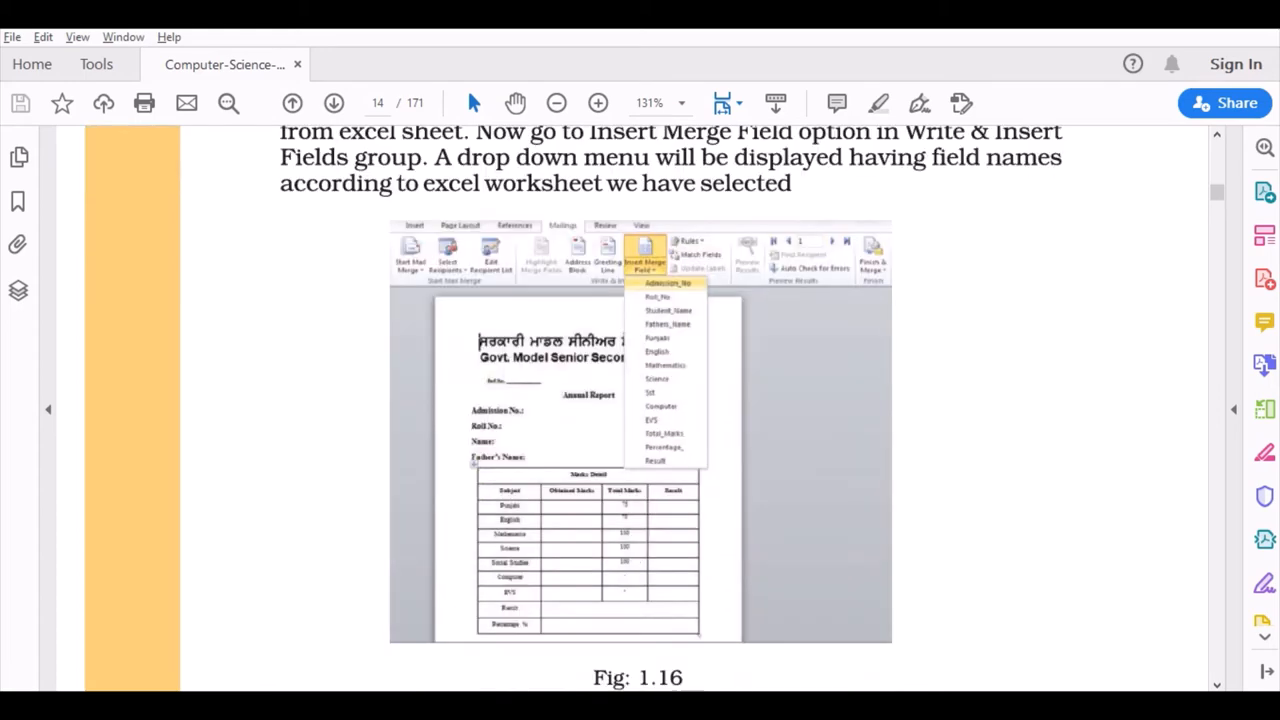
{"action": "scroll", "scroll_direction": "down", "scroll_amount": 3}
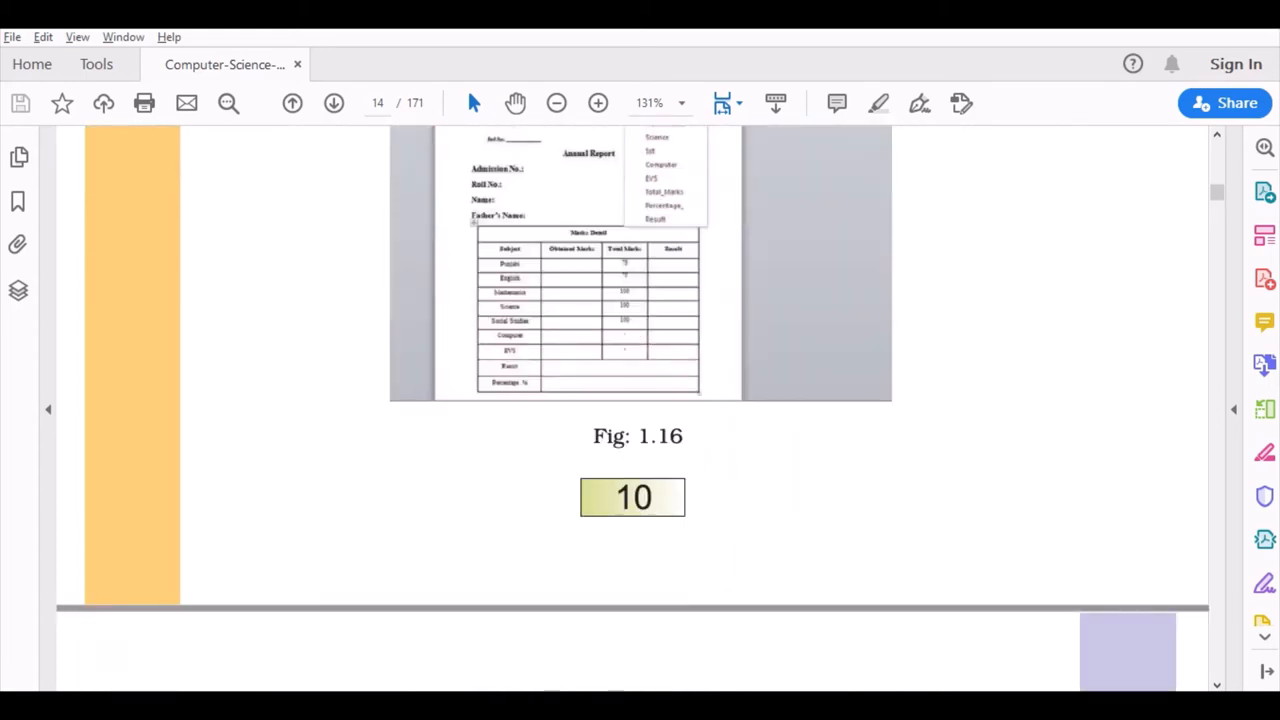
- Scroll through step 6 and Fig. 1.17 to step 7 on previewing results on page 15
{"action": "scroll", "scroll_direction": "down", "scroll_amount": 3}
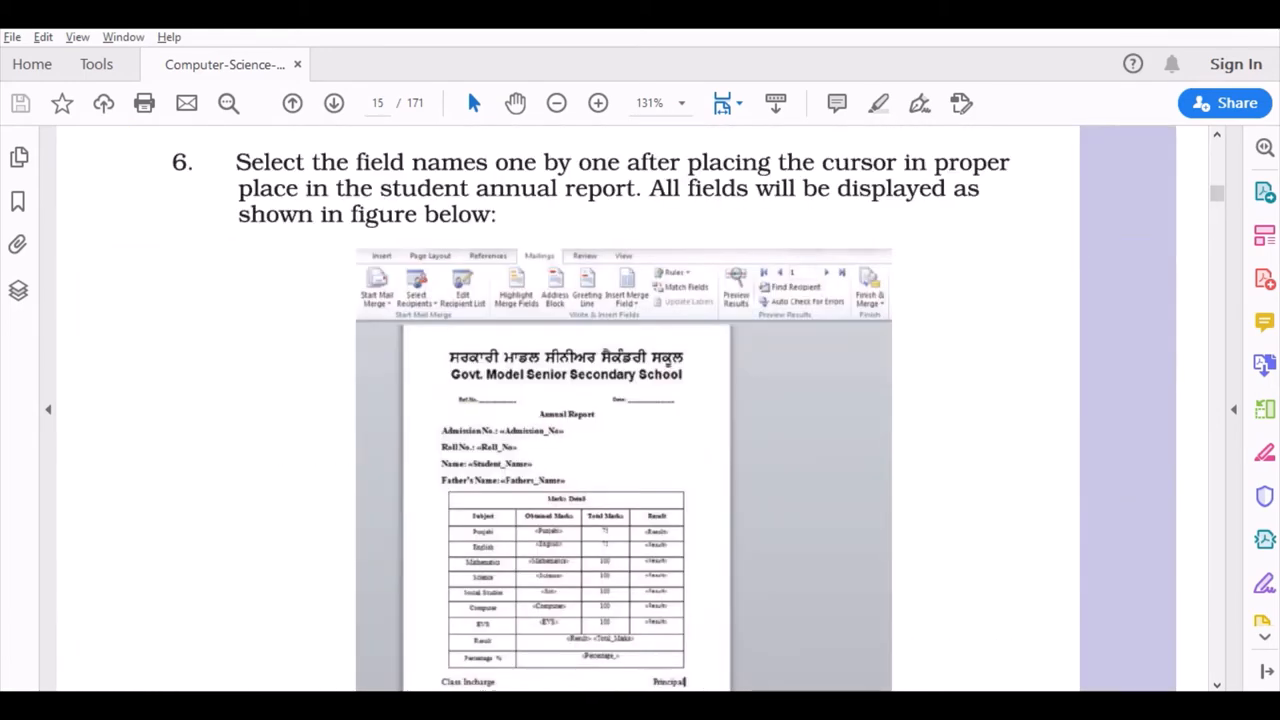
{"action": "scroll", "scroll_direction": "down", "scroll_amount": 3}
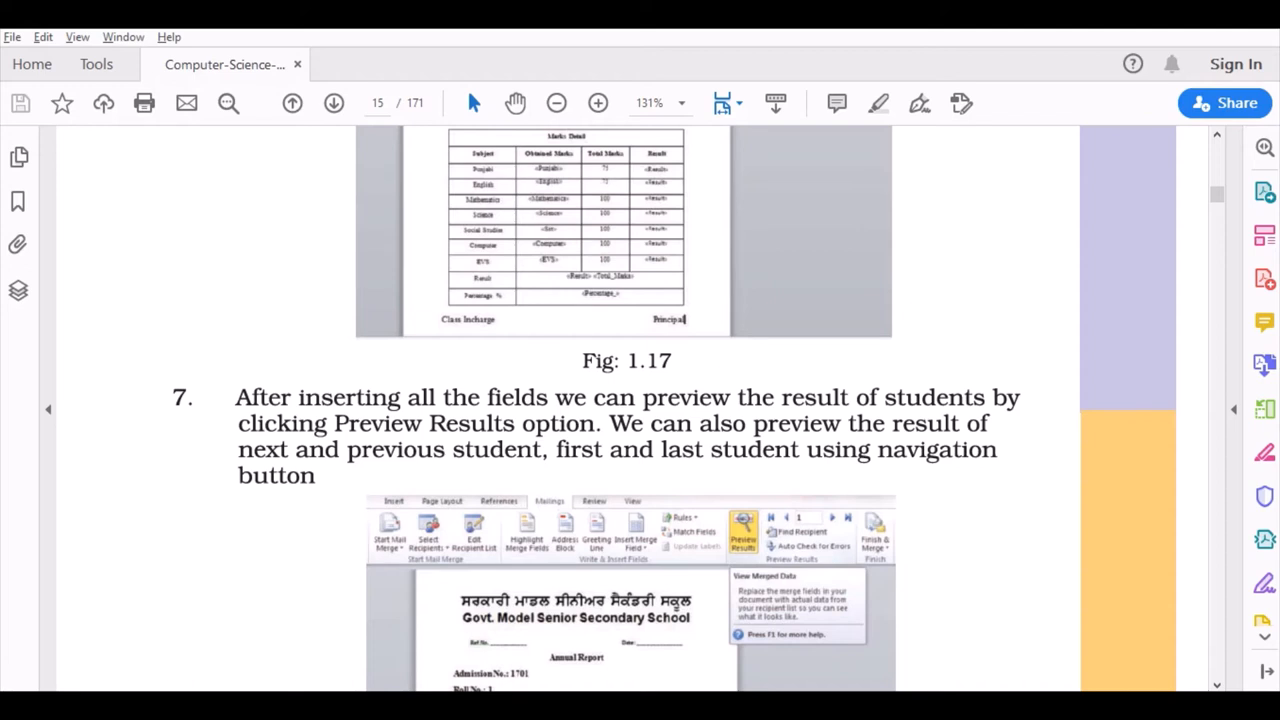
{"action": "mouse_move", "coordinate": [1264, 236]}
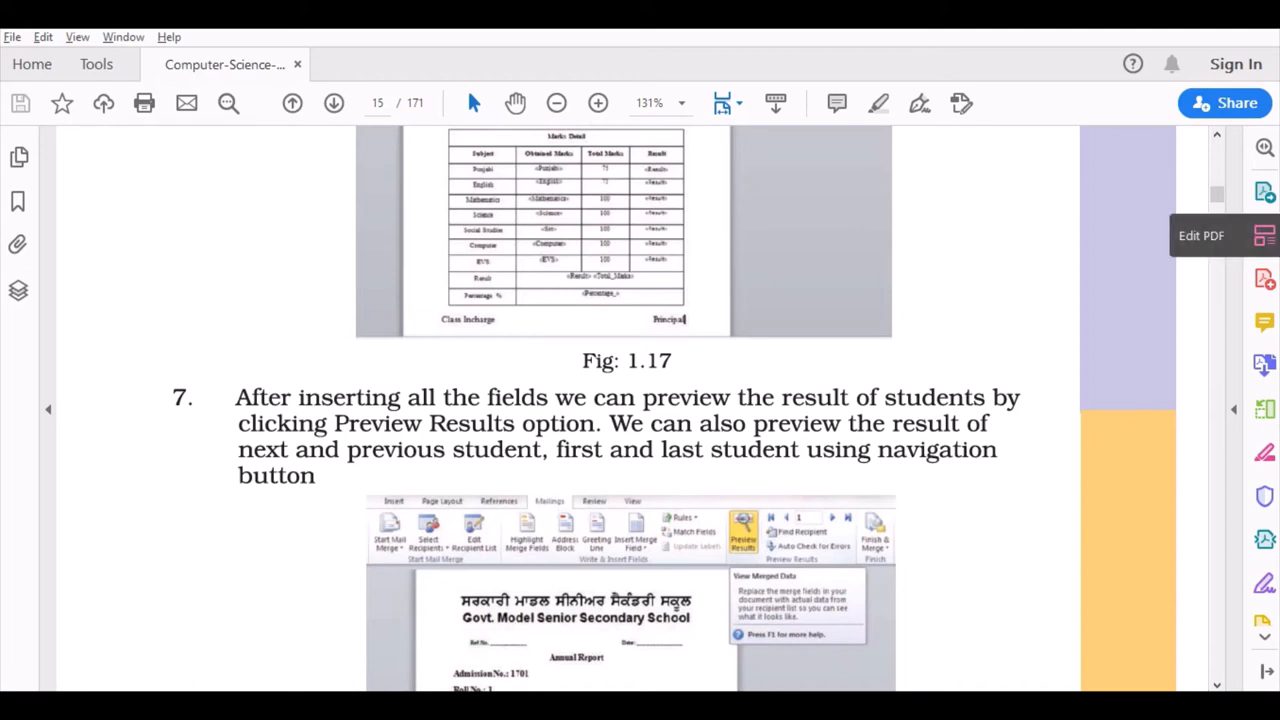
{"action": "scroll", "scroll_direction": "down", "scroll_amount": 3}
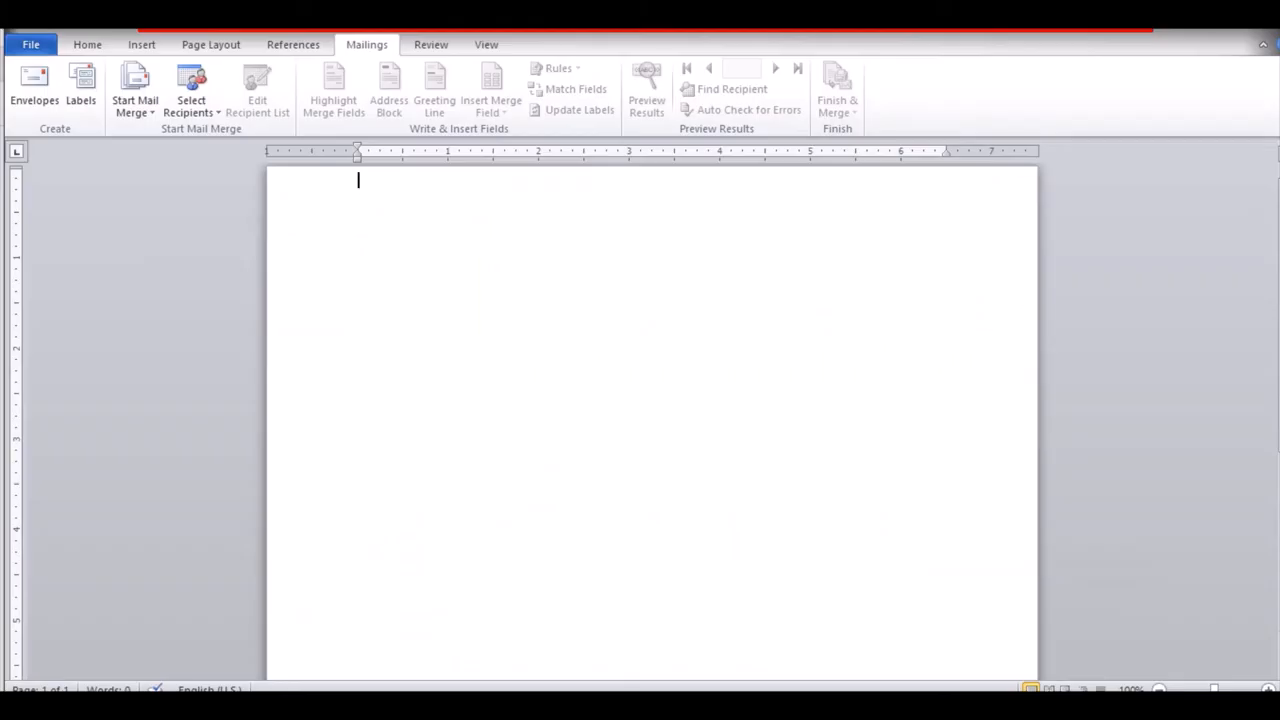
{"action": "type", "text": "sdgf"}
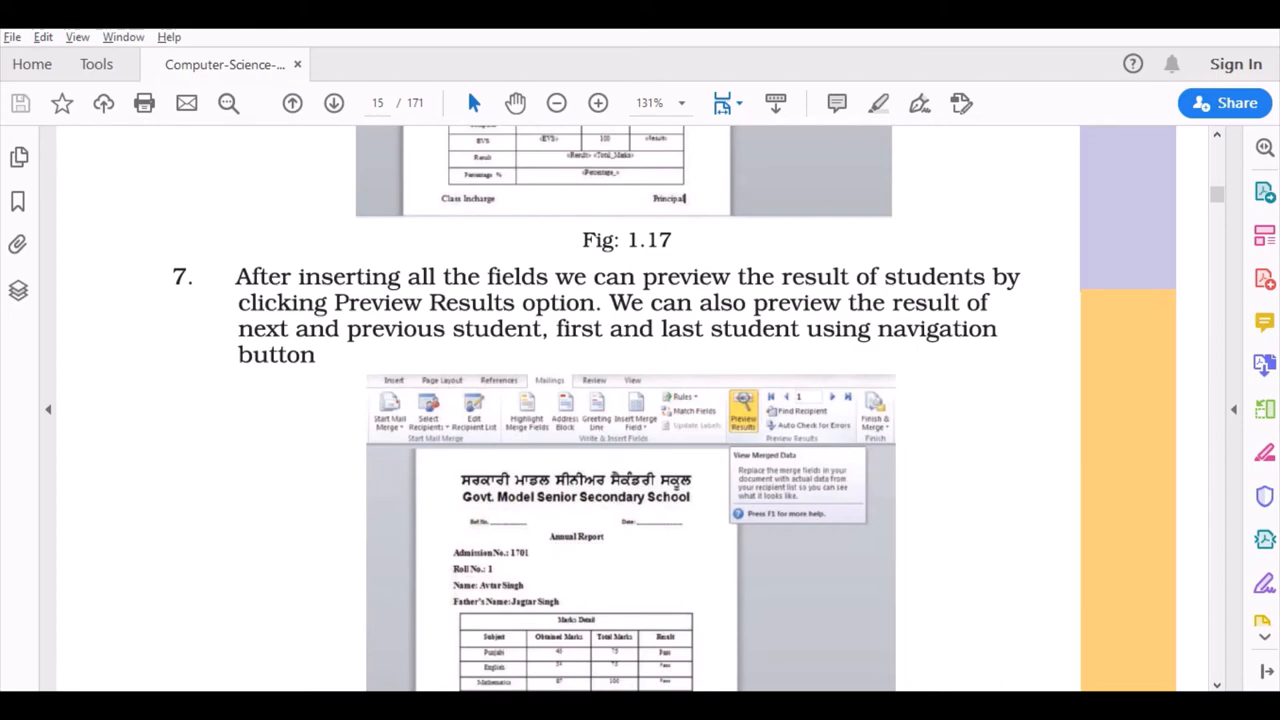
- Scroll through steps 8 and 9 on page 16 to Fig. 1.21 and section 1.5 Page Layouts
{"action": "scroll", "scroll_direction": "down", "scroll_amount": 3}
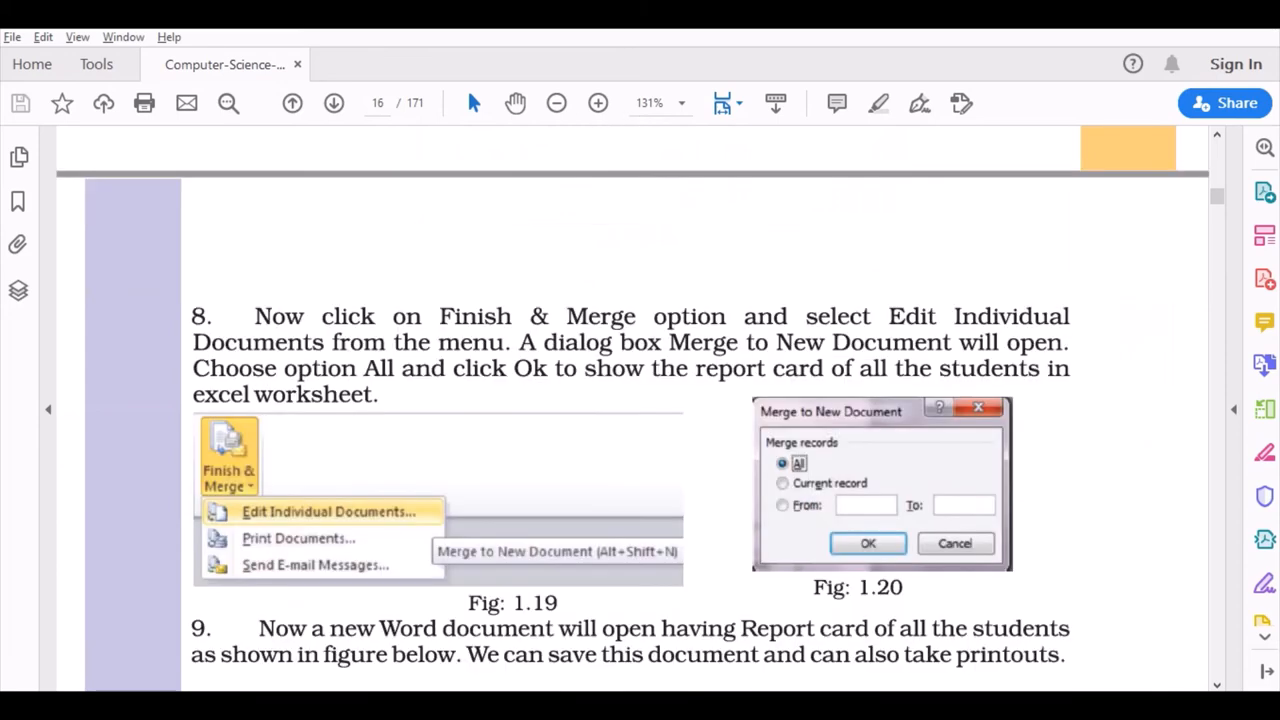
{"action": "scroll", "scroll_direction": "down", "scroll_amount": 3}
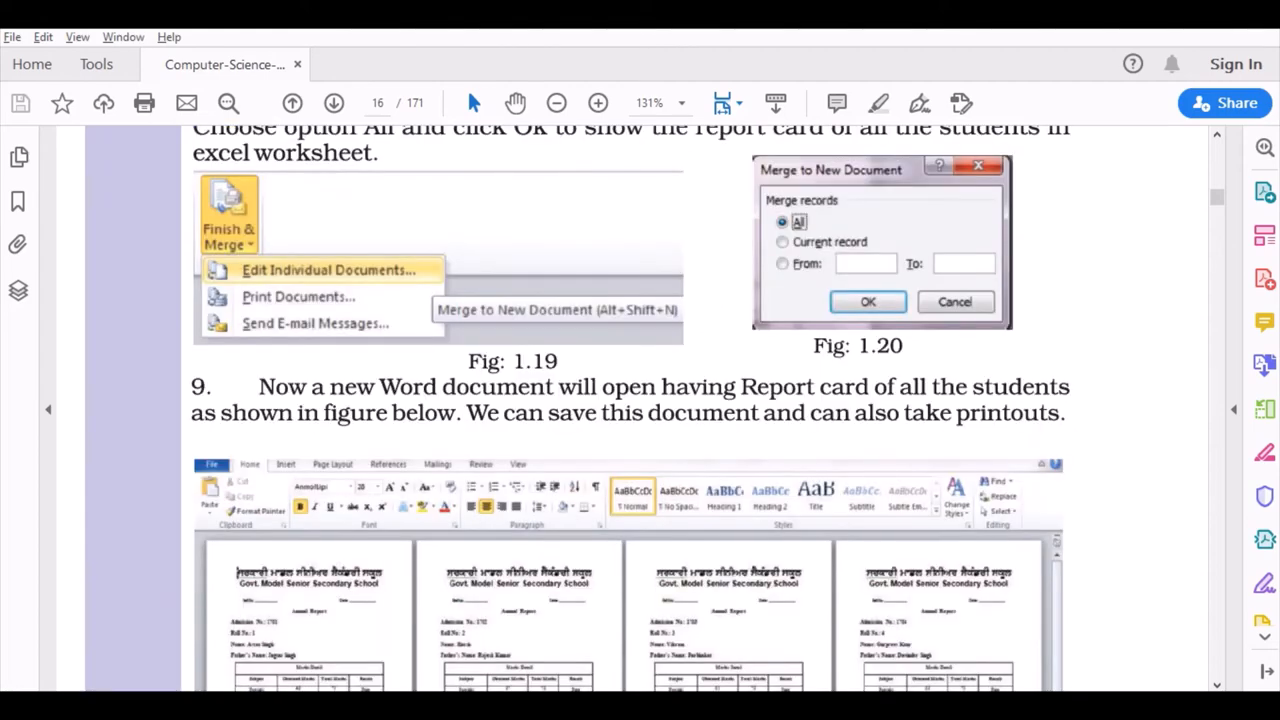
{"action": "scroll", "scroll_direction": "down", "scroll_amount": 3}
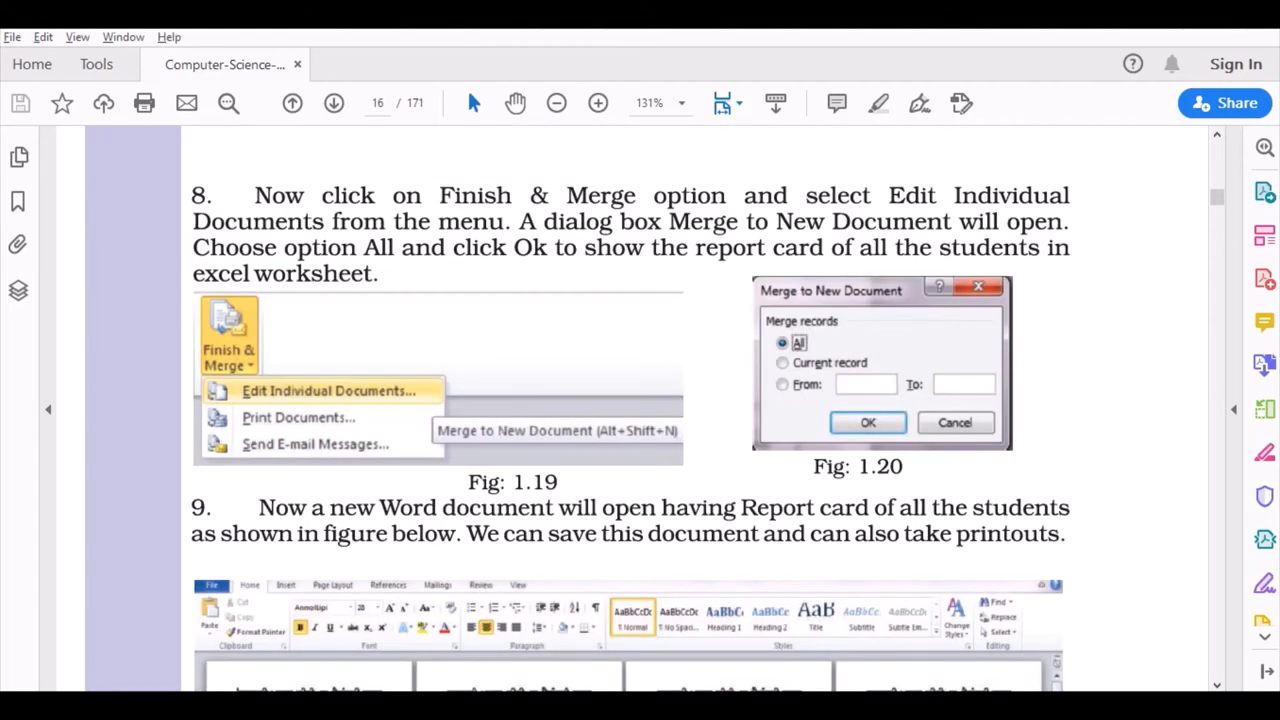
{"action": "scroll", "scroll_direction": "down", "scroll_amount": 3}
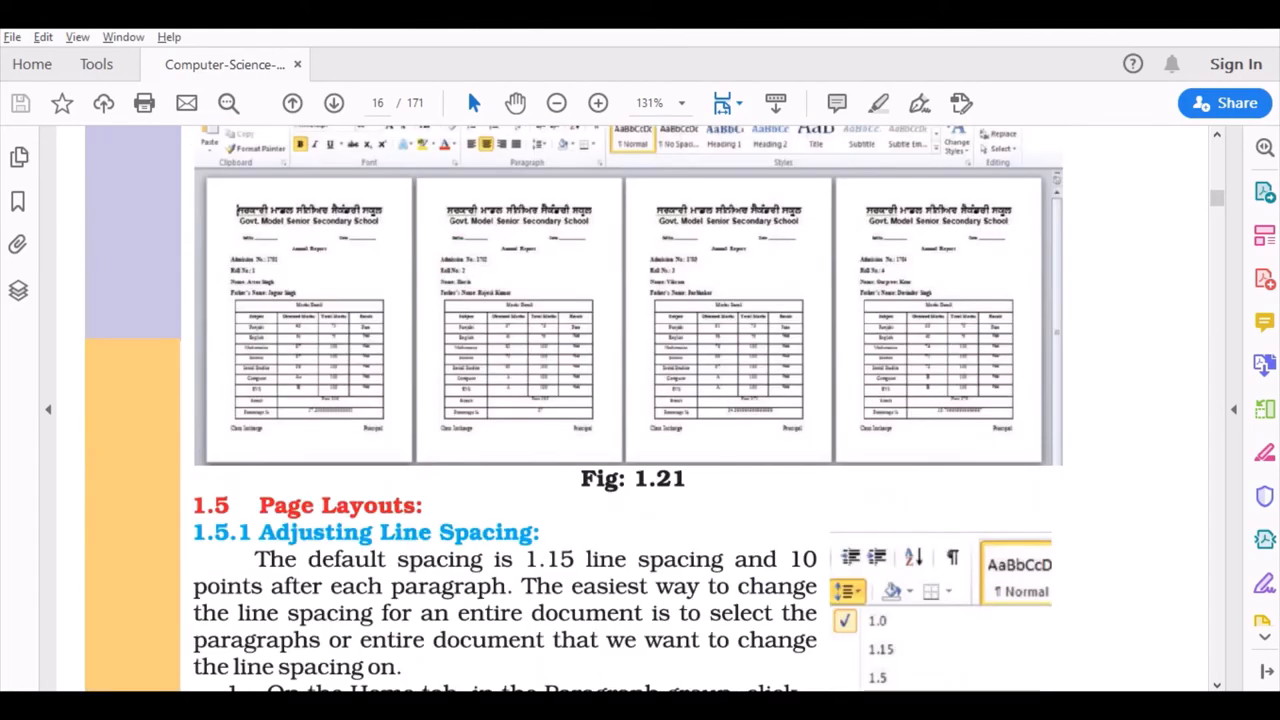
{"action": "scroll", "scroll_direction": "down", "scroll_amount": 3}
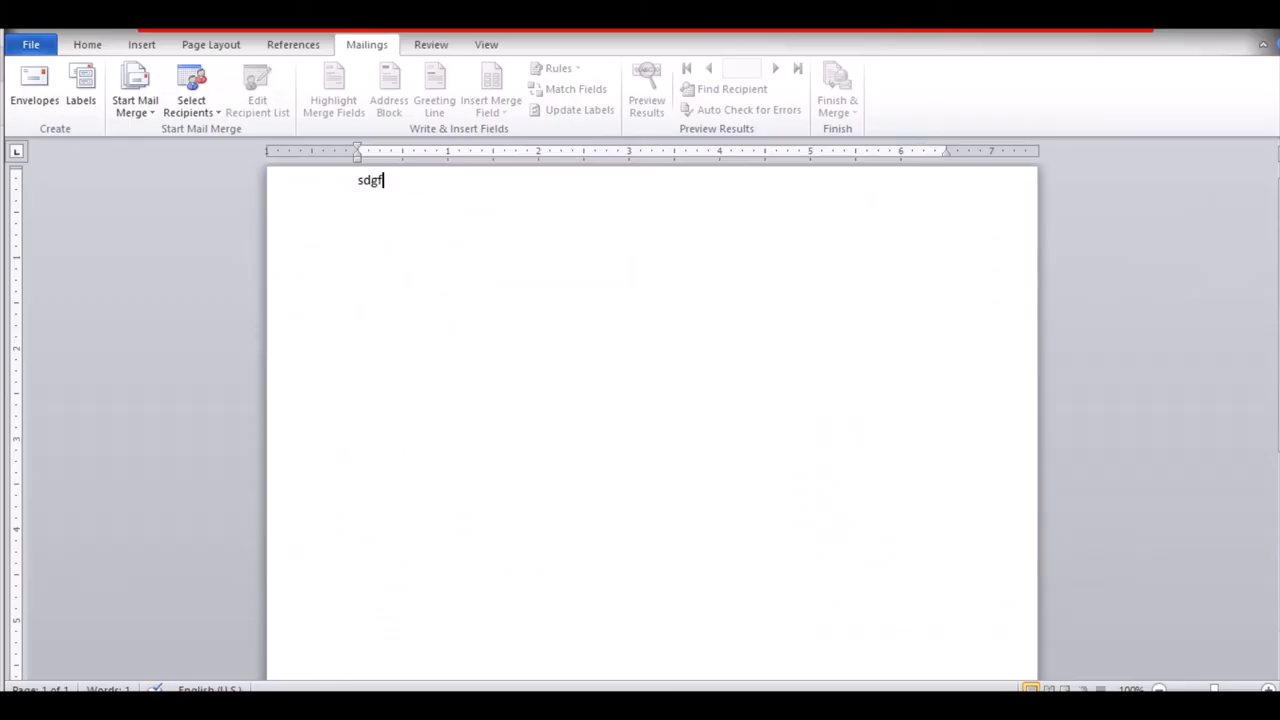
- Set a custom 0.7" top margin from the Page Layout margin settings
{"action": "left_click", "coordinate": [210, 44]}
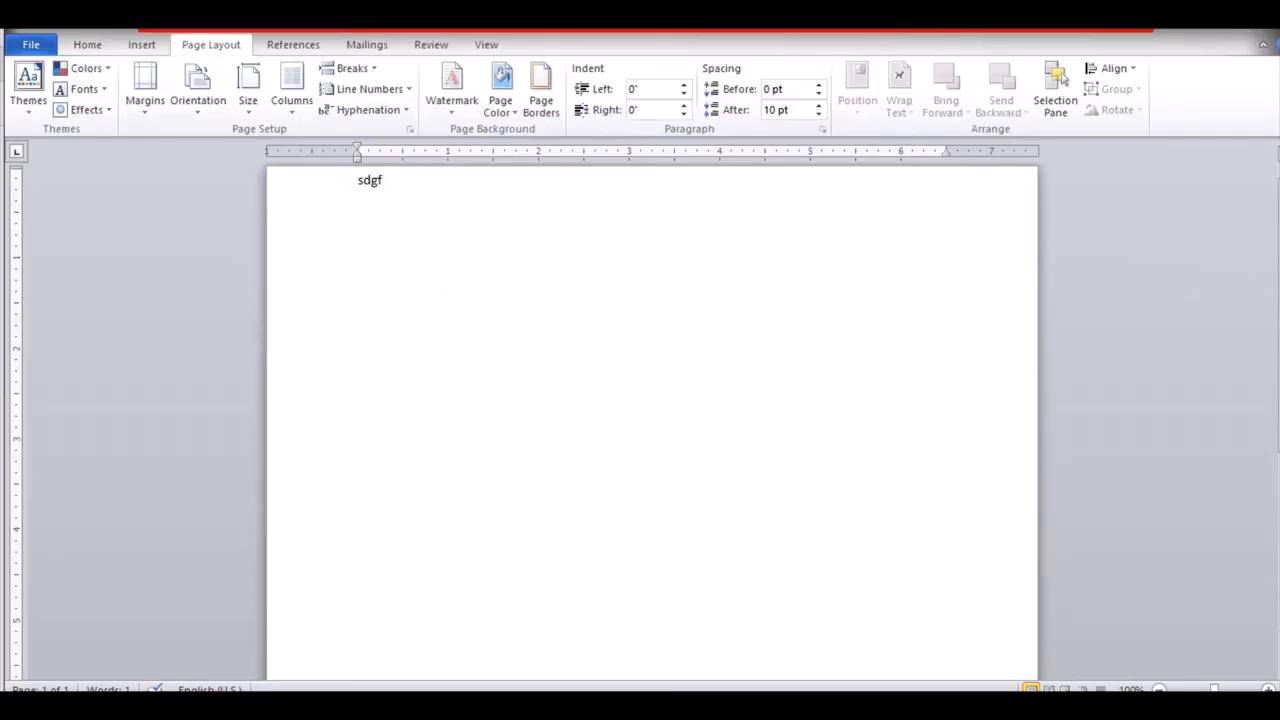
{"action": "left_click", "coordinate": [28, 88]}
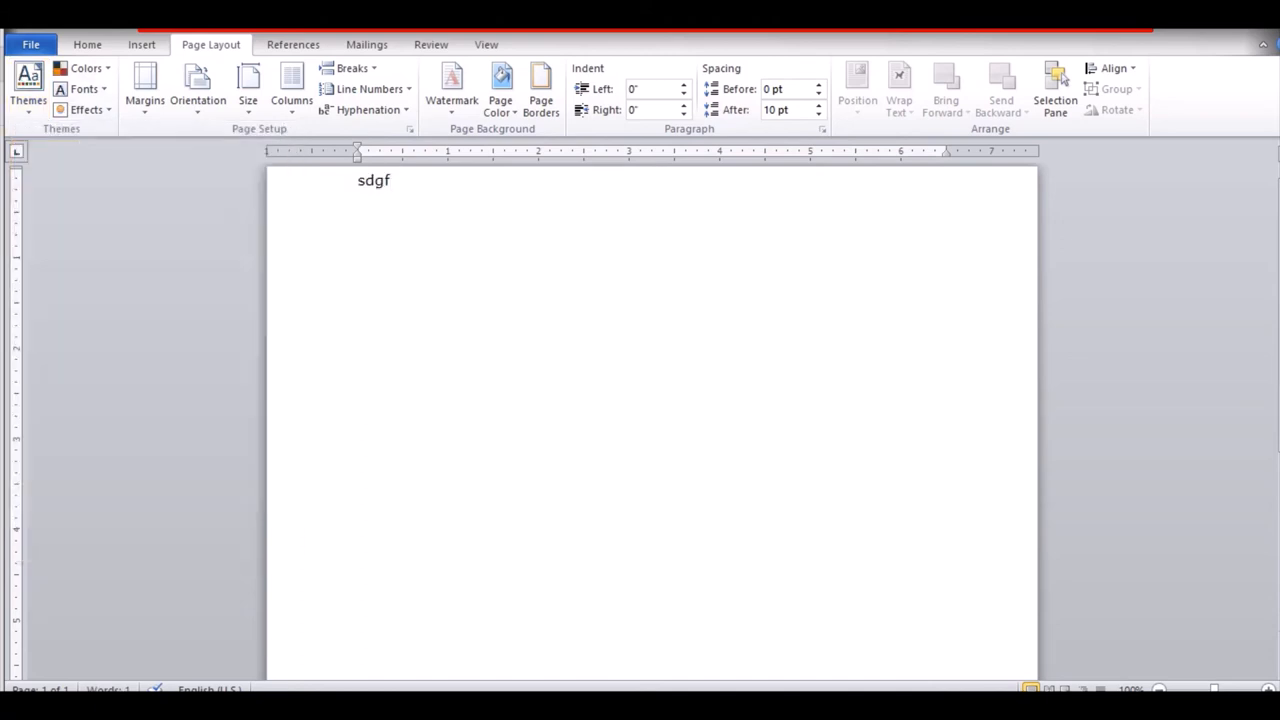
{"action": "left_click", "coordinate": [84, 68]}
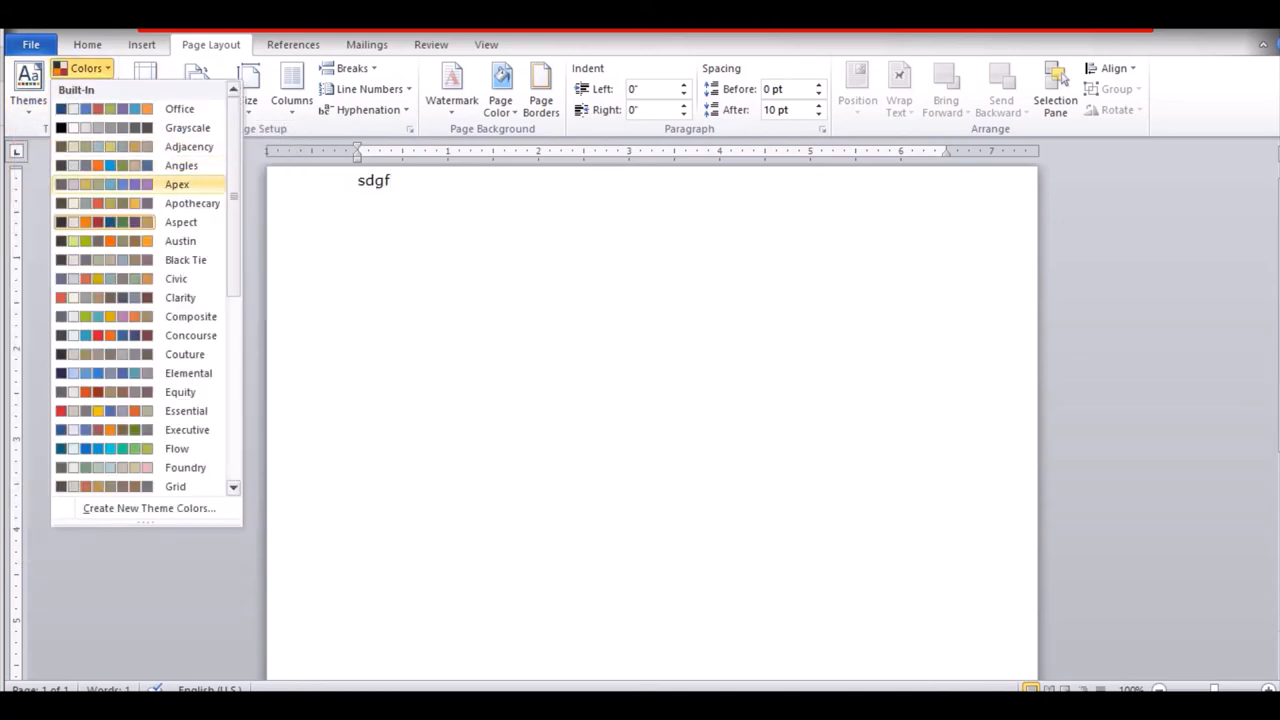
{"action": "left_click", "coordinate": [144, 88]}
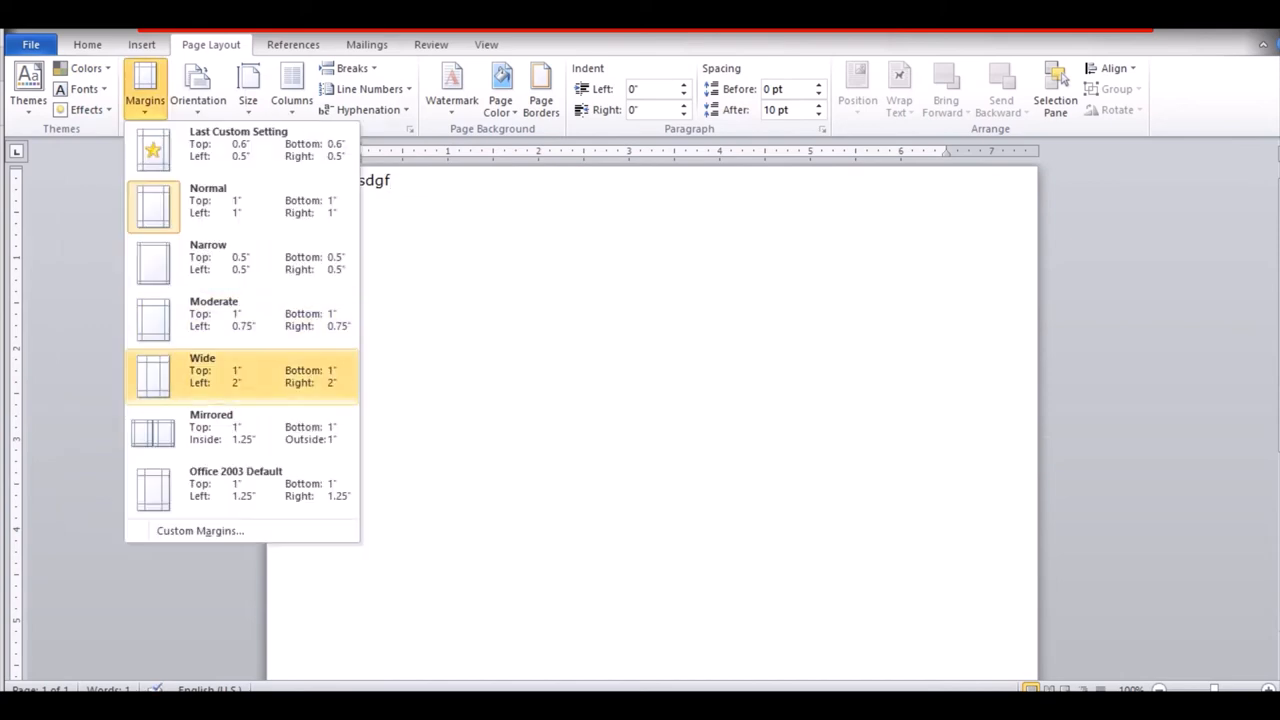
{"action": "left_click", "coordinate": [200, 530]}
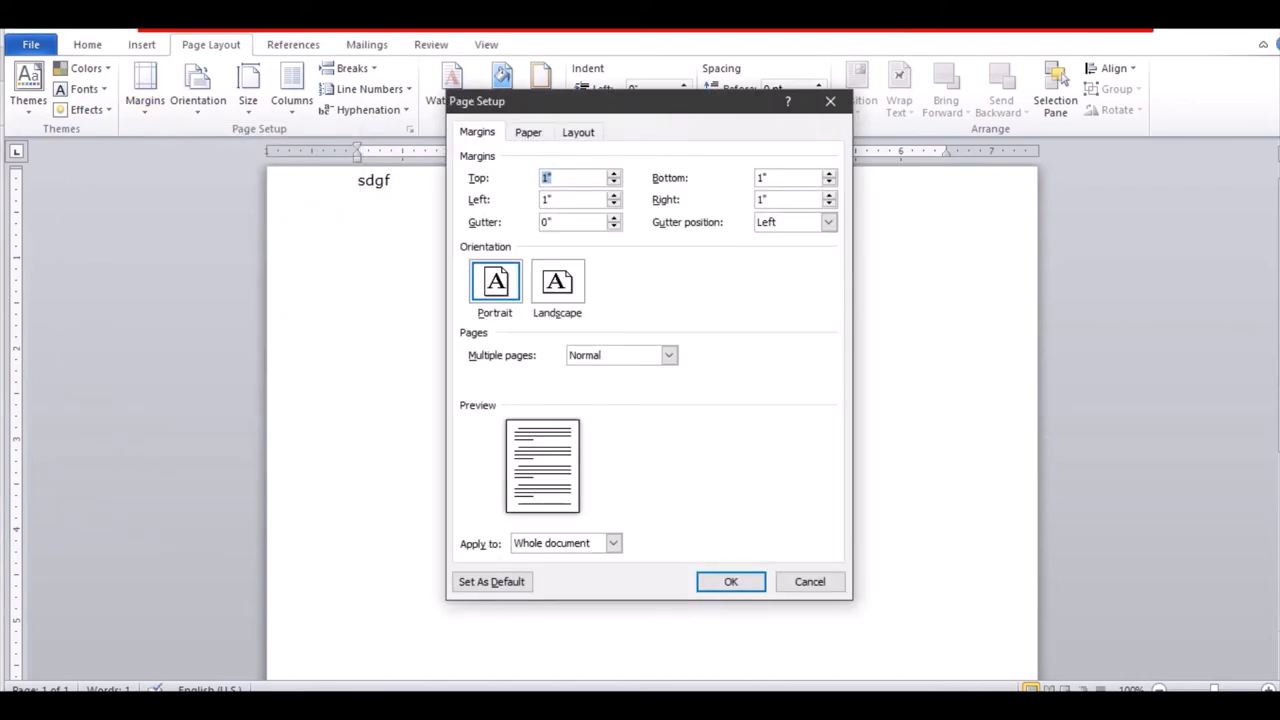
{"action": "type", "text": "0.7\""}
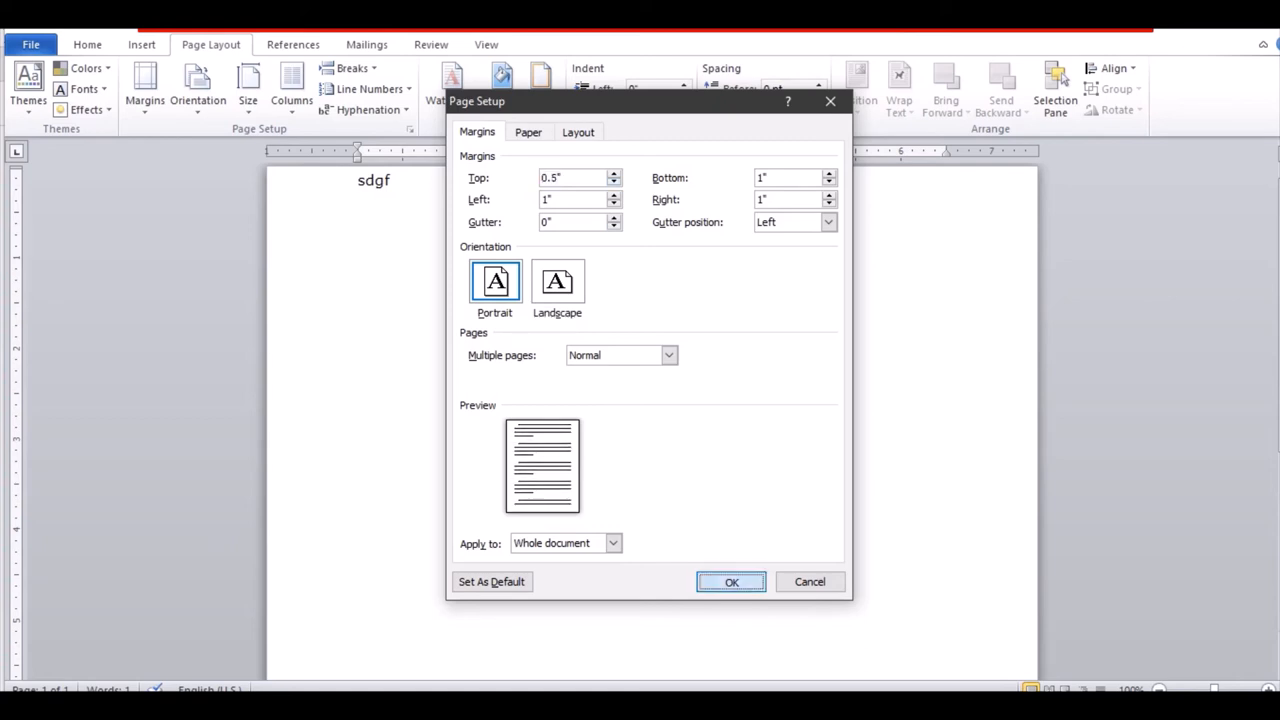
{"action": "left_click", "coordinate": [732, 580]}
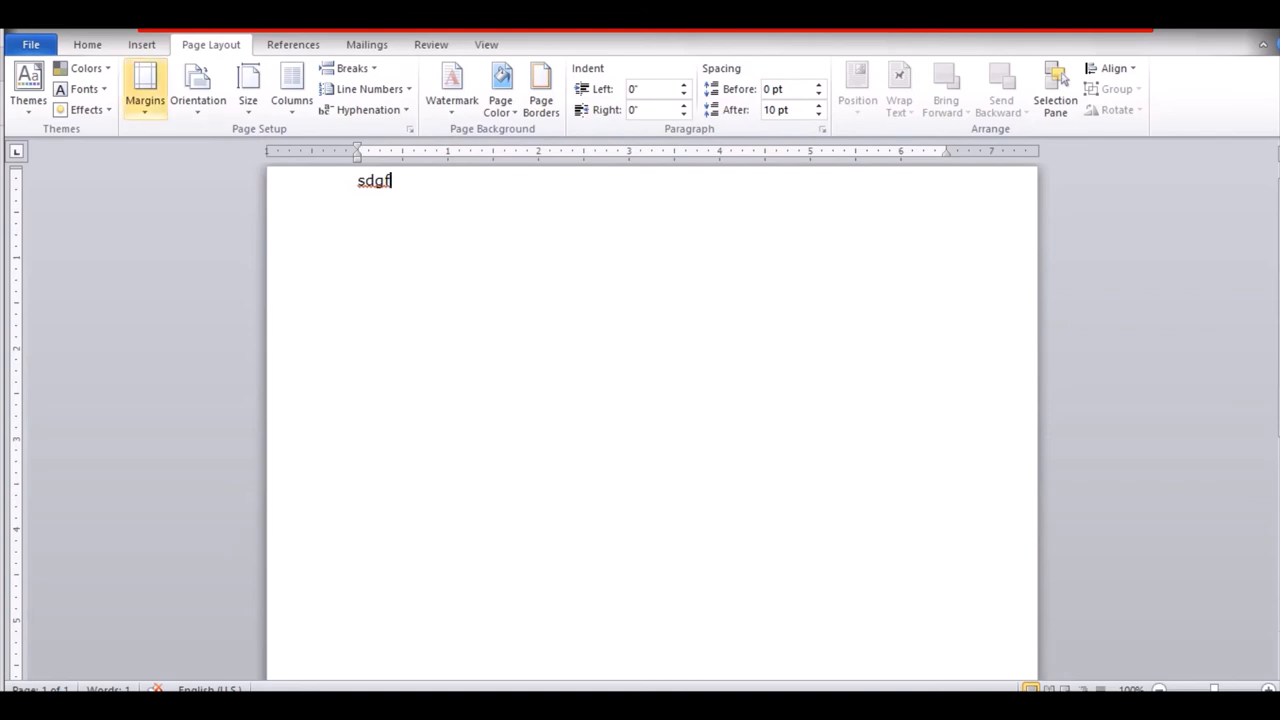
- Switch the page to landscape orientation and pick a column layout
{"action": "left_click", "coordinate": [196, 90]}
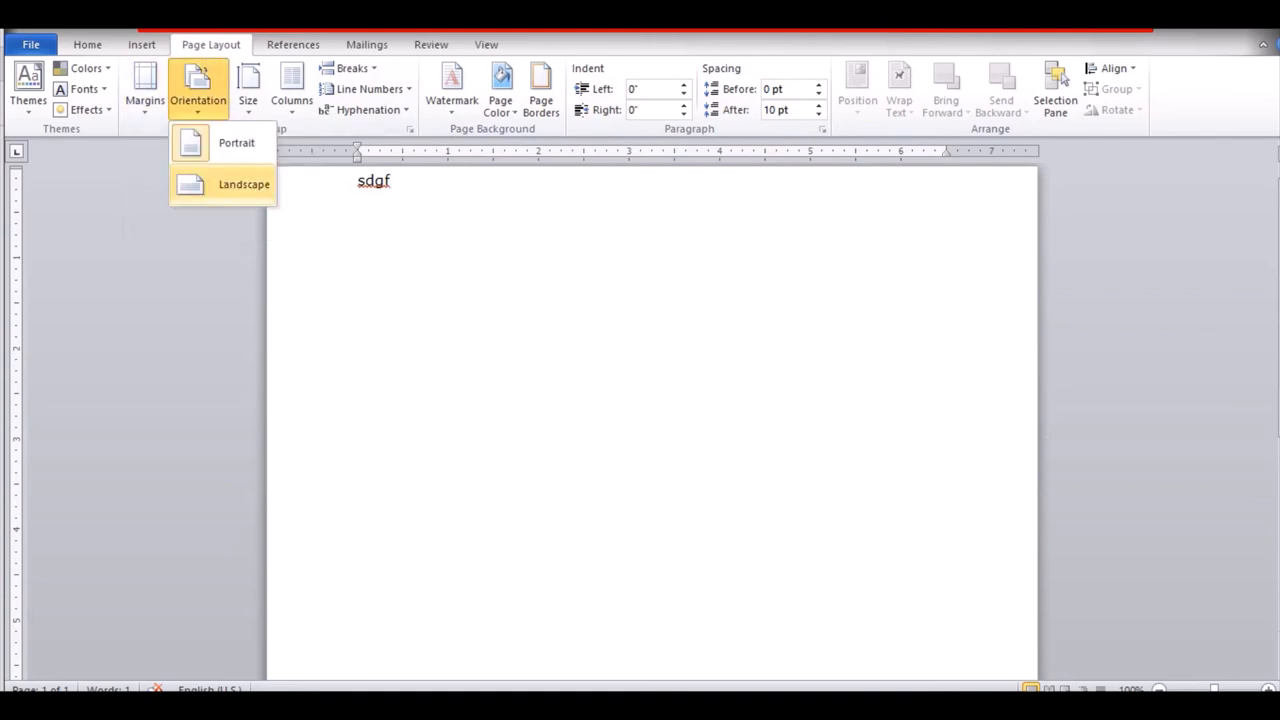
{"action": "left_click", "coordinate": [248, 84]}
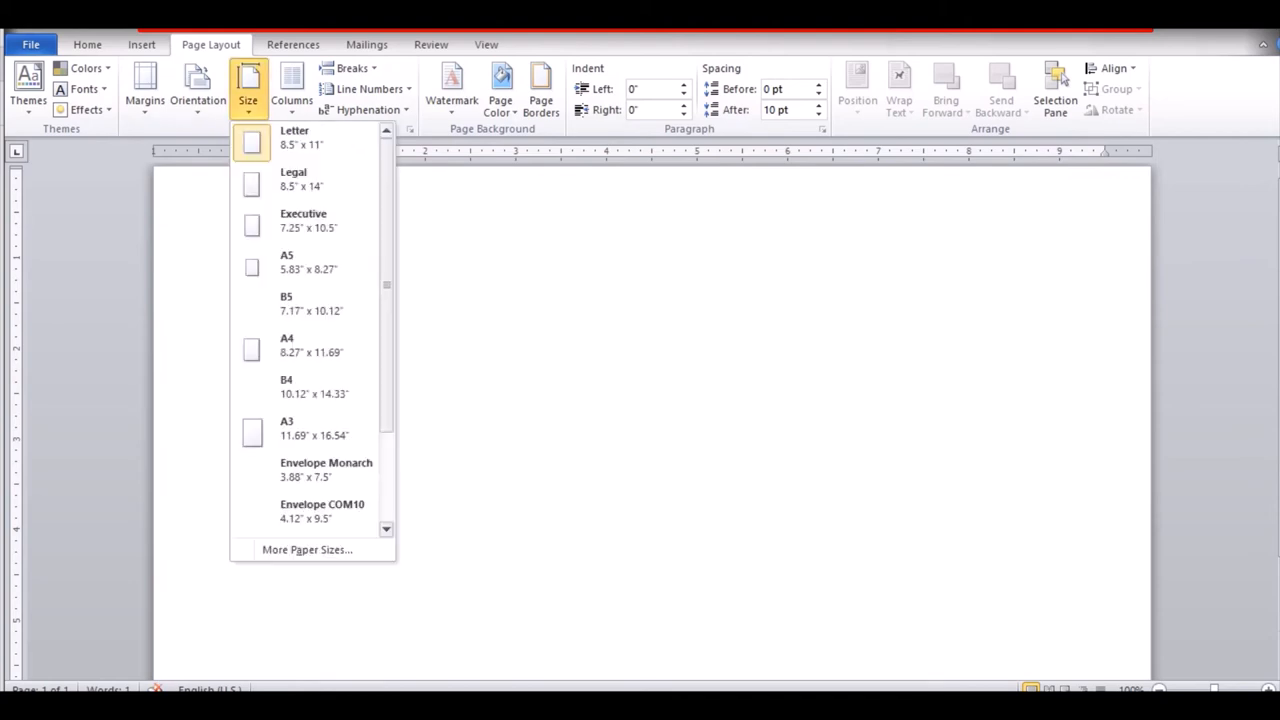
{"action": "left_click", "coordinate": [292, 88]}
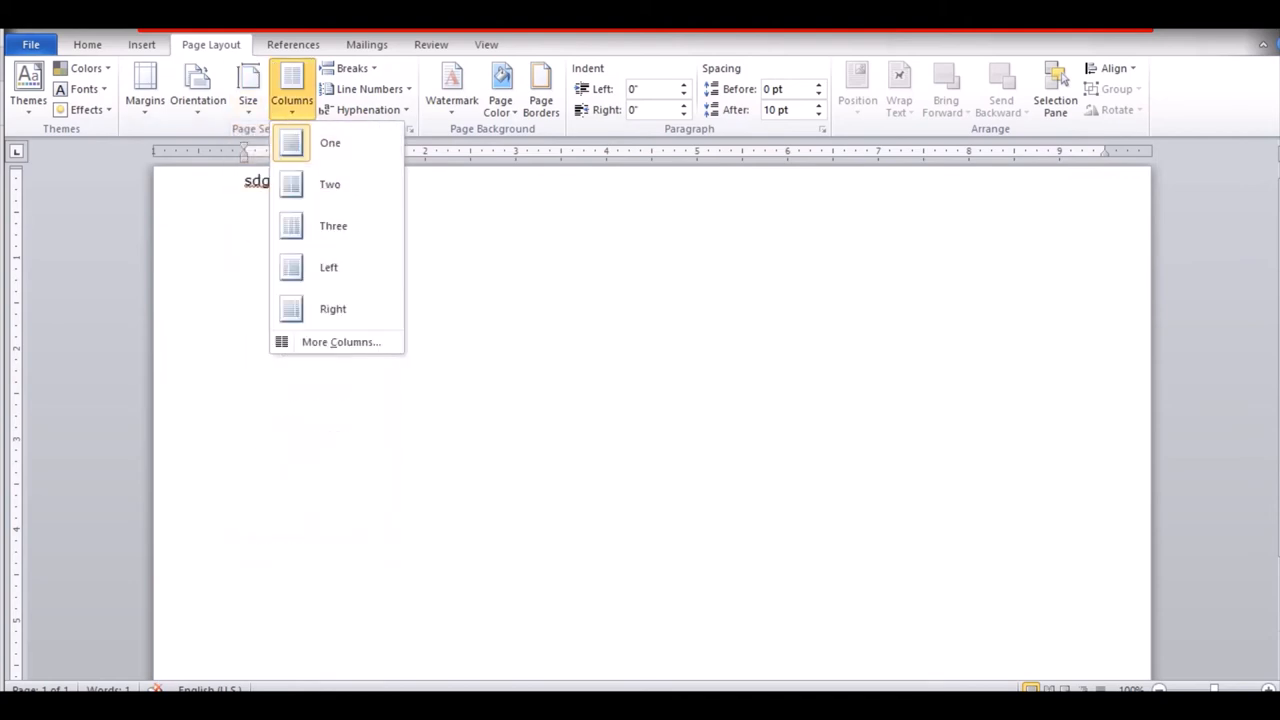
{"action": "left_click", "coordinate": [330, 142]}
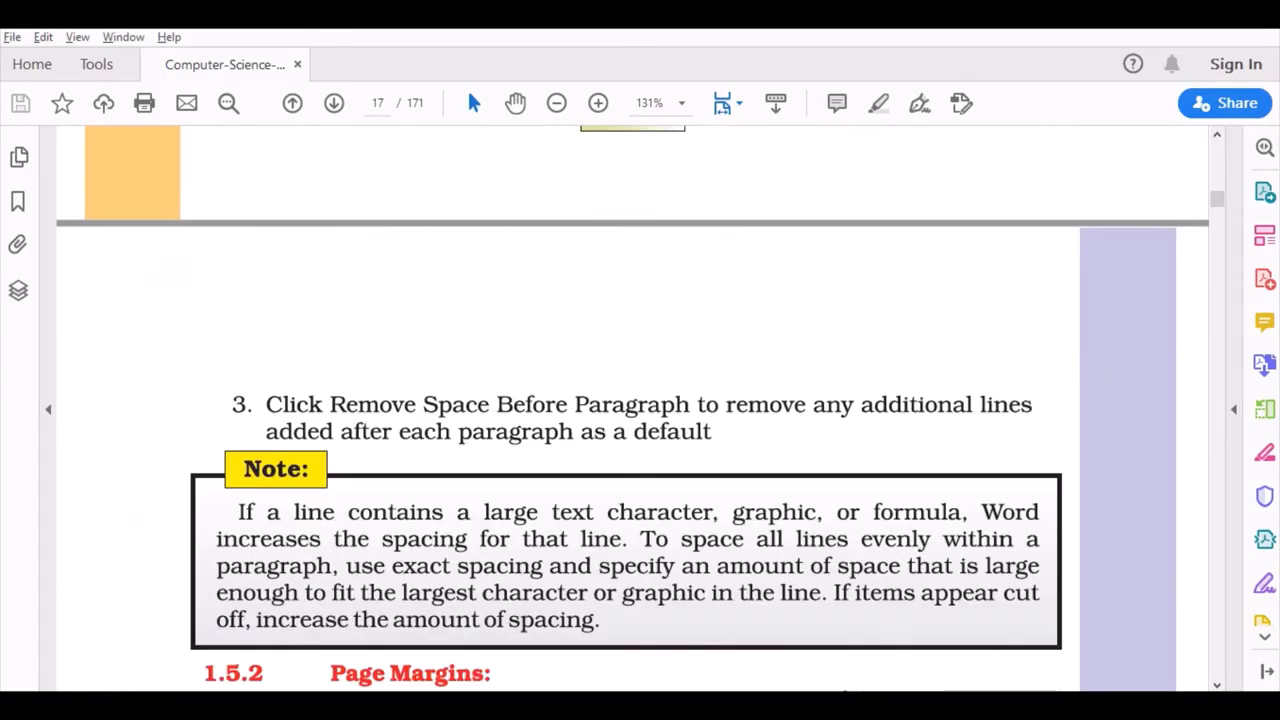
- Scroll through pages 17–20 to 1.5.7 Clear Tab Stops and 1.6 Finalizing a Document
{"action": "scroll", "scroll_direction": "down", "scroll_amount": 3}
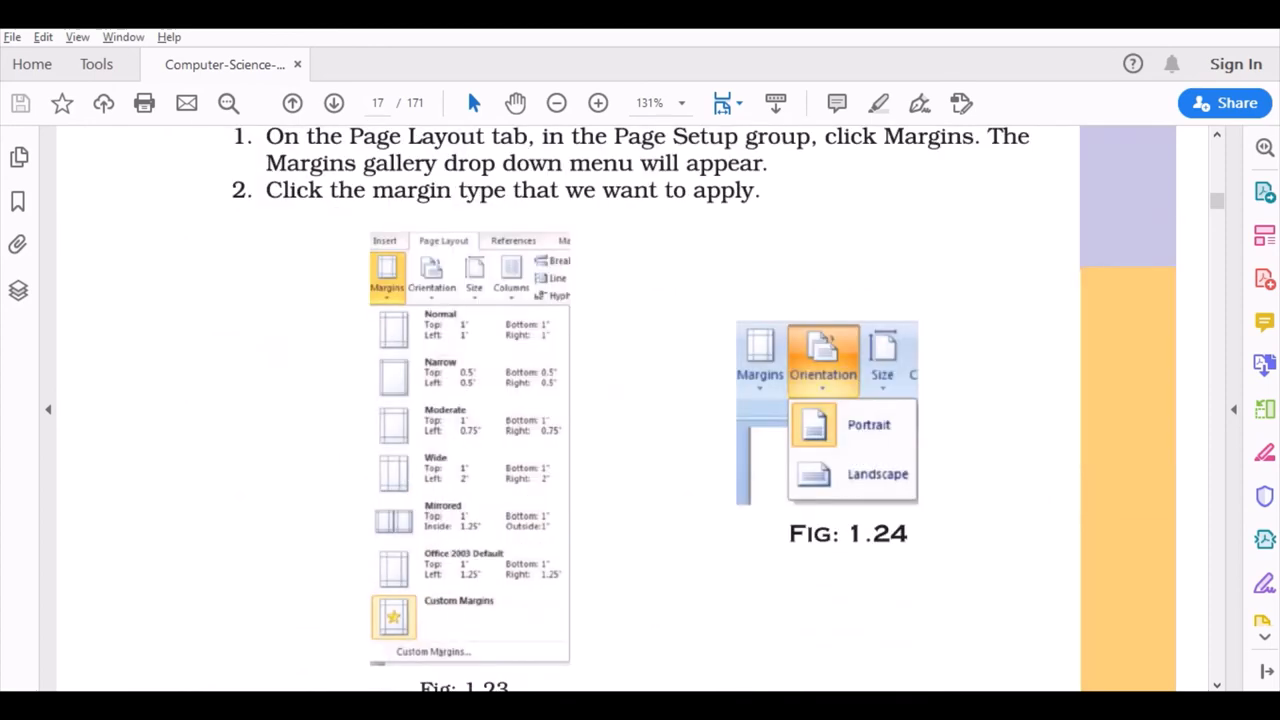
{"action": "scroll", "scroll_direction": "down", "scroll_amount": 3}
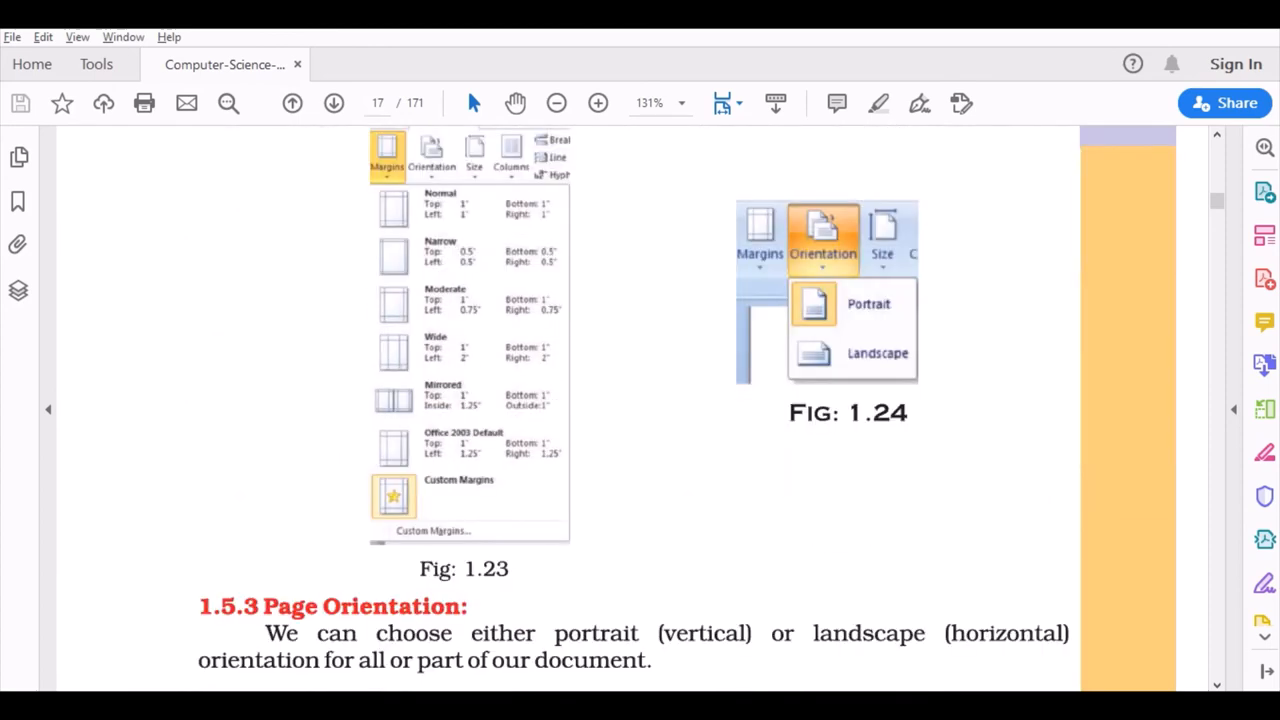
{"action": "scroll", "scroll_direction": "down", "scroll_amount": 3}
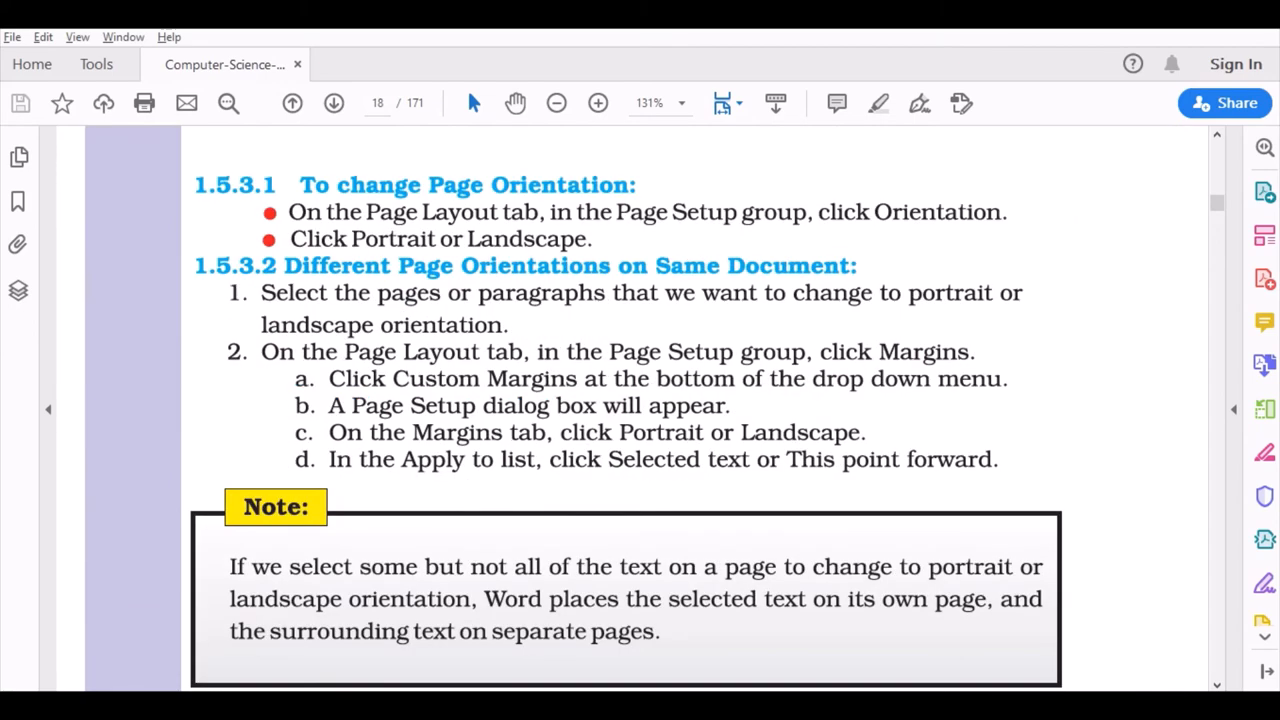
{"action": "scroll", "scroll_direction": "down", "scroll_amount": 3}
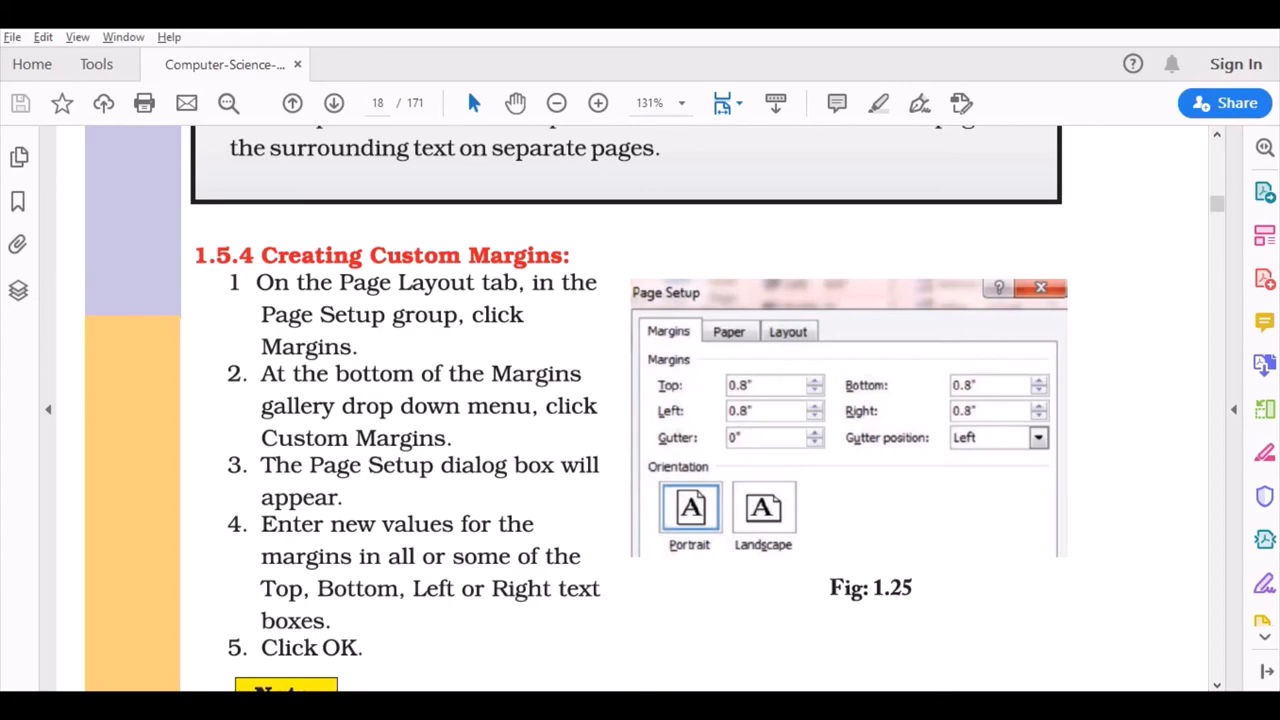
{"action": "scroll", "scroll_direction": "down", "scroll_amount": 3}
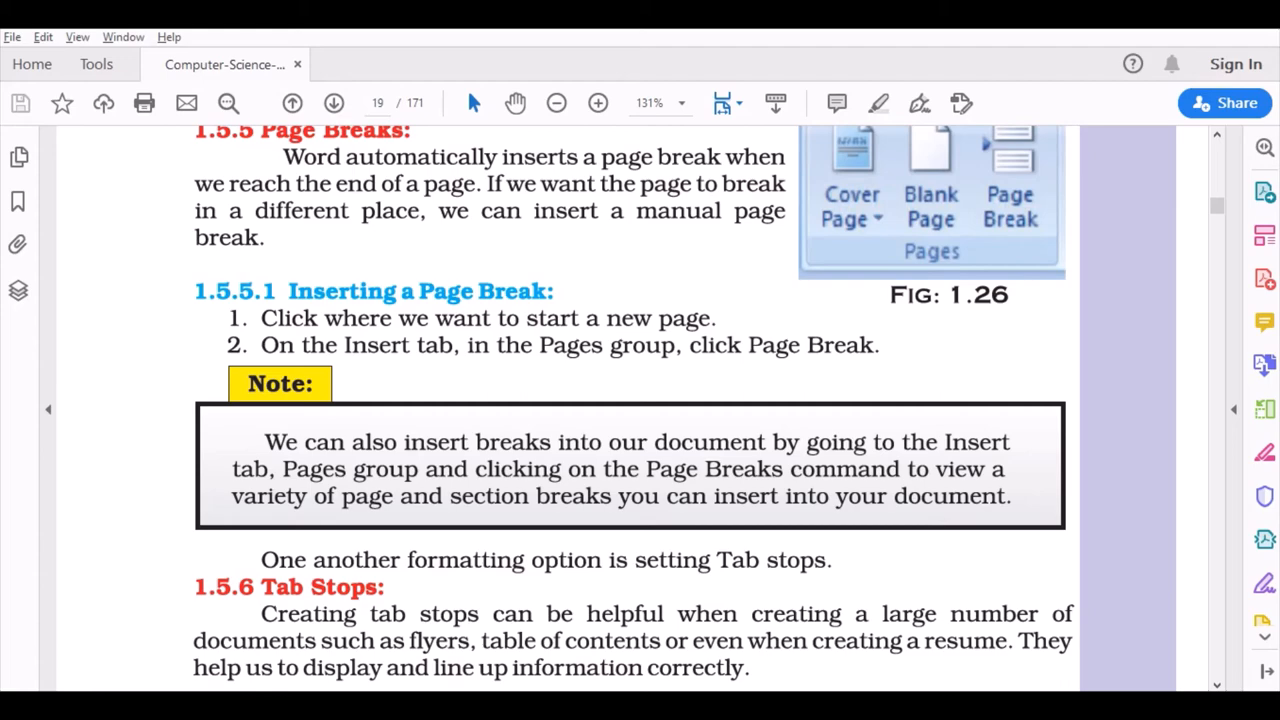
{"action": "scroll", "scroll_direction": "down", "scroll_amount": 3}
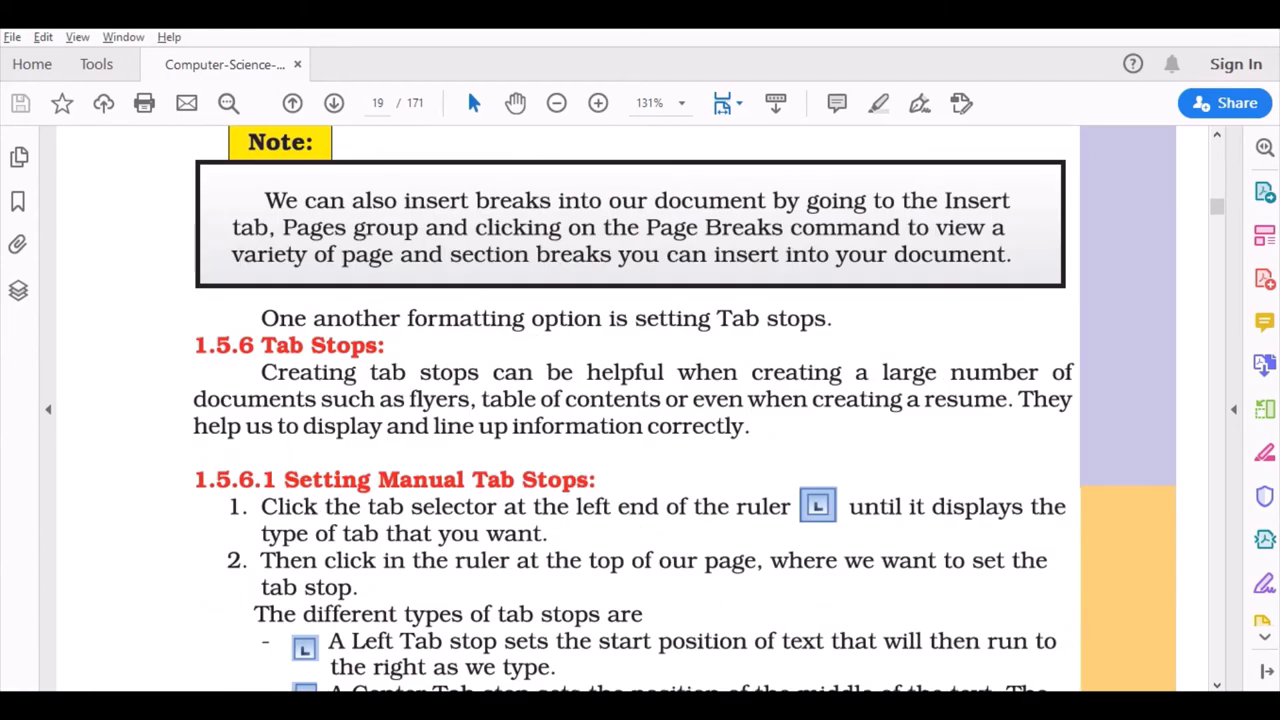
{"action": "scroll", "scroll_direction": "down", "scroll_amount": 3}
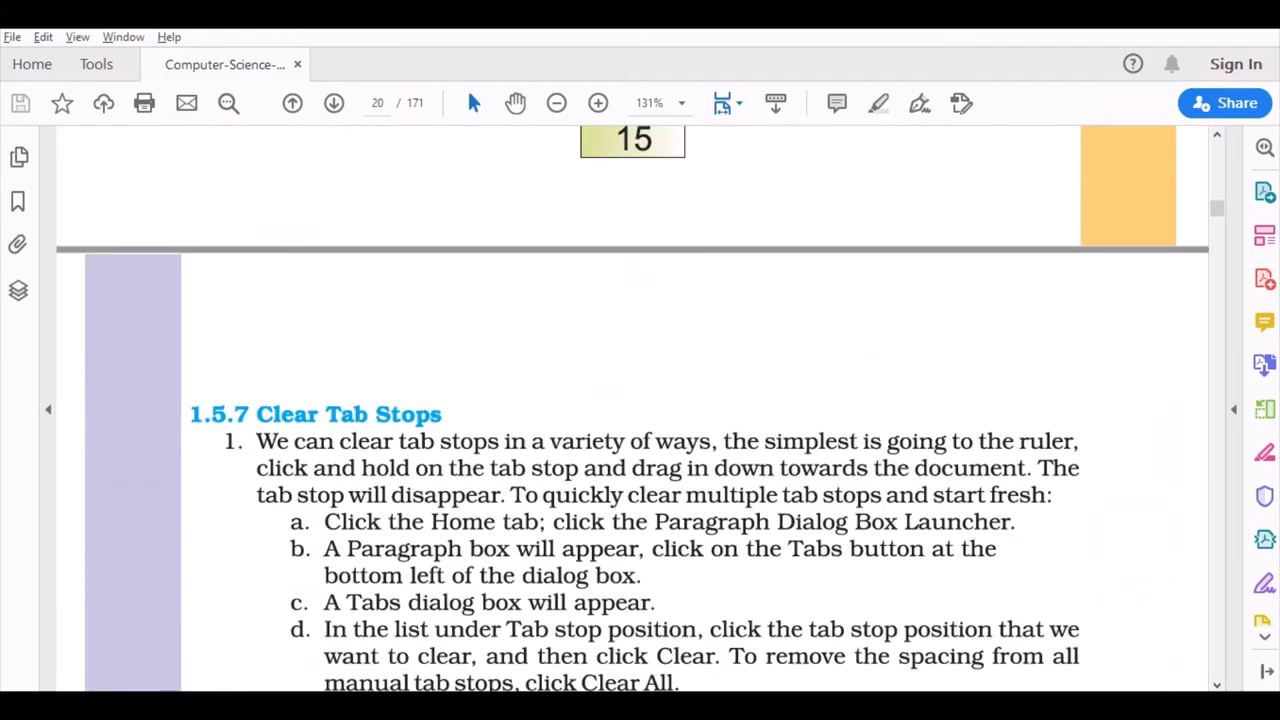
{"action": "scroll", "scroll_direction": "down", "scroll_amount": 3}
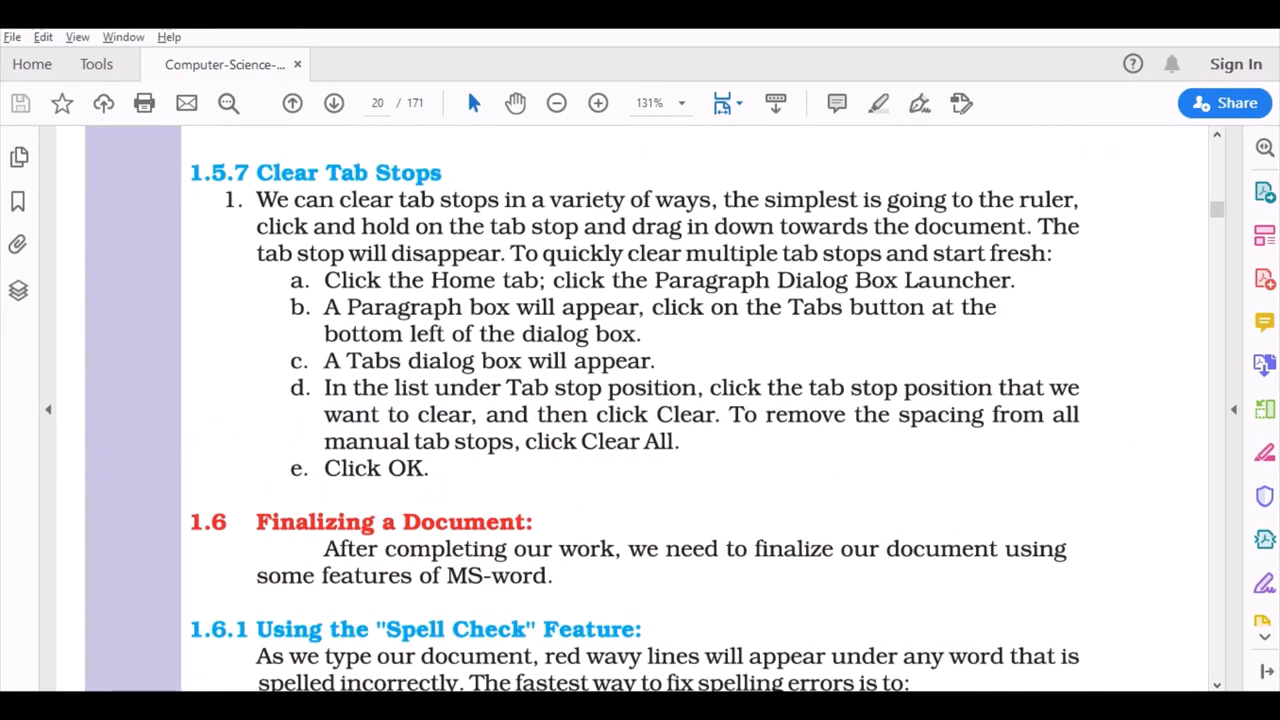
- Scroll to 1.6.1 Spell Check, then switch back to the sdgf Word document
{"action": "scroll", "scroll_direction": "down", "scroll_amount": 3}
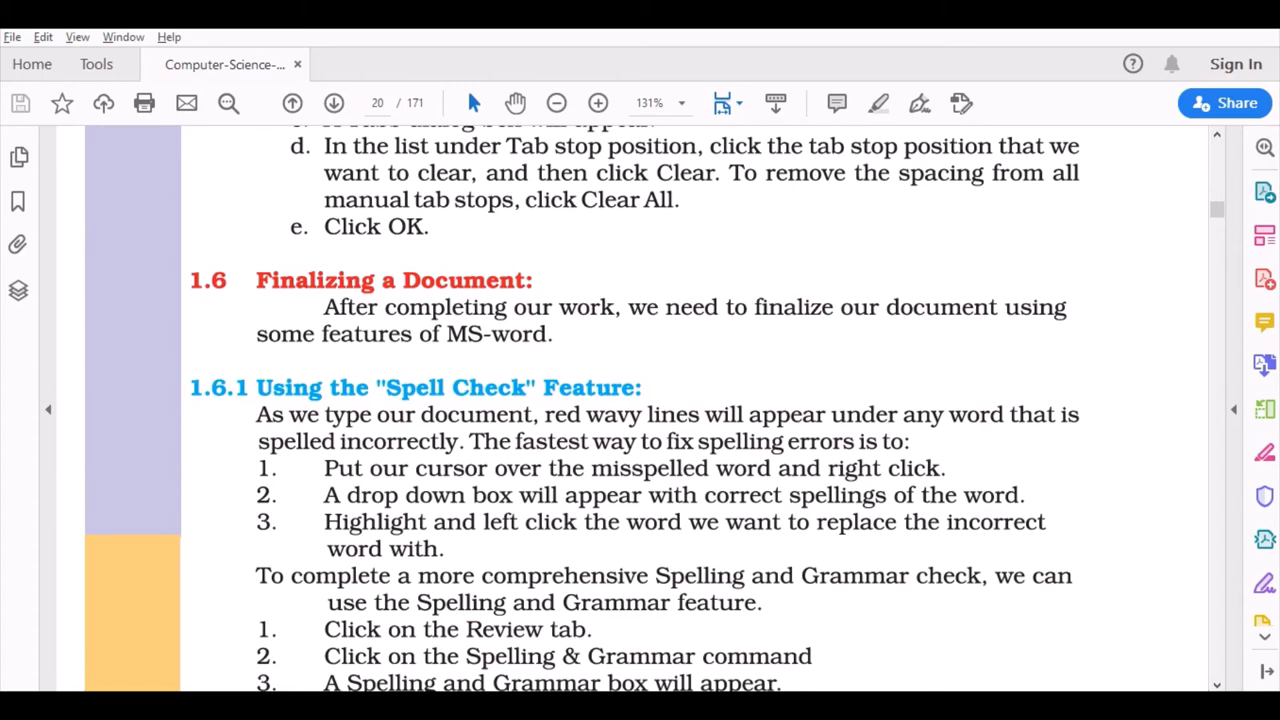
{"action": "key", "text": "alt+tab"}
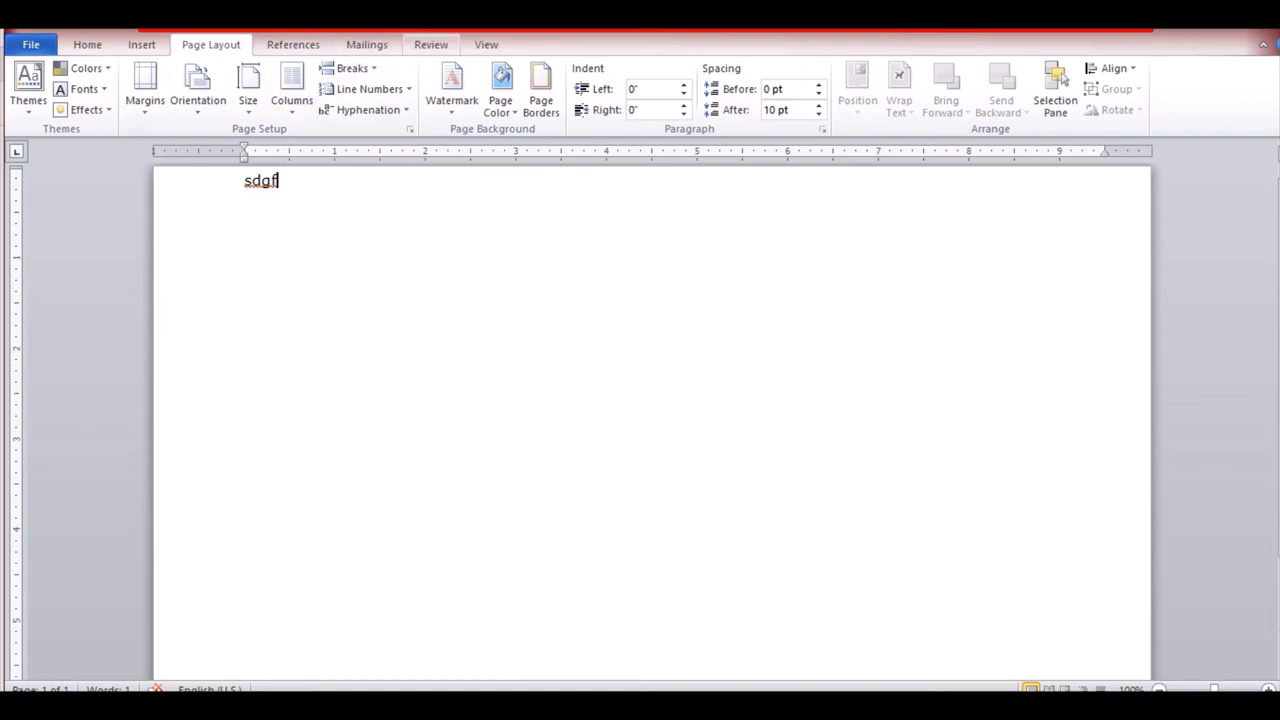
- Run Spelling & Grammar from Review, flagging sdgf as not in the dictionary
{"action": "left_click", "coordinate": [432, 44]}
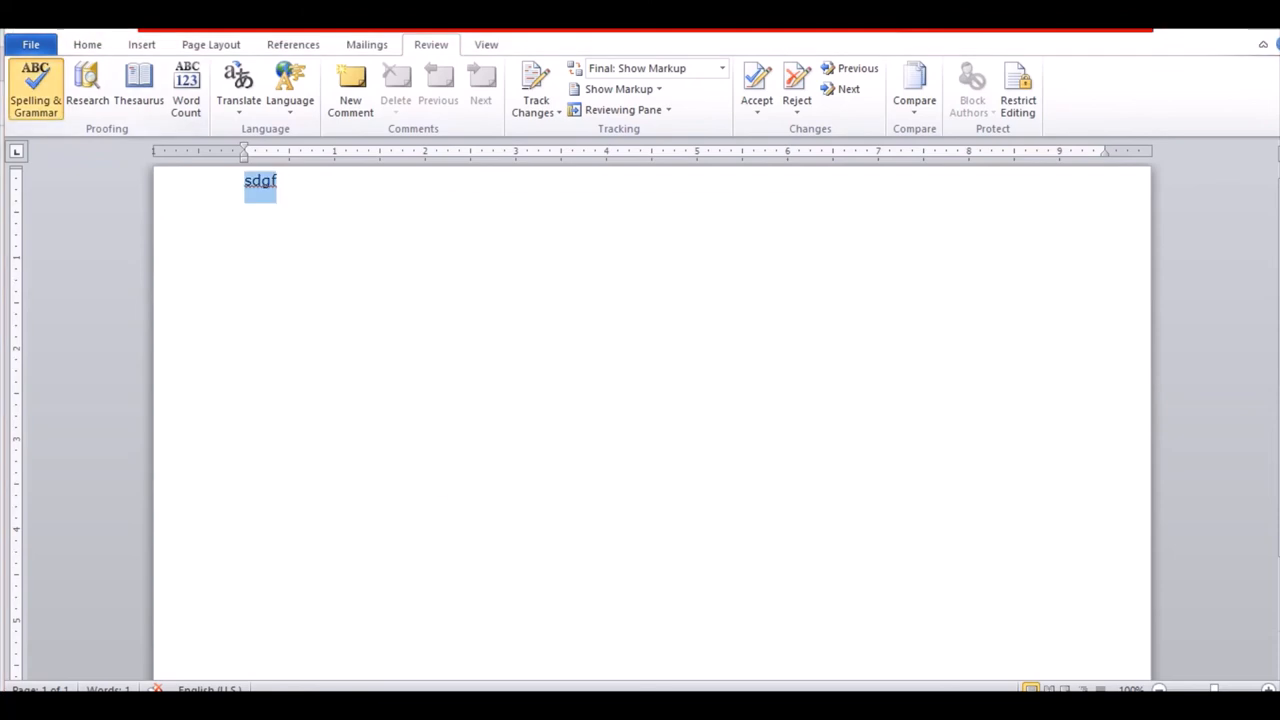
{"action": "left_click", "coordinate": [36, 88]}
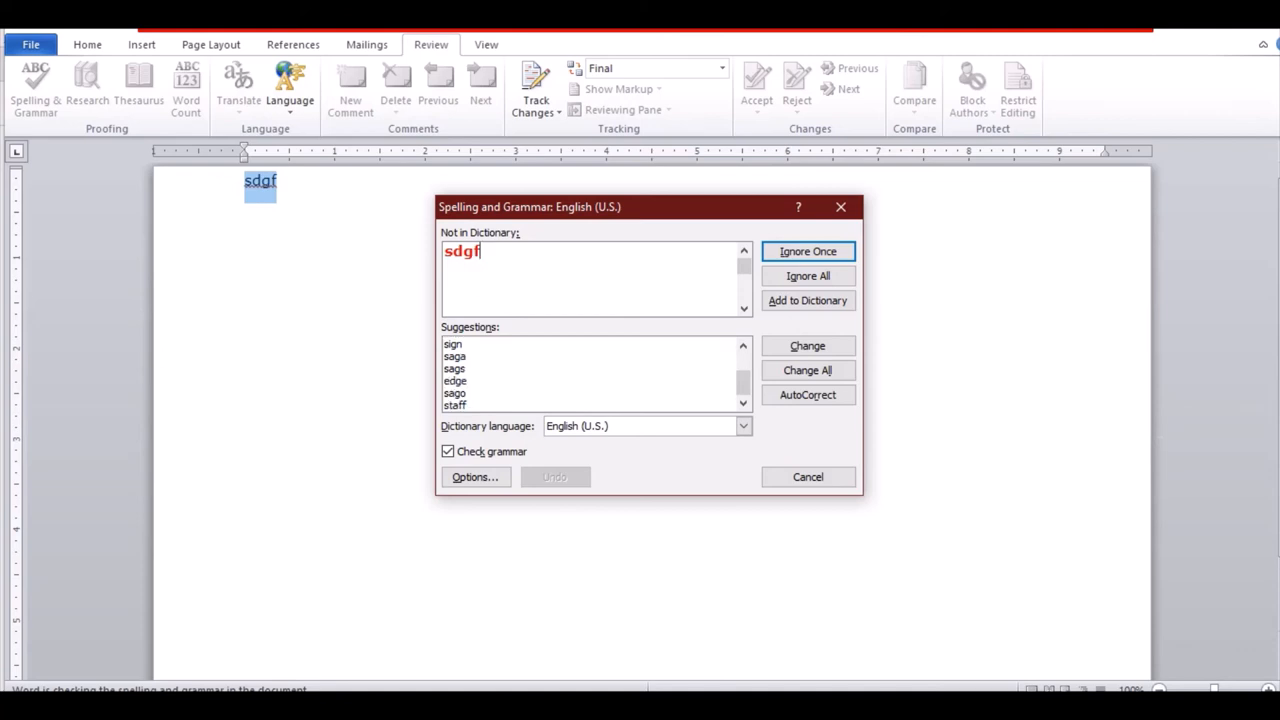
- Correct the misspelled 'sdgf' to the suggested word 'staff' in the Spelling & Grammar check
{"action": "left_click", "coordinate": [454, 404]}
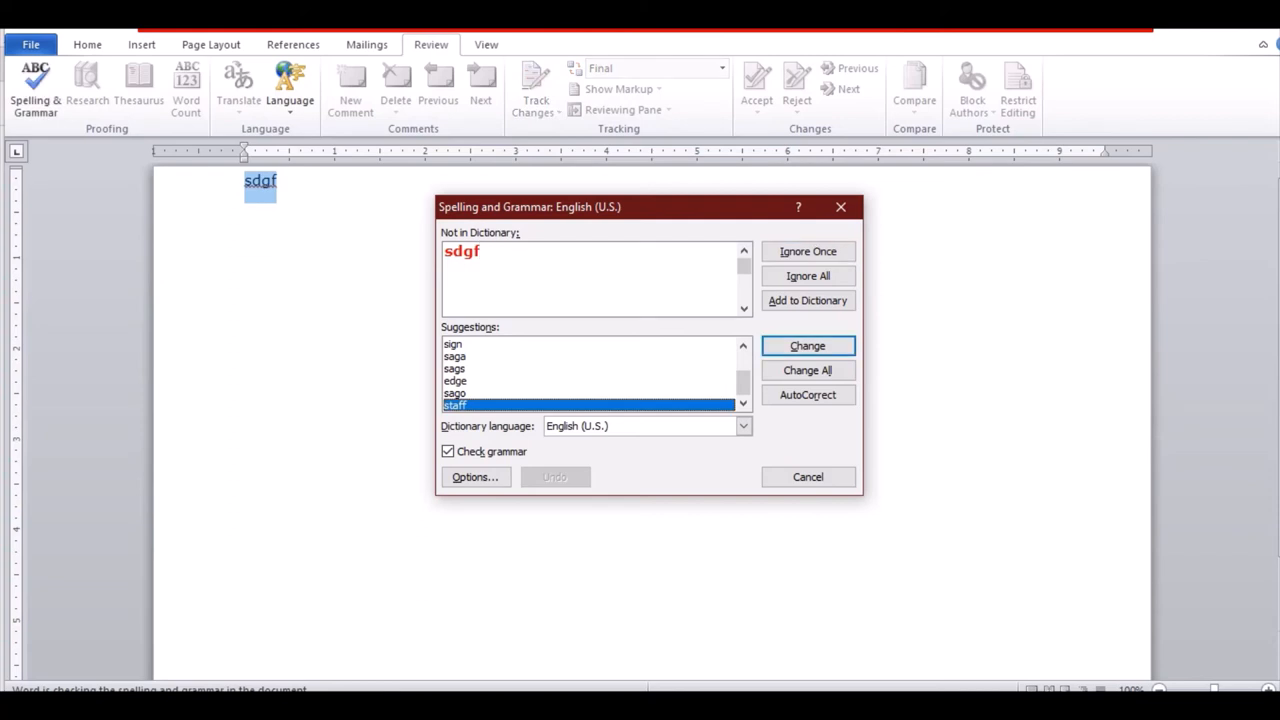
{"action": "left_click", "coordinate": [808, 344]}
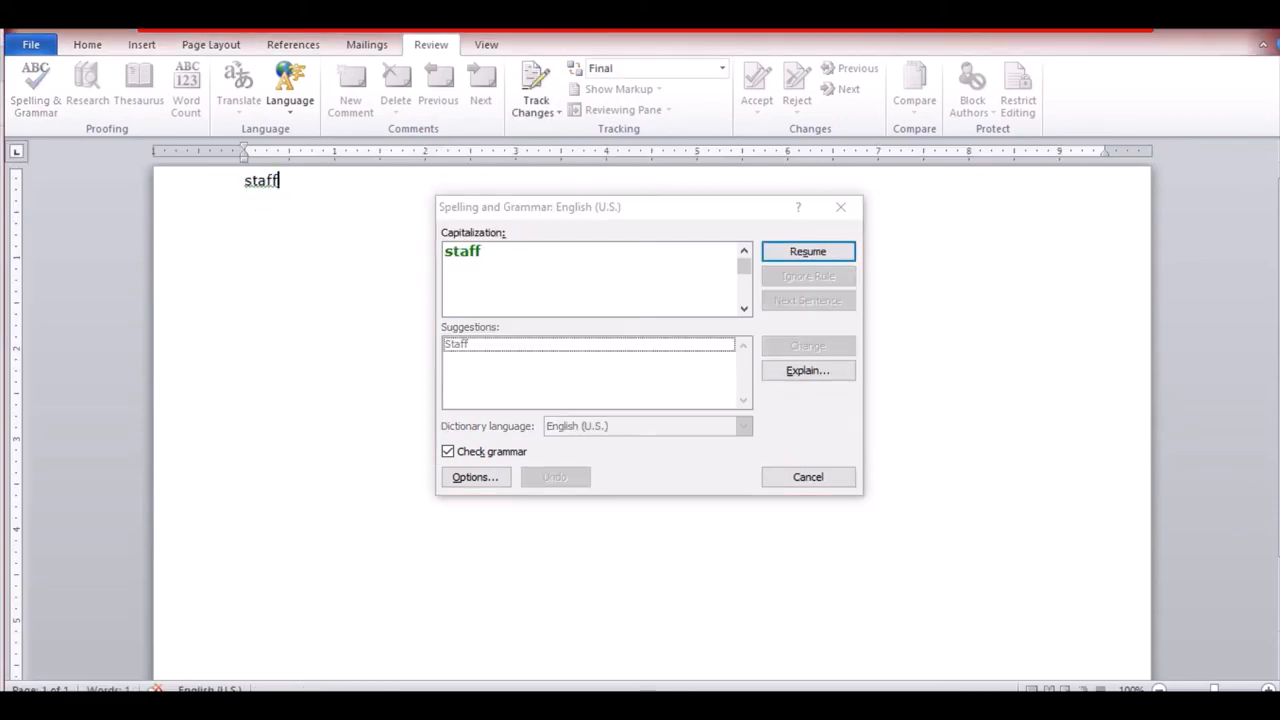
{"action": "left_click", "coordinate": [656, 68]}
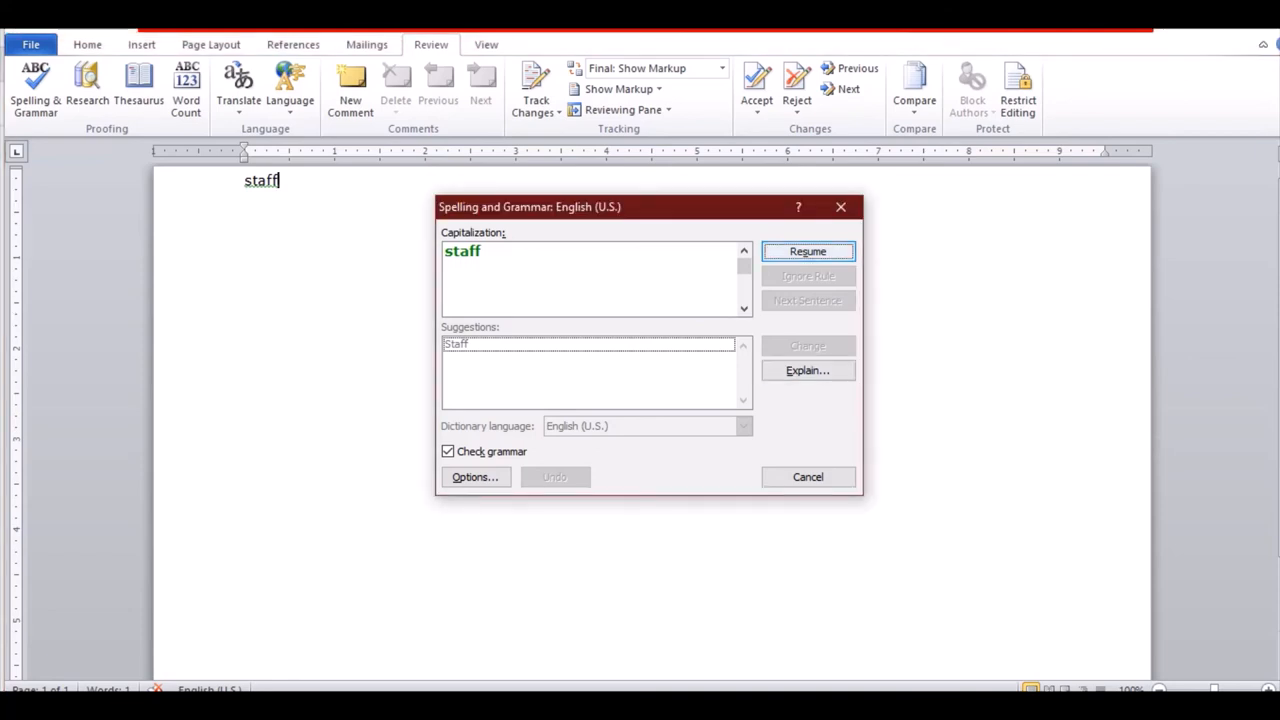
- Resume the check, accept the capitalized 'Staff', and dismiss the check-complete message
{"action": "left_click", "coordinate": [808, 252]}
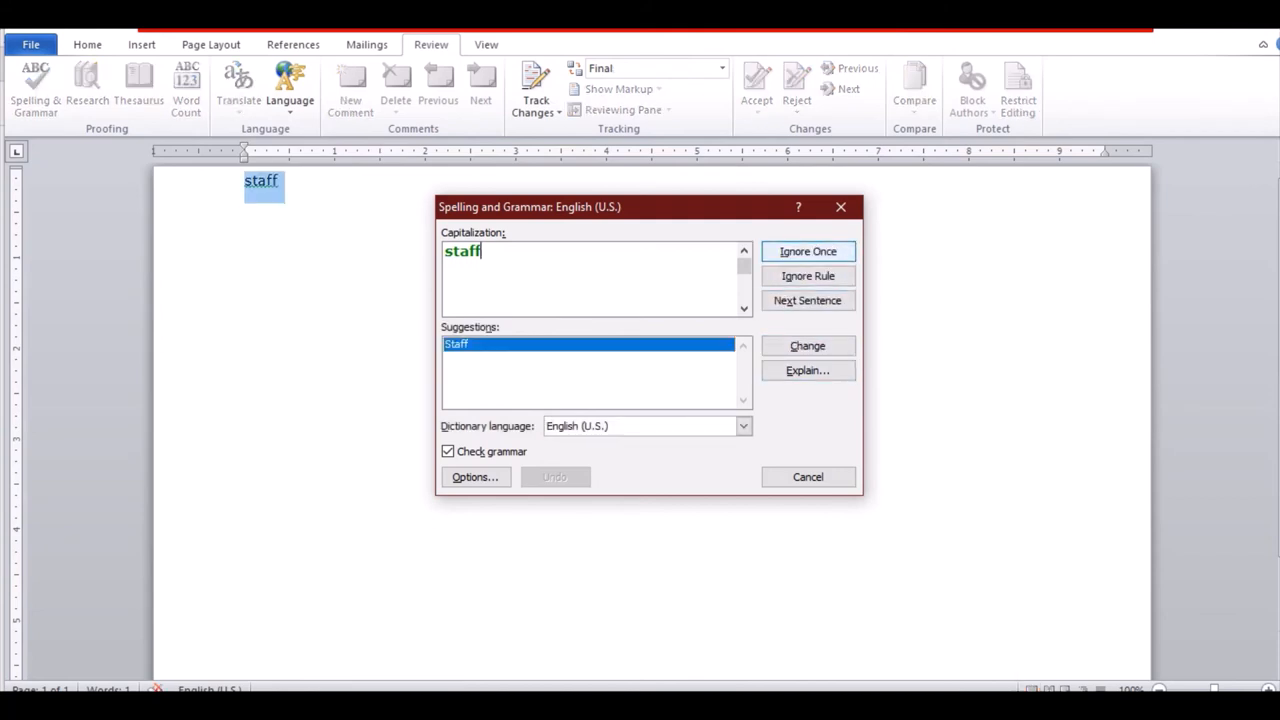
{"action": "left_click", "coordinate": [808, 344]}
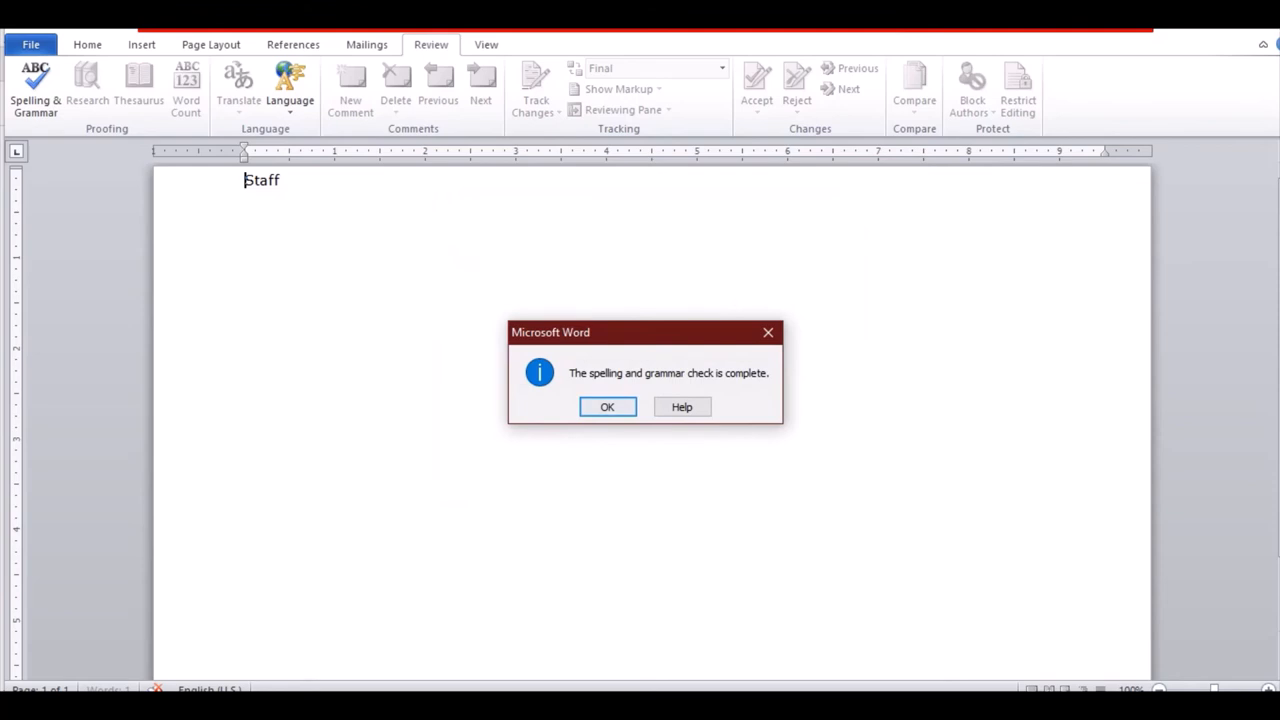
{"action": "left_click", "coordinate": [608, 406]}
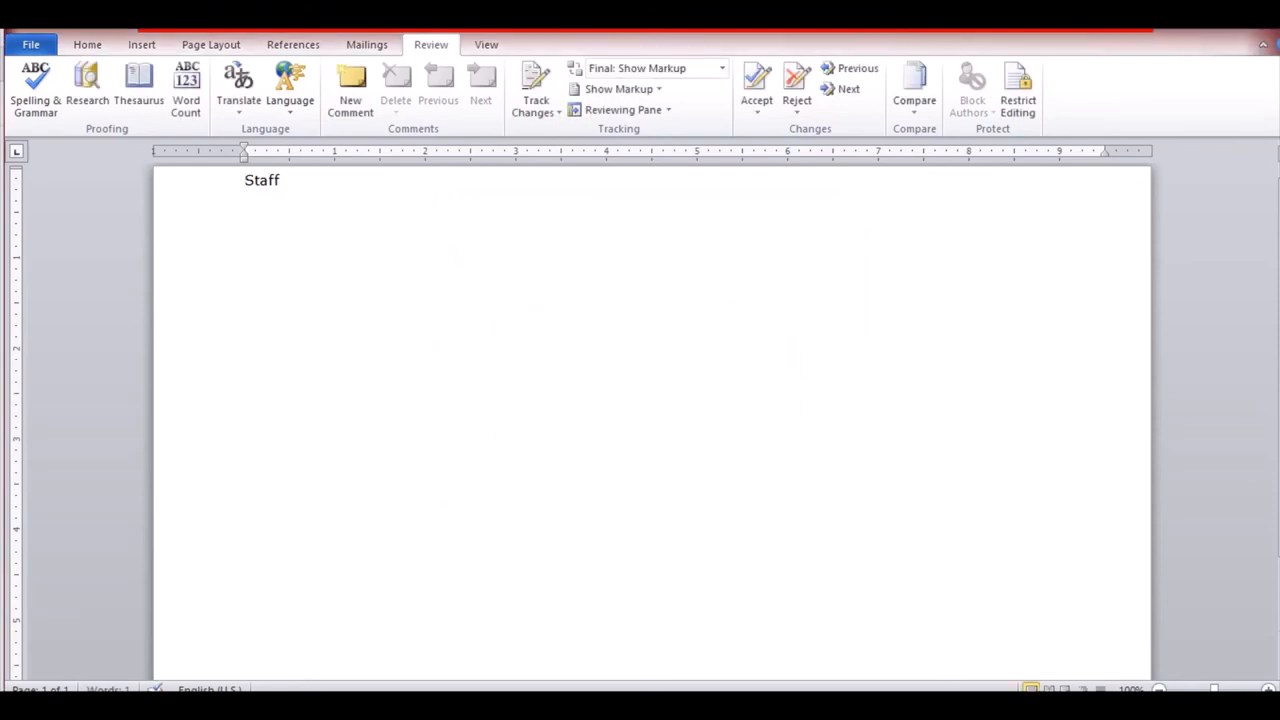
{"action": "key", "text": "alt+tab"}
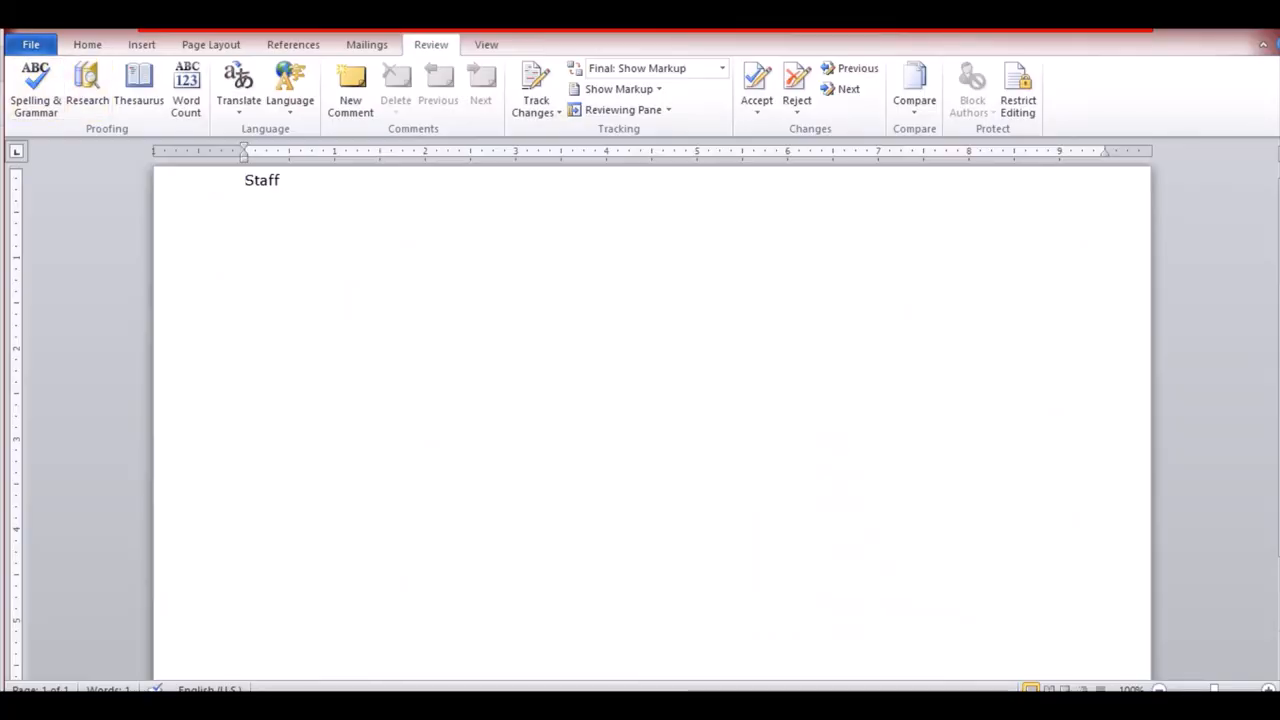
{"action": "left_click", "coordinate": [30, 44]}
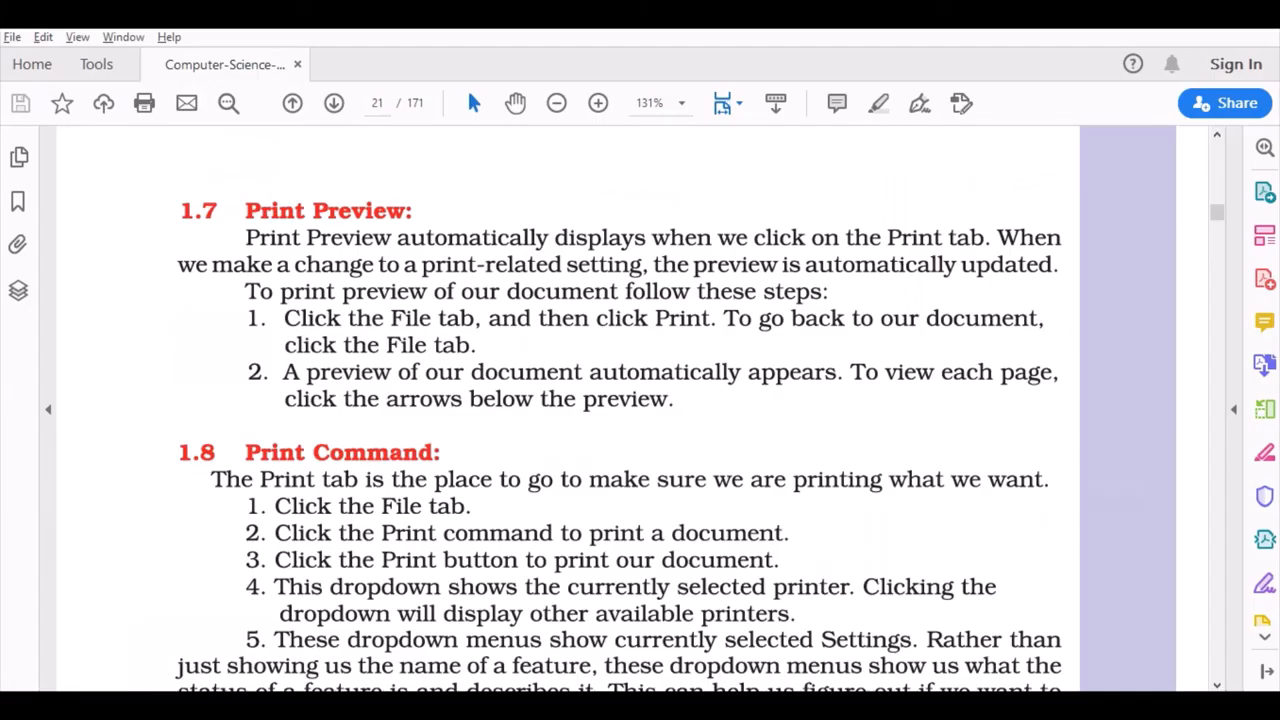
- Scroll the textbook to section 1.8 MS - Power Point, then switch to the PowerPoint presentation
{"action": "scroll", "scroll_direction": "down", "scroll_amount": 3}
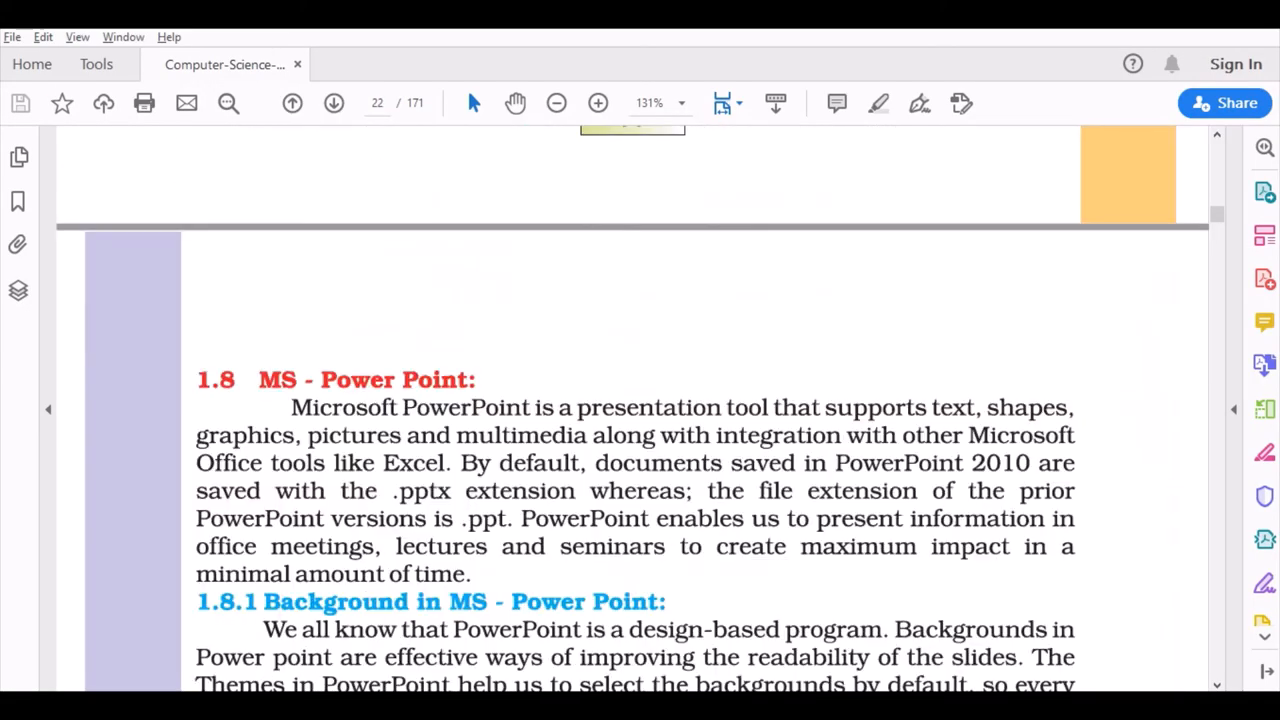
{"action": "scroll", "scroll_direction": "down", "scroll_amount": 3}
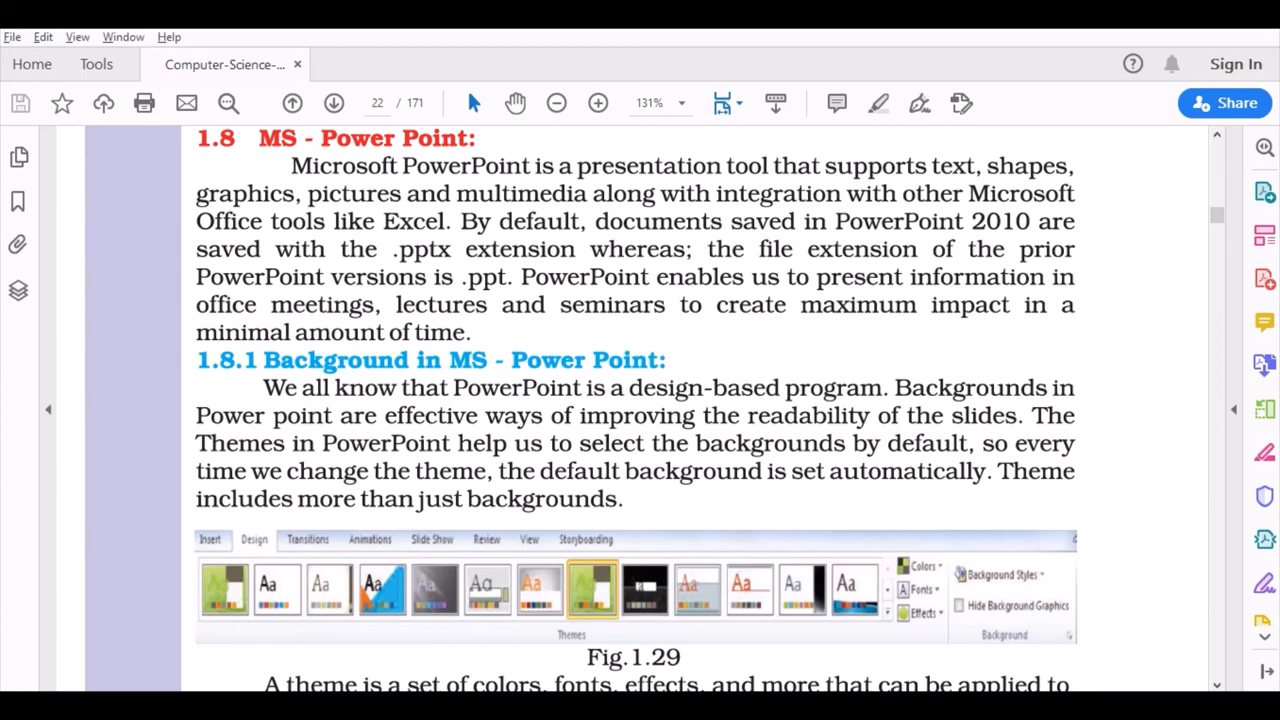
{"action": "key", "text": "alt+tab"}
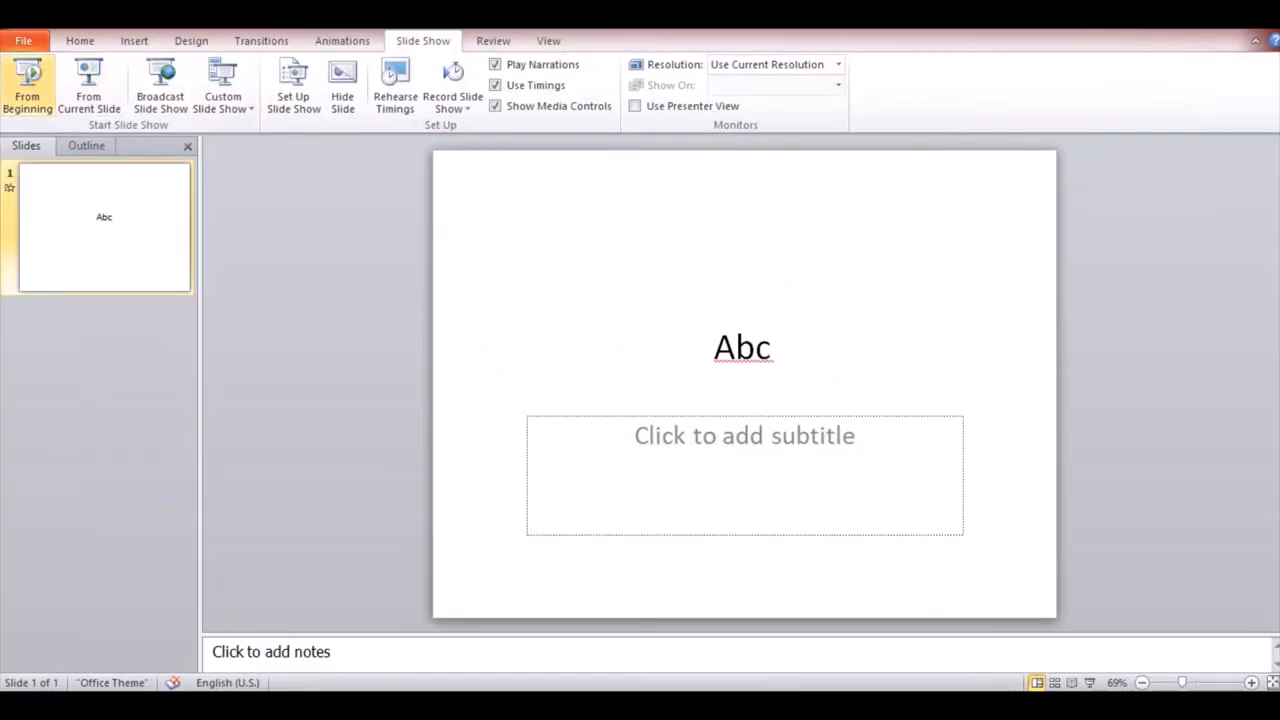
- Show the Home ribbon and bring up the slide thumbnail's options to reset the slide
{"action": "left_click", "coordinate": [80, 40]}
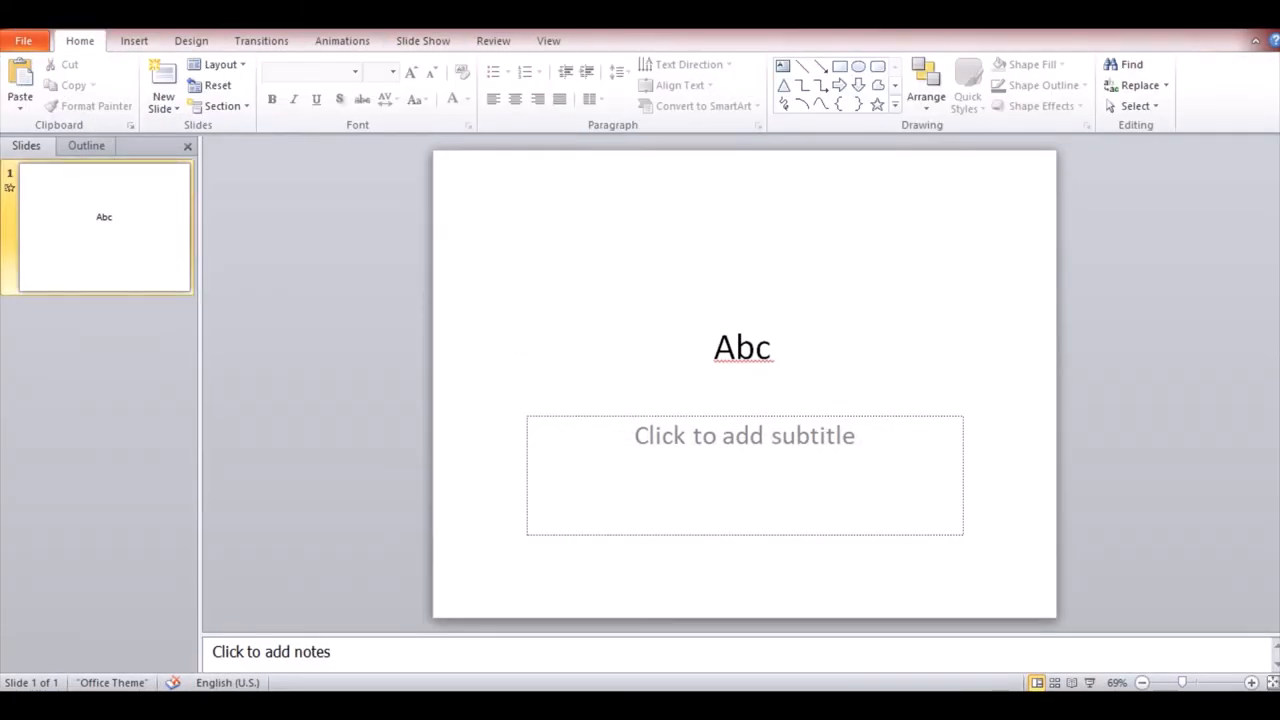
{"action": "right_click", "coordinate": [104, 224]}
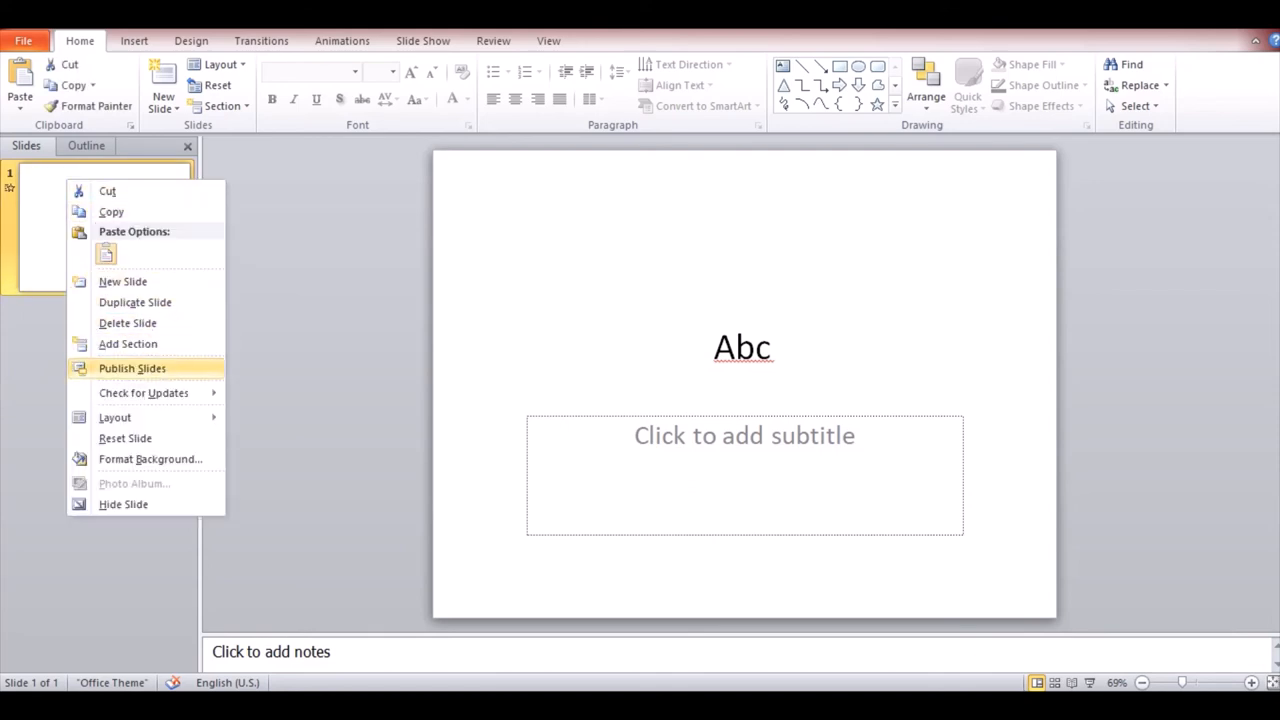
{"action": "mouse_move", "coordinate": [128, 322]}
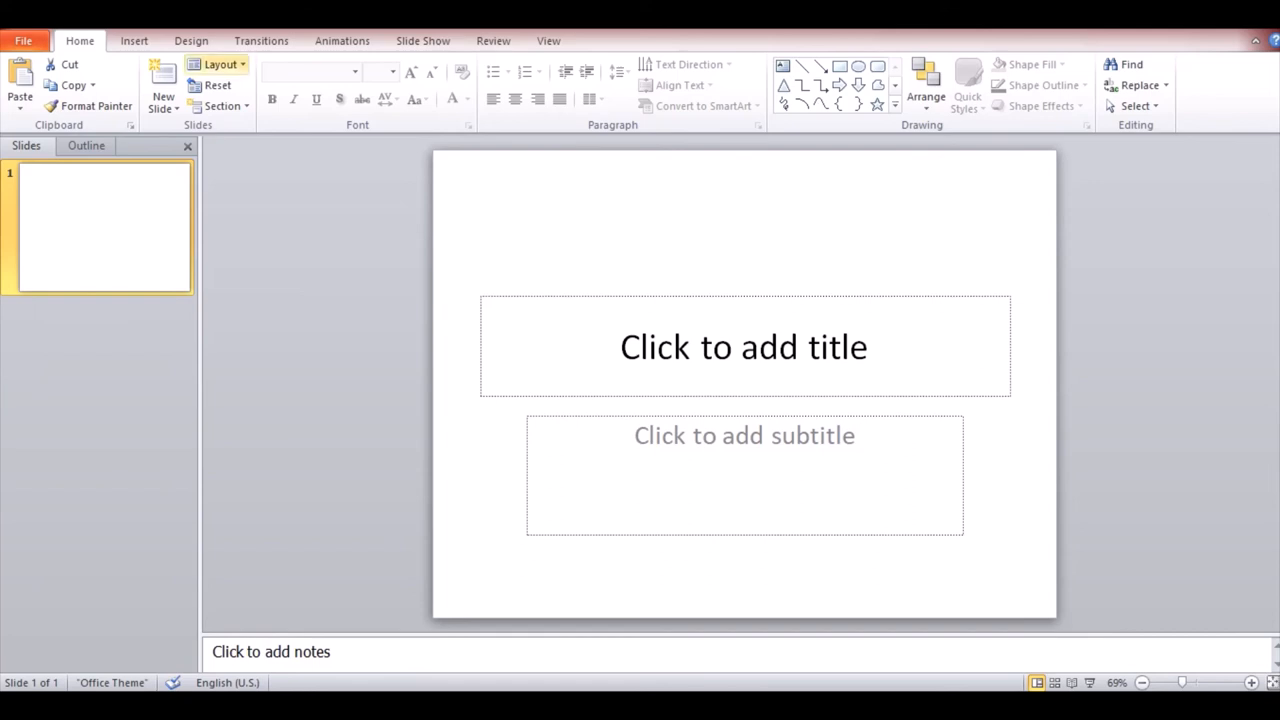
- Apply the grey Apex theme to the slide from the Design themes
{"action": "left_click", "coordinate": [192, 40]}
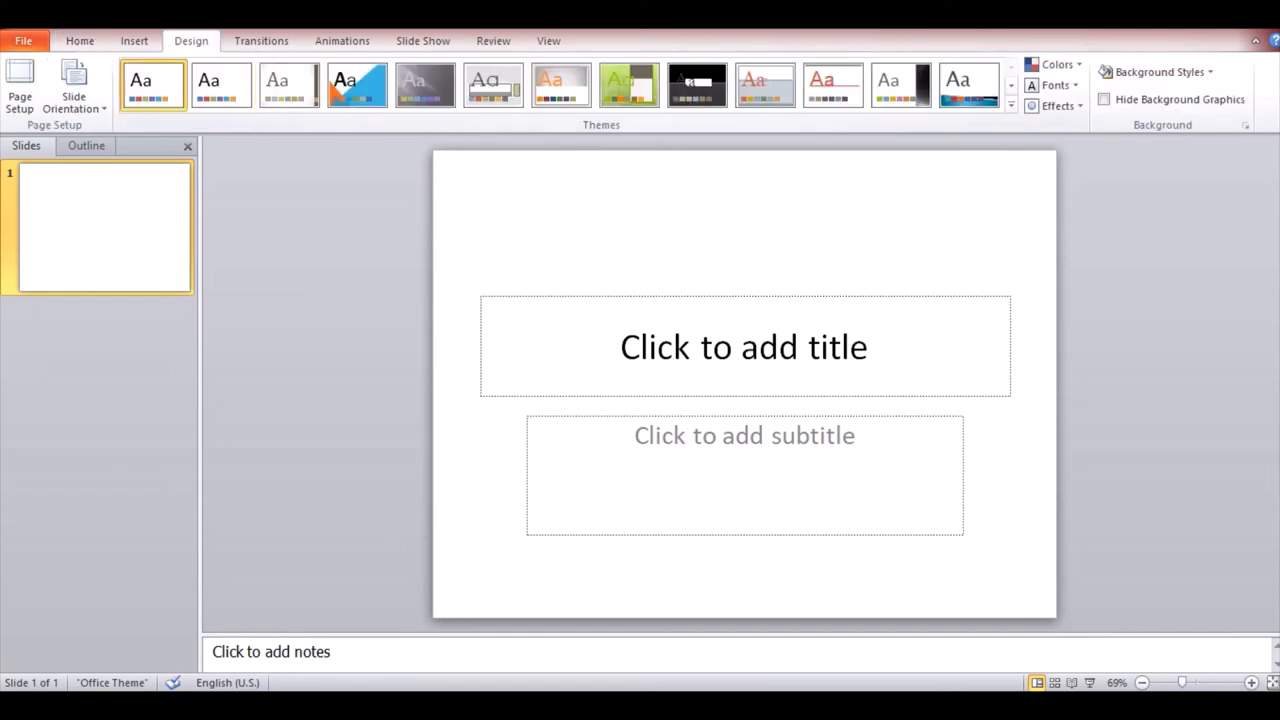
{"action": "left_click", "coordinate": [424, 84]}
{"action": "type", "text": "A"}
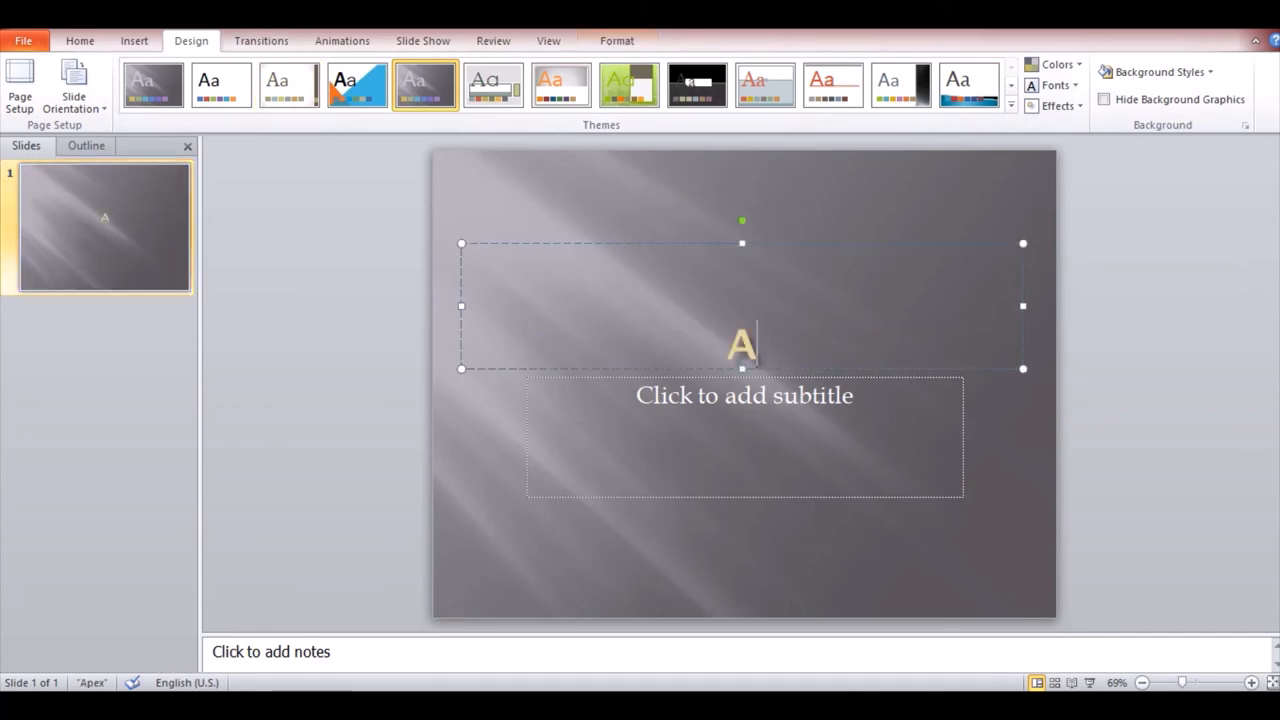
- Finish the title as 'ABC' and try Push and Reveal before settling on a Random Bars transition
{"action": "type", "text": "BC"}
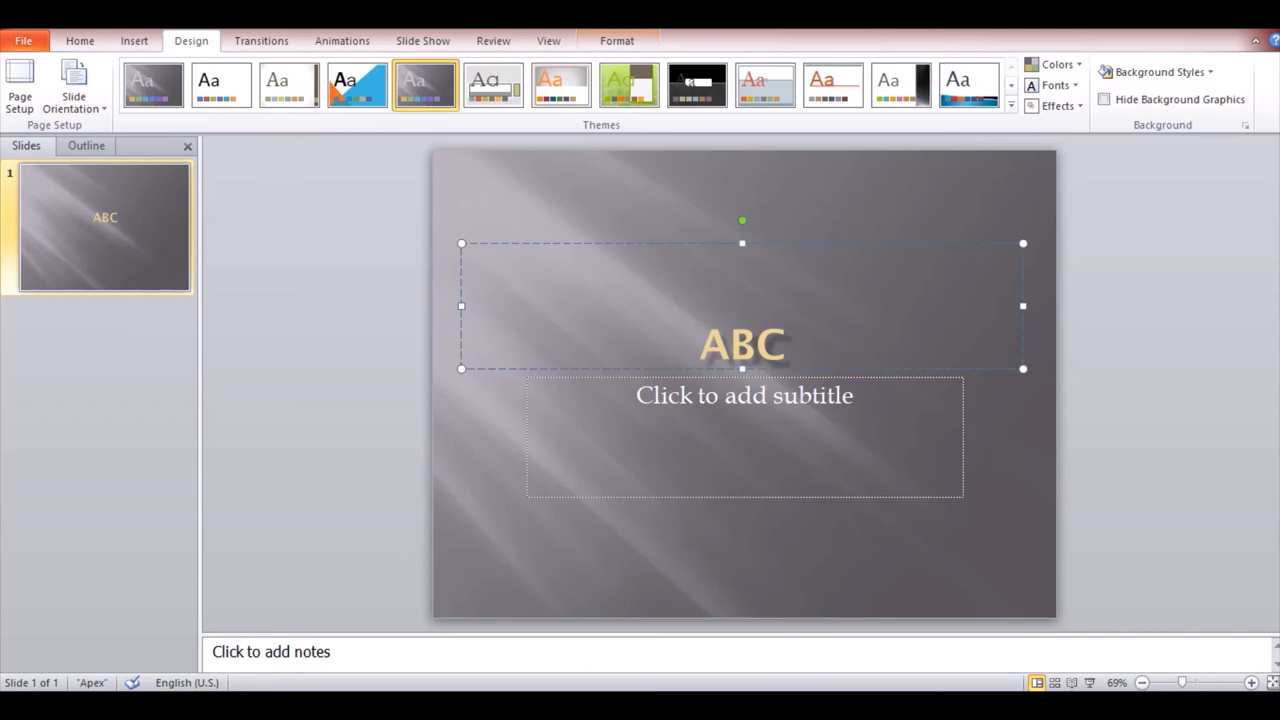
{"action": "left_click", "coordinate": [260, 40]}
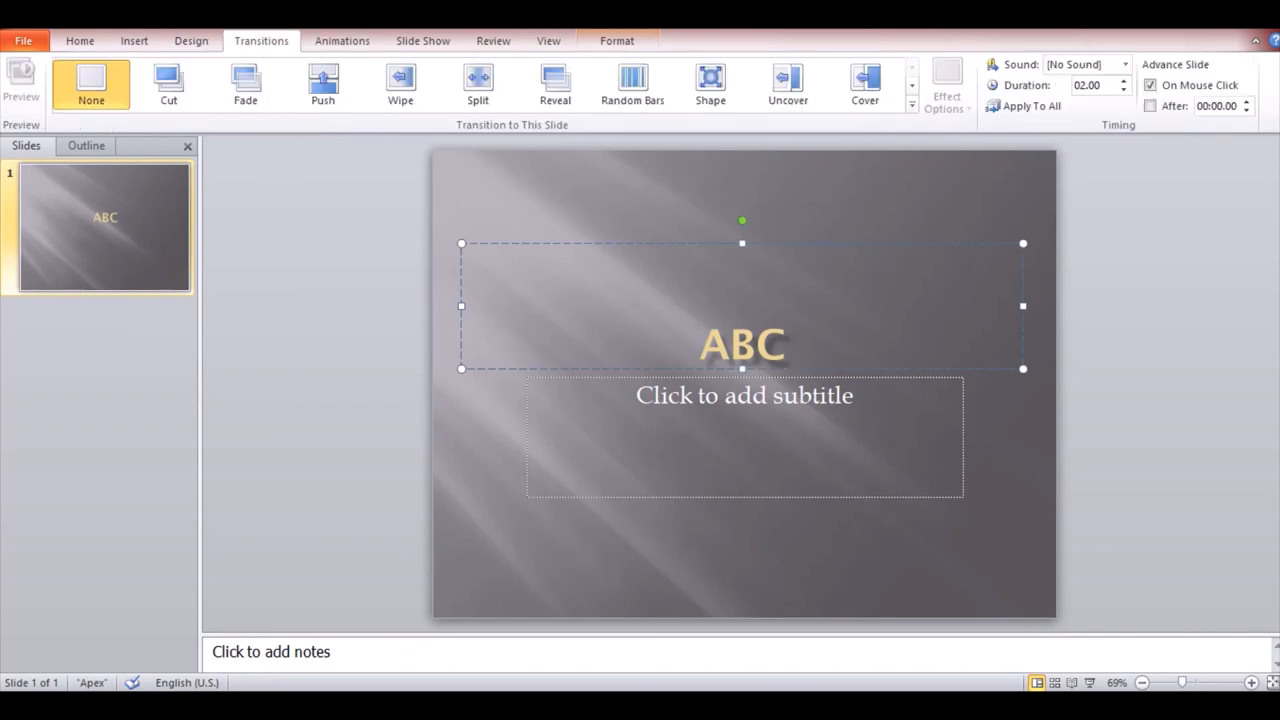
{"action": "left_click", "coordinate": [324, 84]}
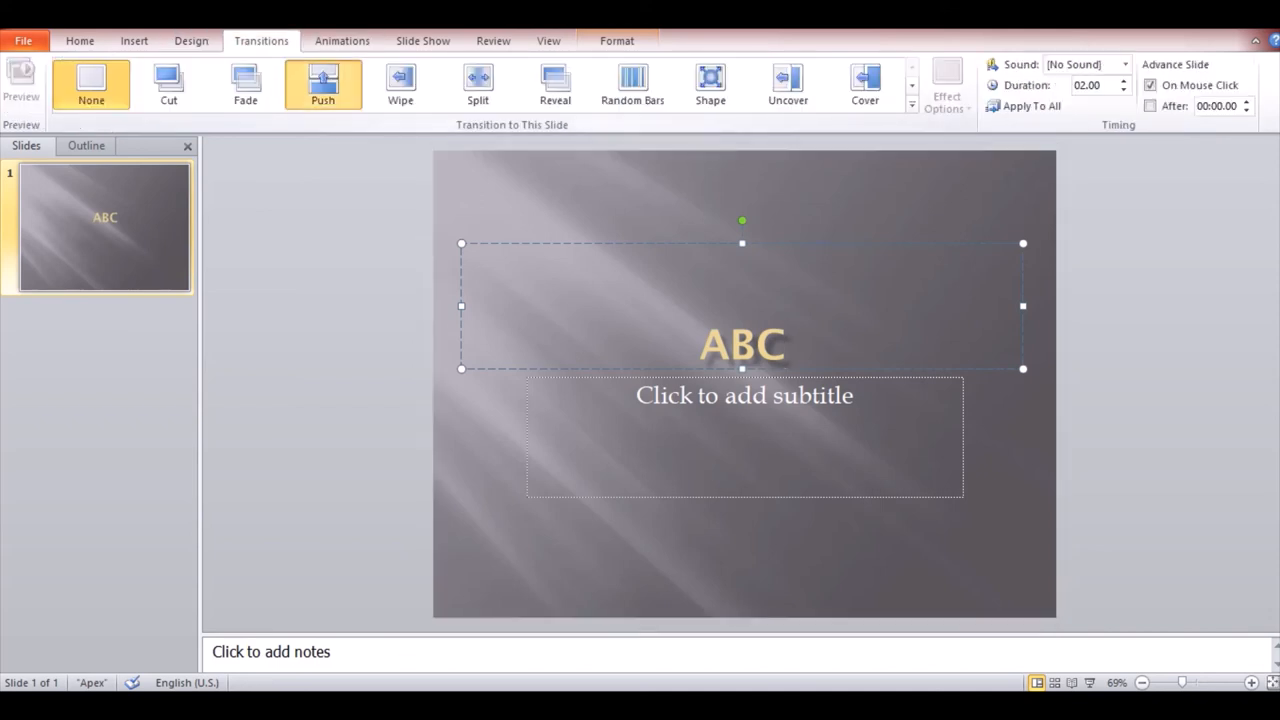
{"action": "left_click", "coordinate": [556, 84]}
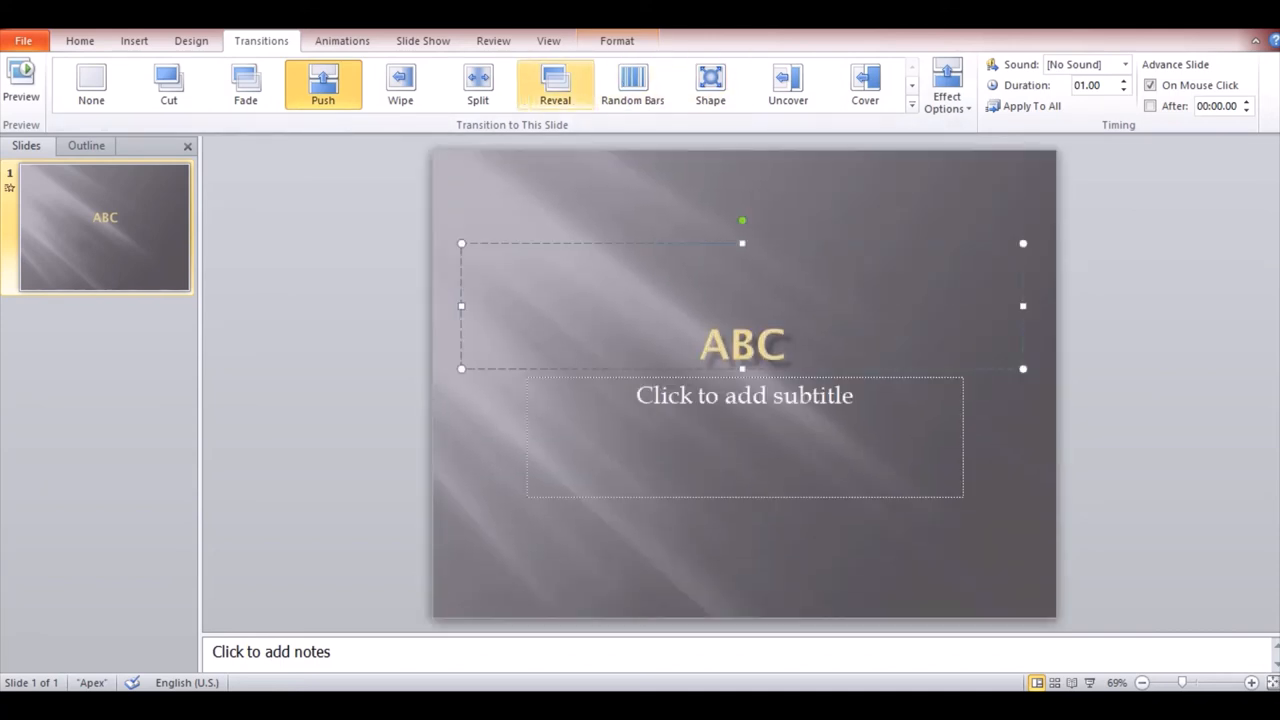
{"action": "left_click", "coordinate": [632, 84]}
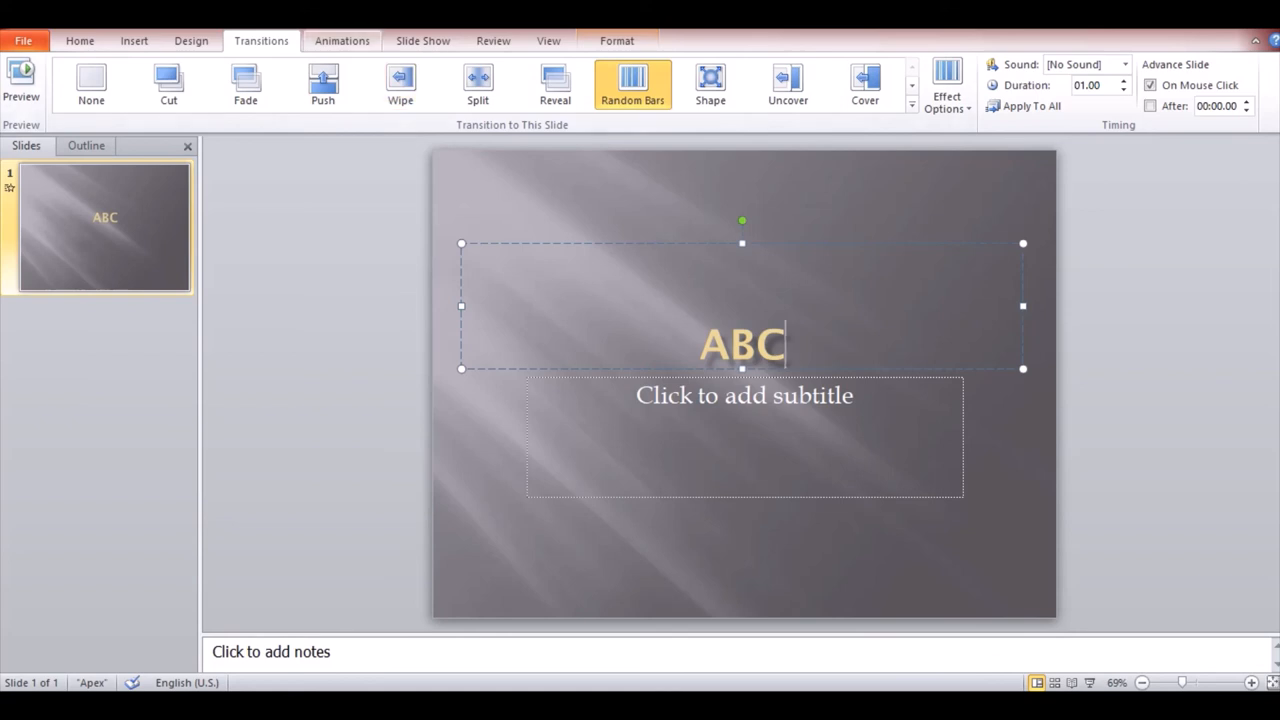
{"action": "left_click", "coordinate": [340, 40]}
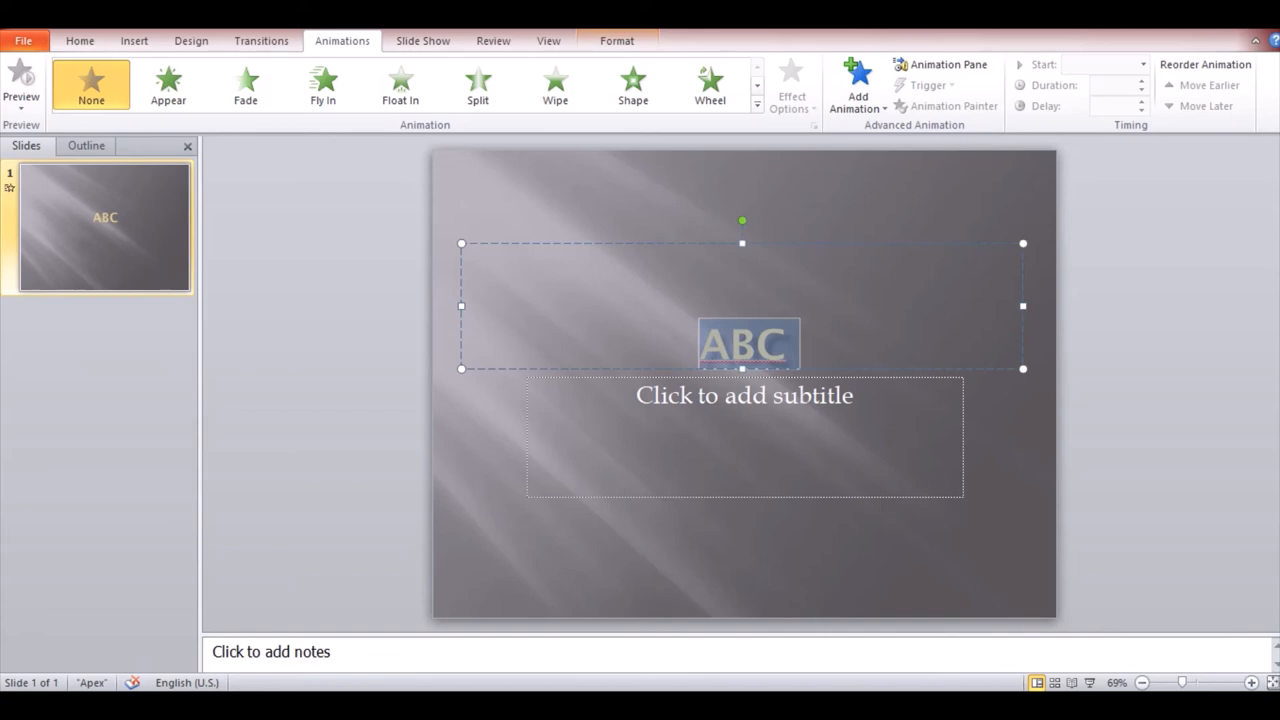
- Give the ABC title an entrance animation and change it to Bounce
{"action": "left_click", "coordinate": [322, 84]}
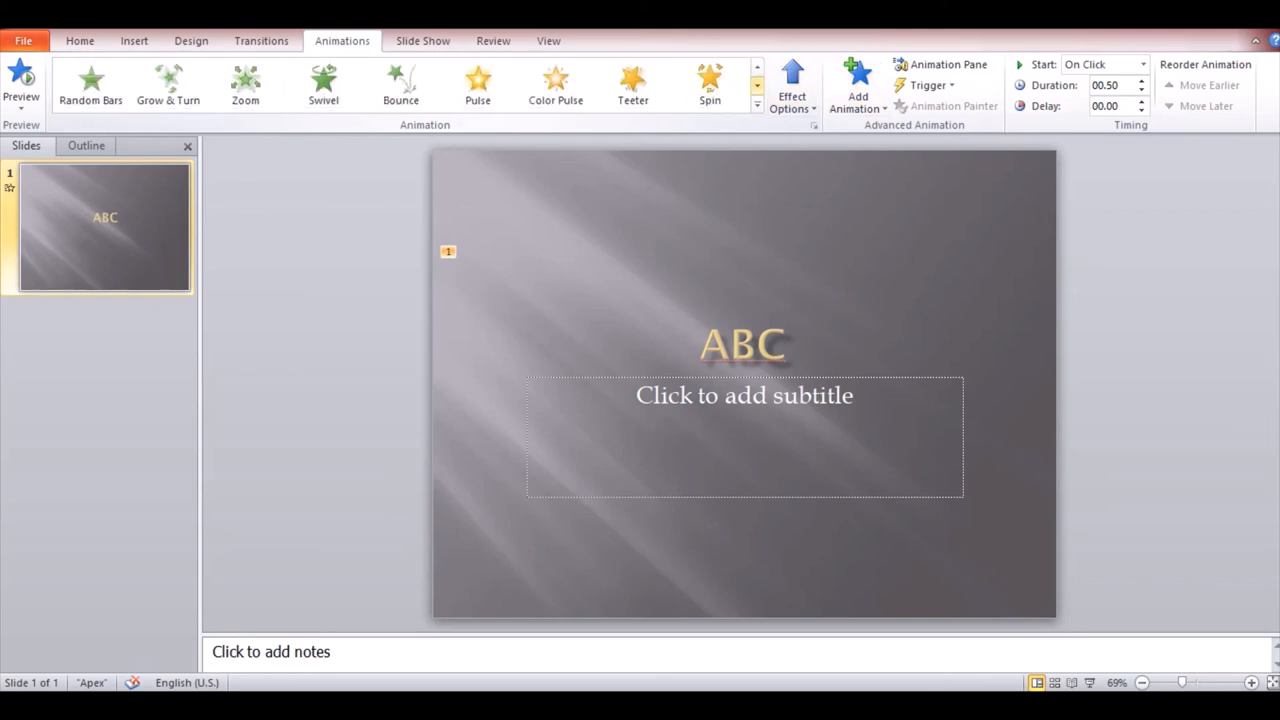
{"action": "left_click", "coordinate": [400, 84]}
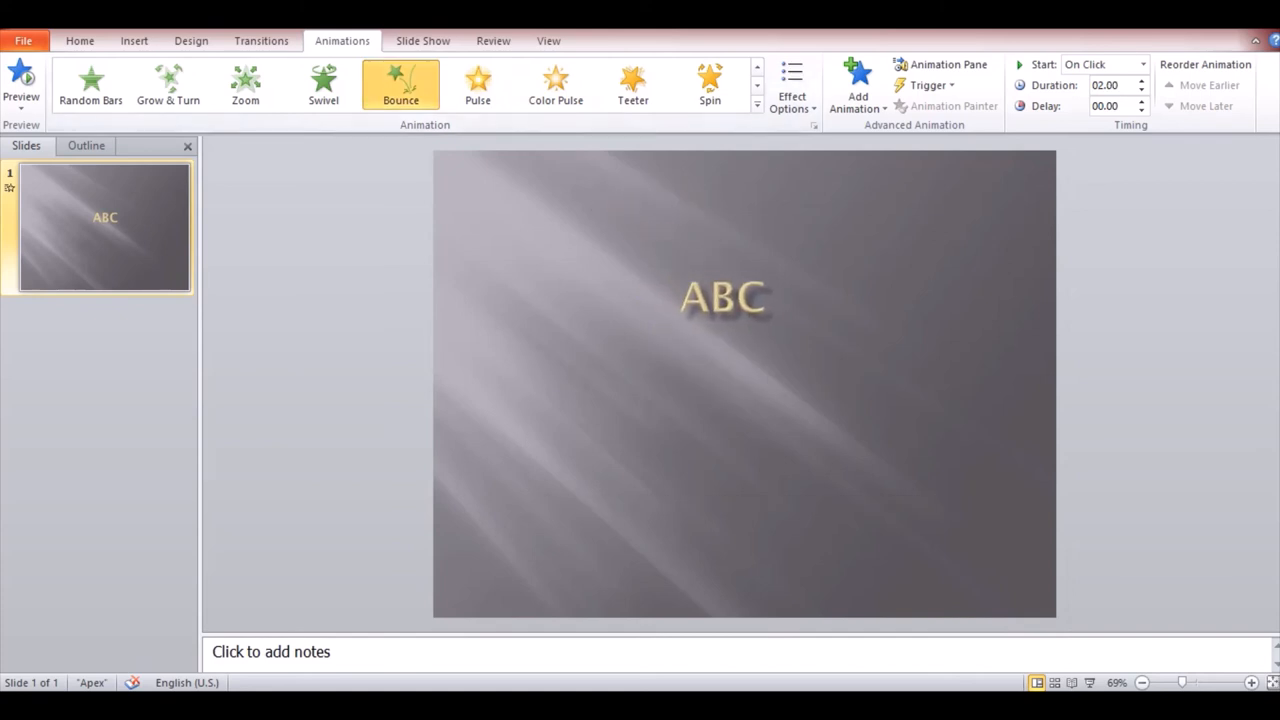
{"action": "left_click", "coordinate": [422, 40]}
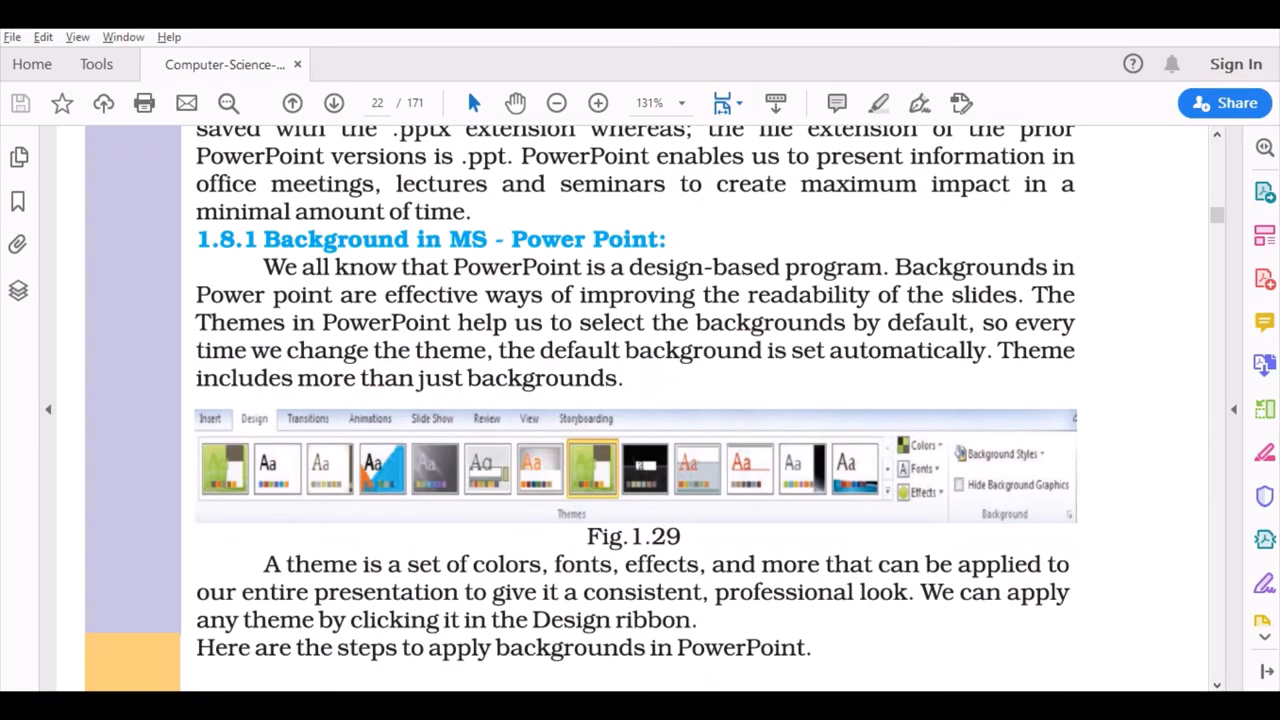
- Scroll the textbook from page 22 to section 1.10 Saving Presentation on page 27
{"action": "scroll", "scroll_direction": "down", "scroll_amount": 3}
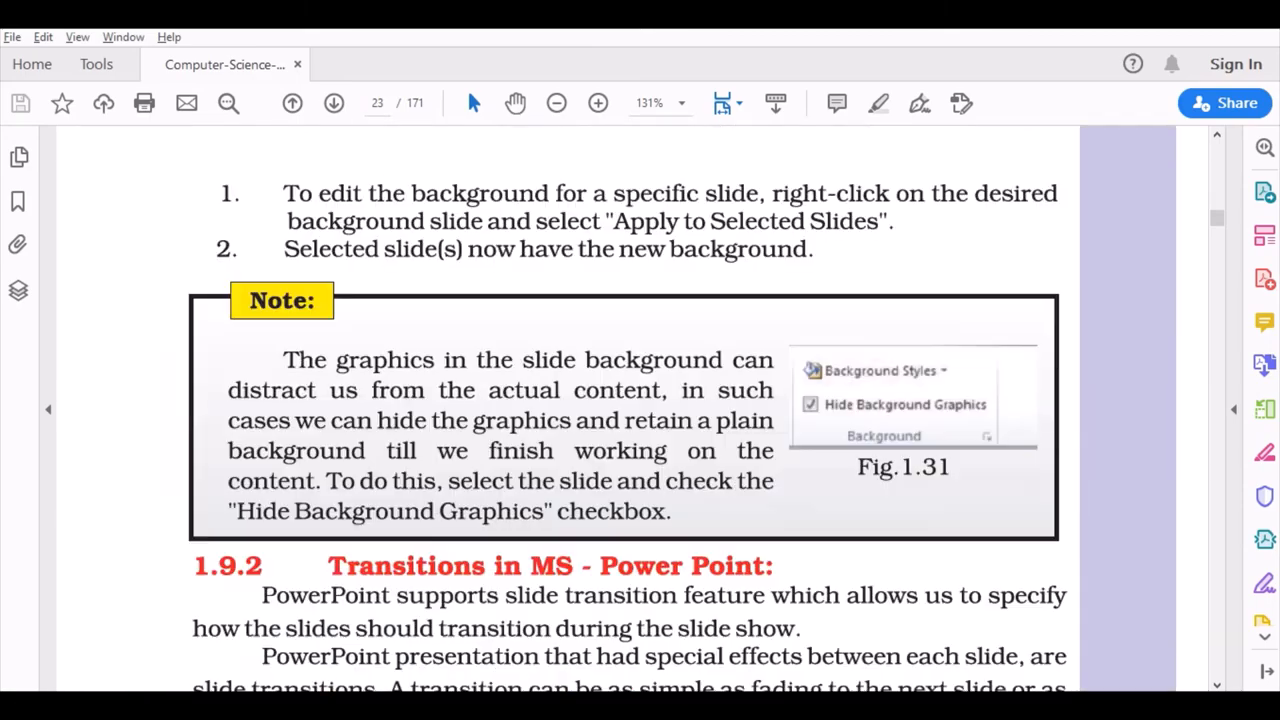
{"action": "scroll", "scroll_direction": "down", "scroll_amount": 3}
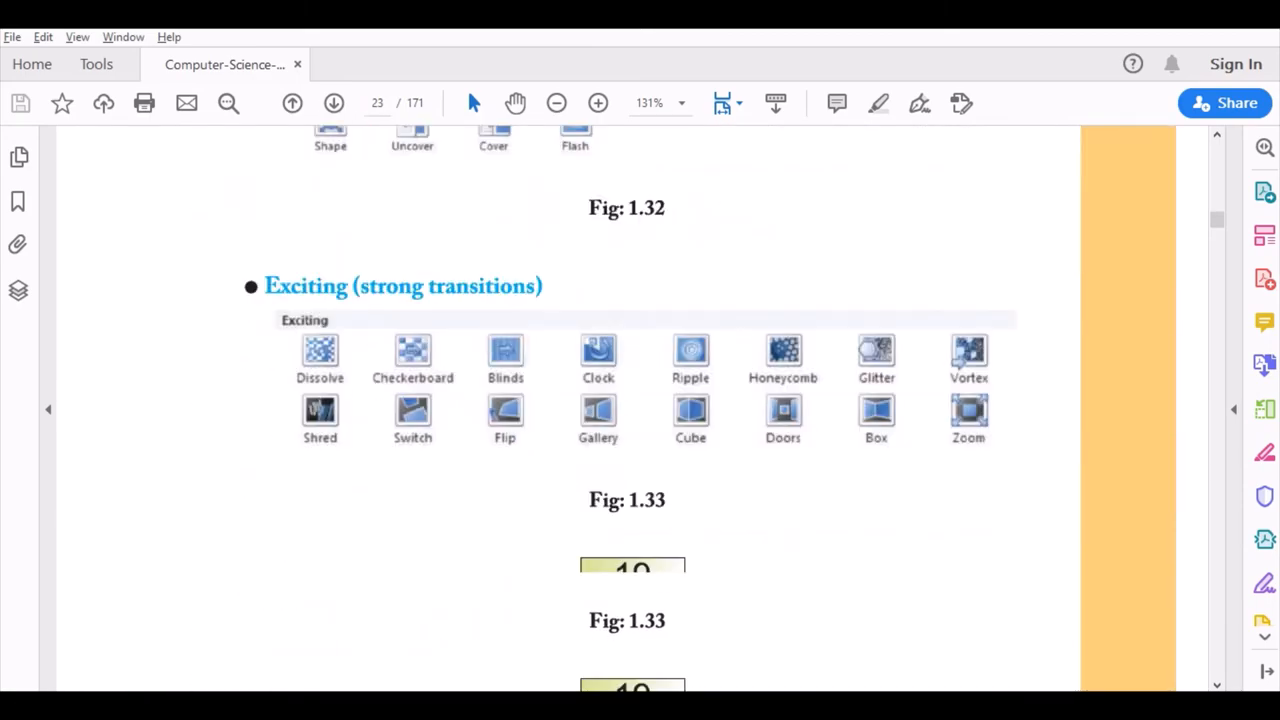
{"action": "scroll", "scroll_direction": "down", "scroll_amount": 3}
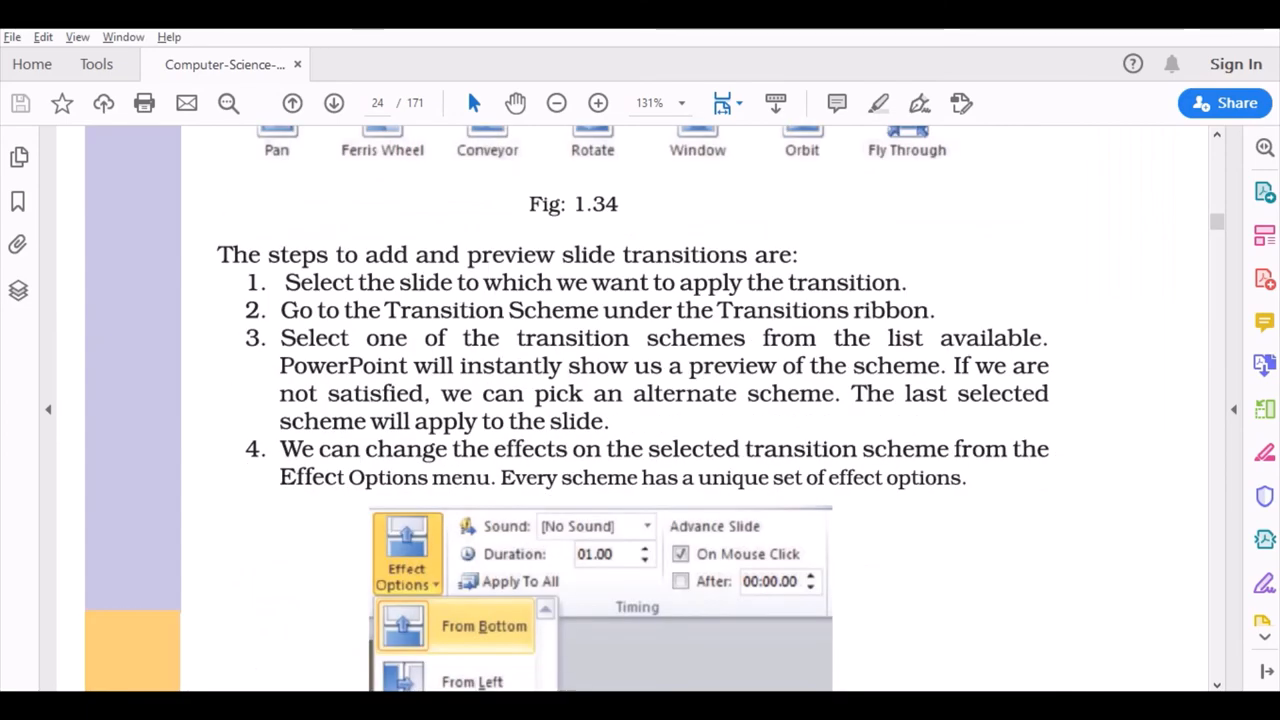
{"action": "scroll", "scroll_direction": "down", "scroll_amount": 3}
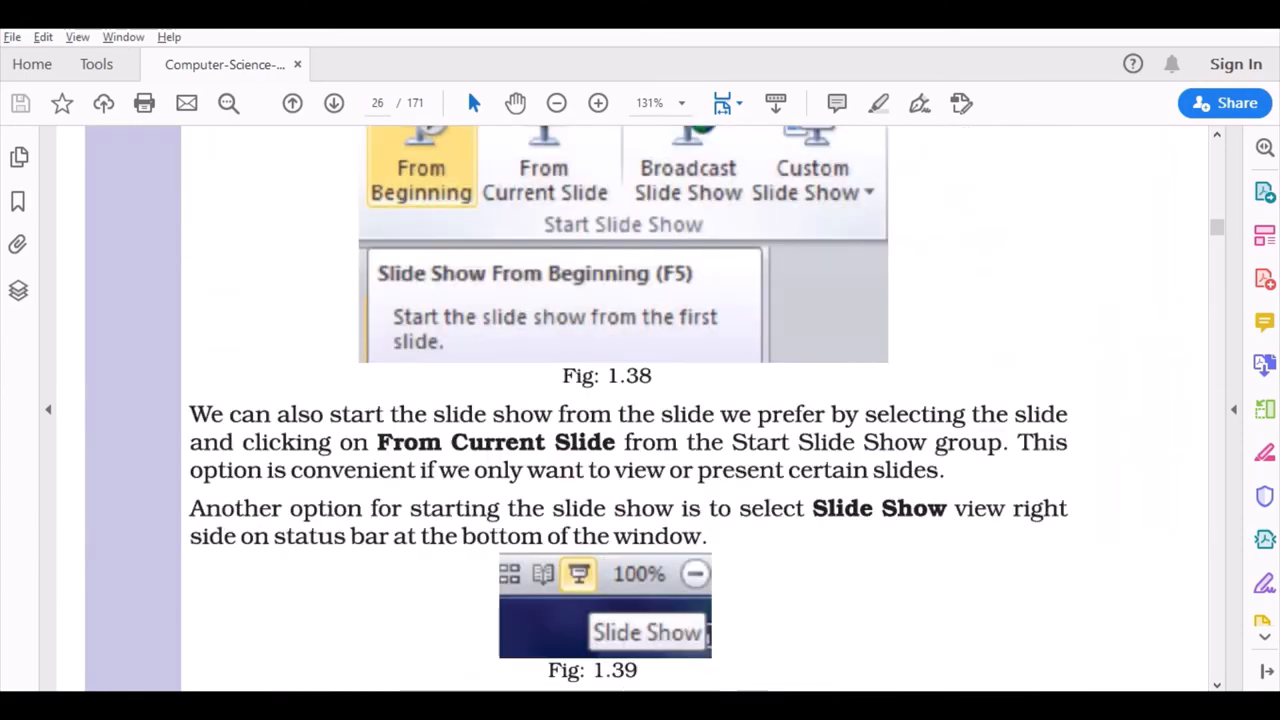
{"action": "scroll", "scroll_direction": "down", "scroll_amount": 3}
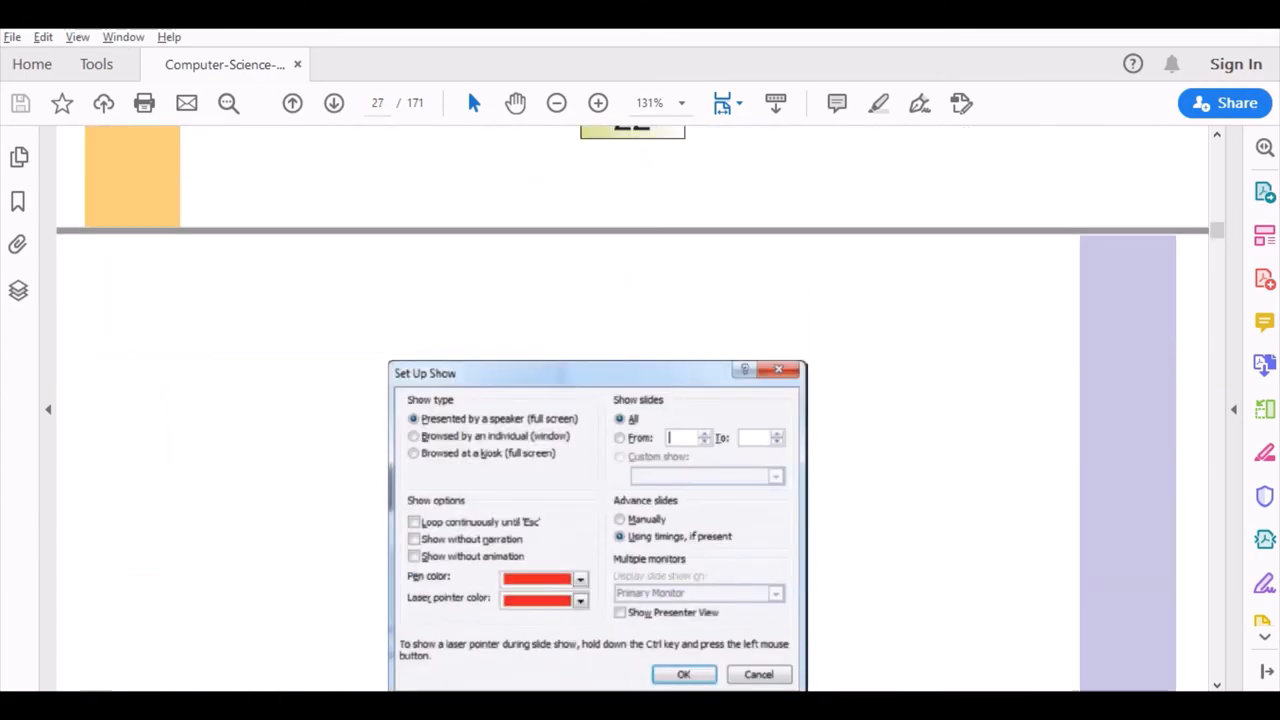
{"action": "scroll", "scroll_direction": "down", "scroll_amount": 3}
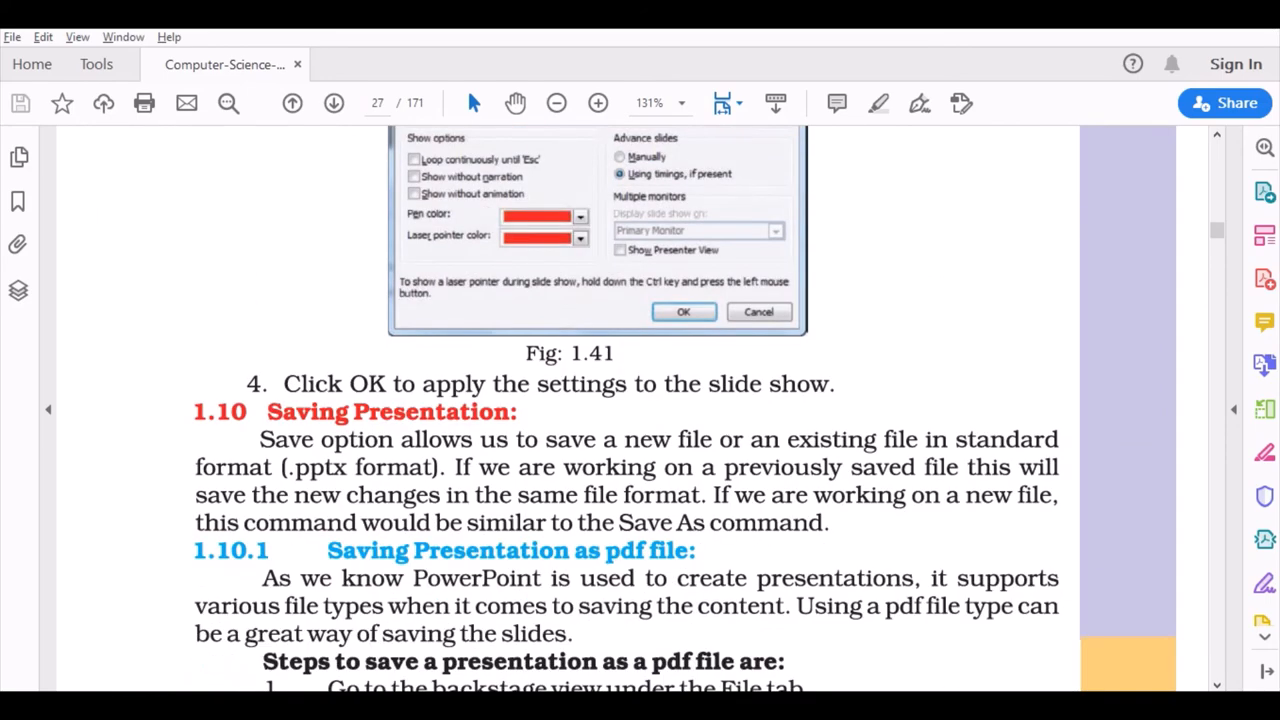
- Scroll past the PDF-saving steps to the video-file saving steps at printed page 23
{"action": "scroll", "scroll_direction": "down", "scroll_amount": 3}
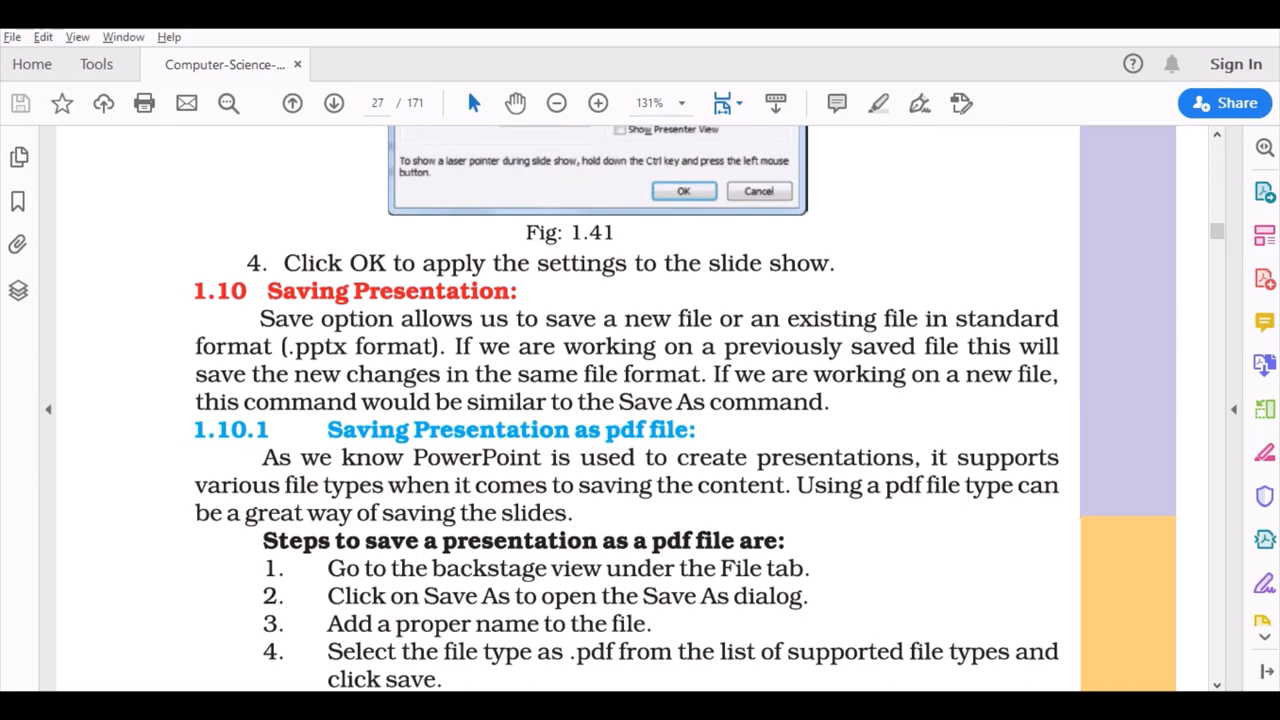
{"action": "scroll", "scroll_direction": "down", "scroll_amount": 3}
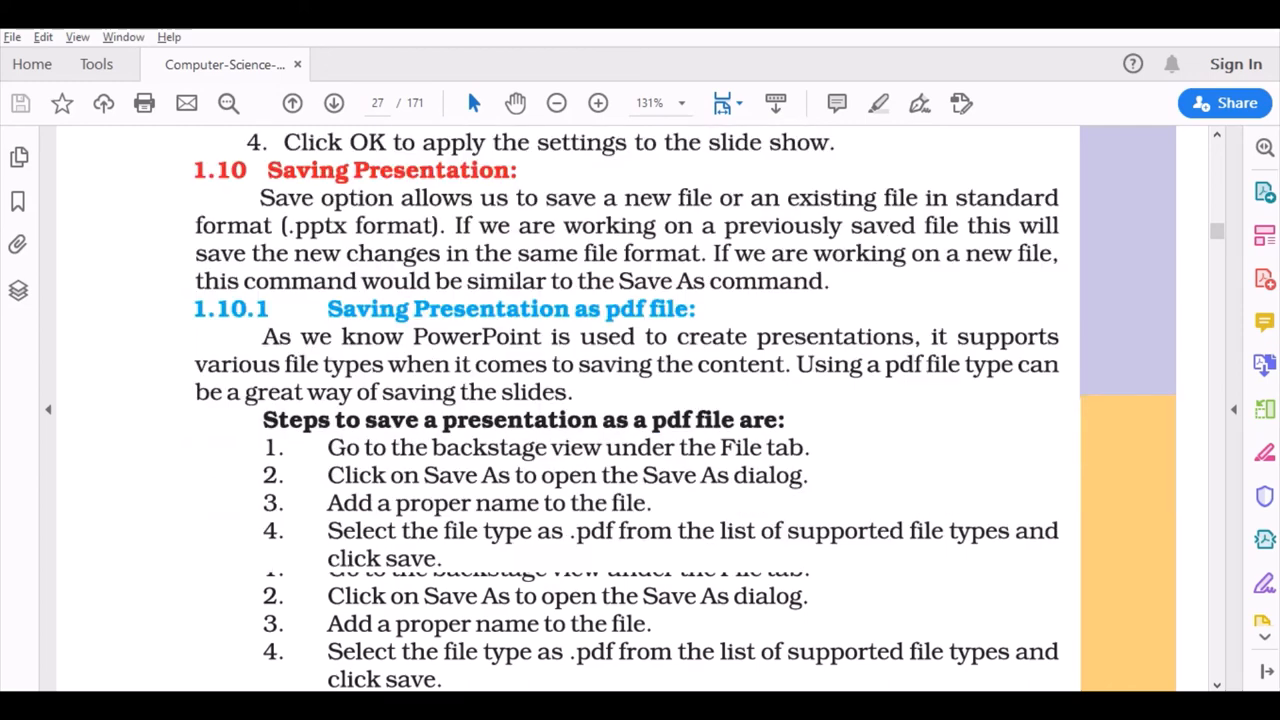
{"action": "scroll", "scroll_direction": "down", "scroll_amount": 3}
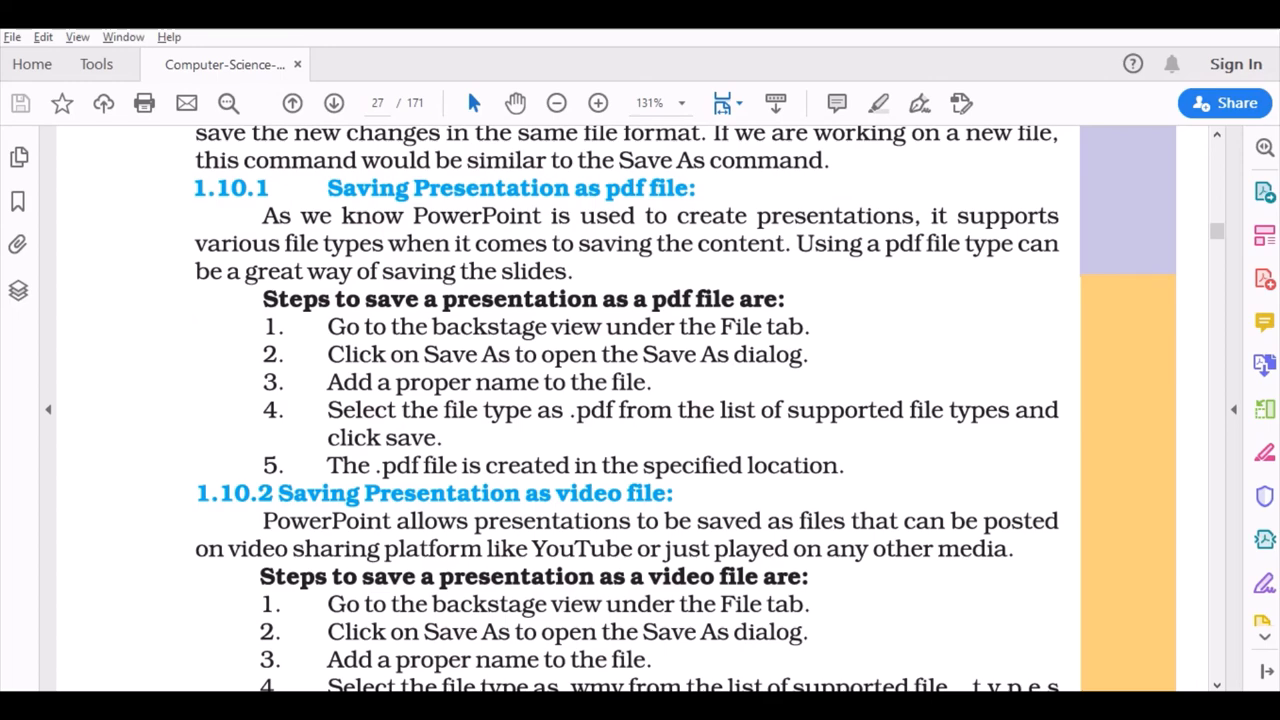
{"action": "scroll", "scroll_direction": "down", "scroll_amount": 3}
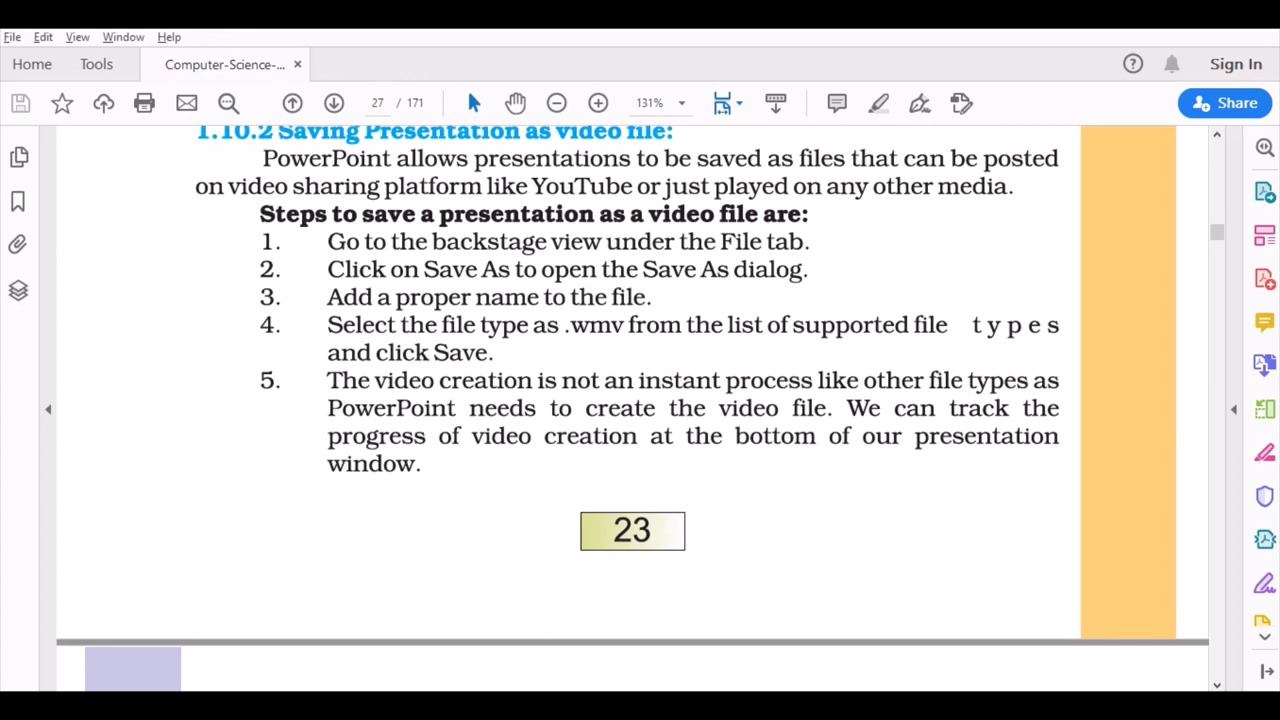
{"action": "scroll", "scroll_direction": "down", "scroll_amount": 3}
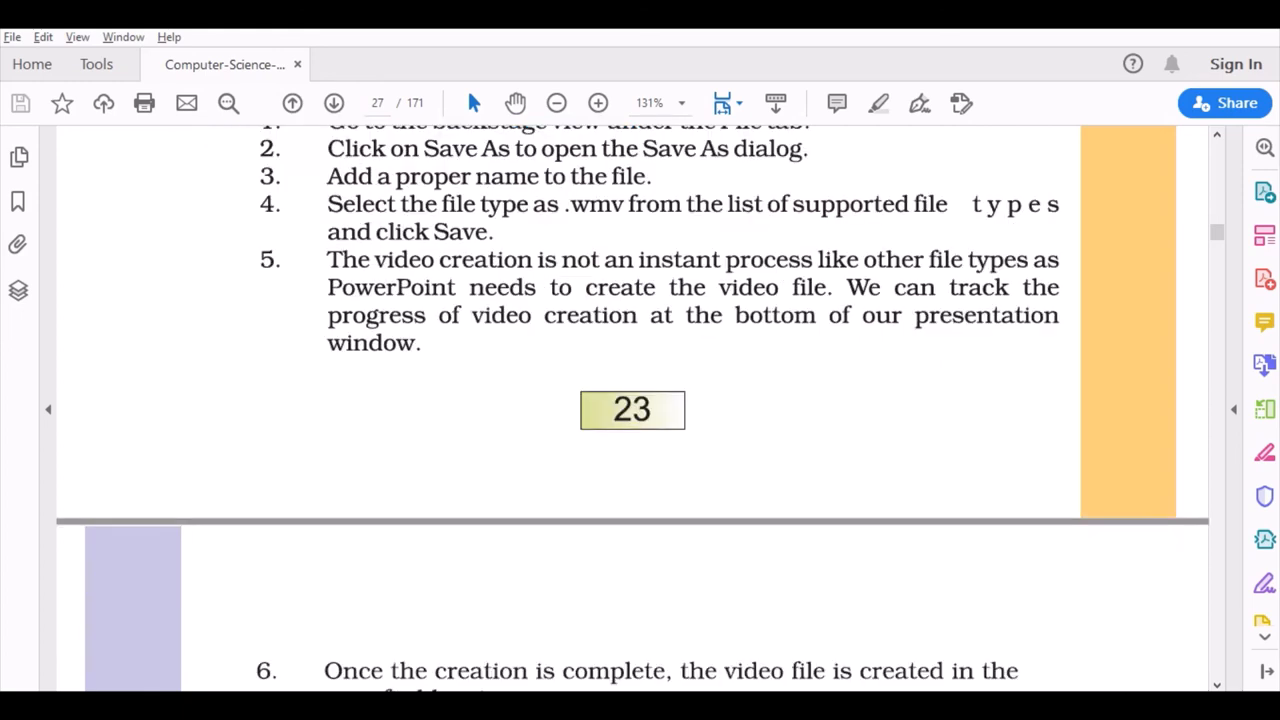
- Scroll through page 28's Image File, Printing, Broadcast and Packaging to 1.10.7 Setting Document Password
{"action": "scroll", "scroll_direction": "down", "scroll_amount": 3}
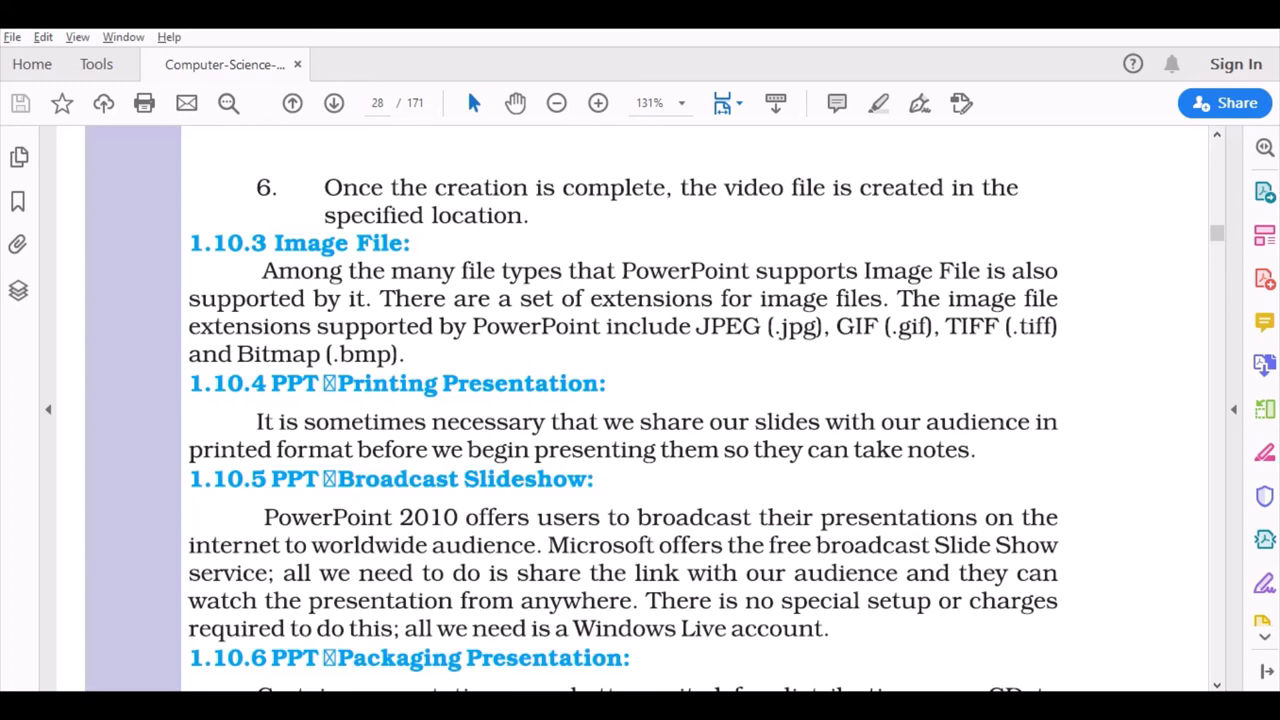
{"action": "scroll", "scroll_direction": "down", "scroll_amount": 3}
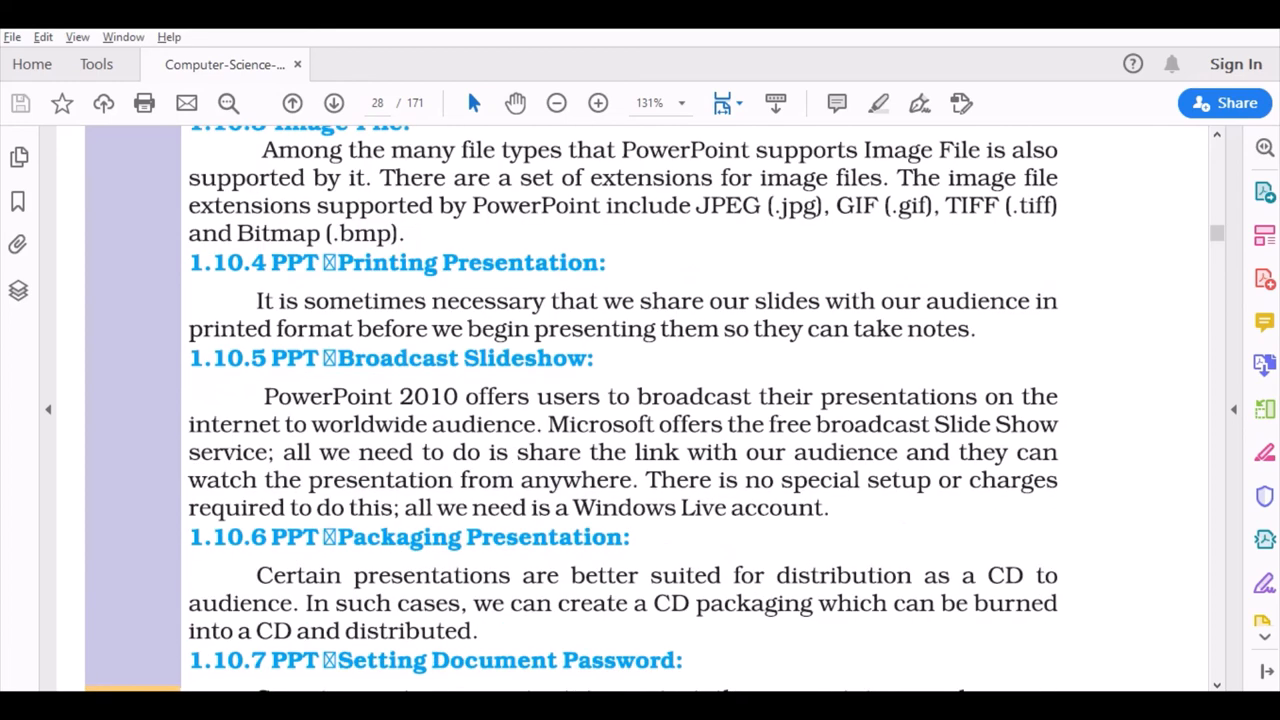
{"action": "scroll", "scroll_direction": "down", "scroll_amount": 3}
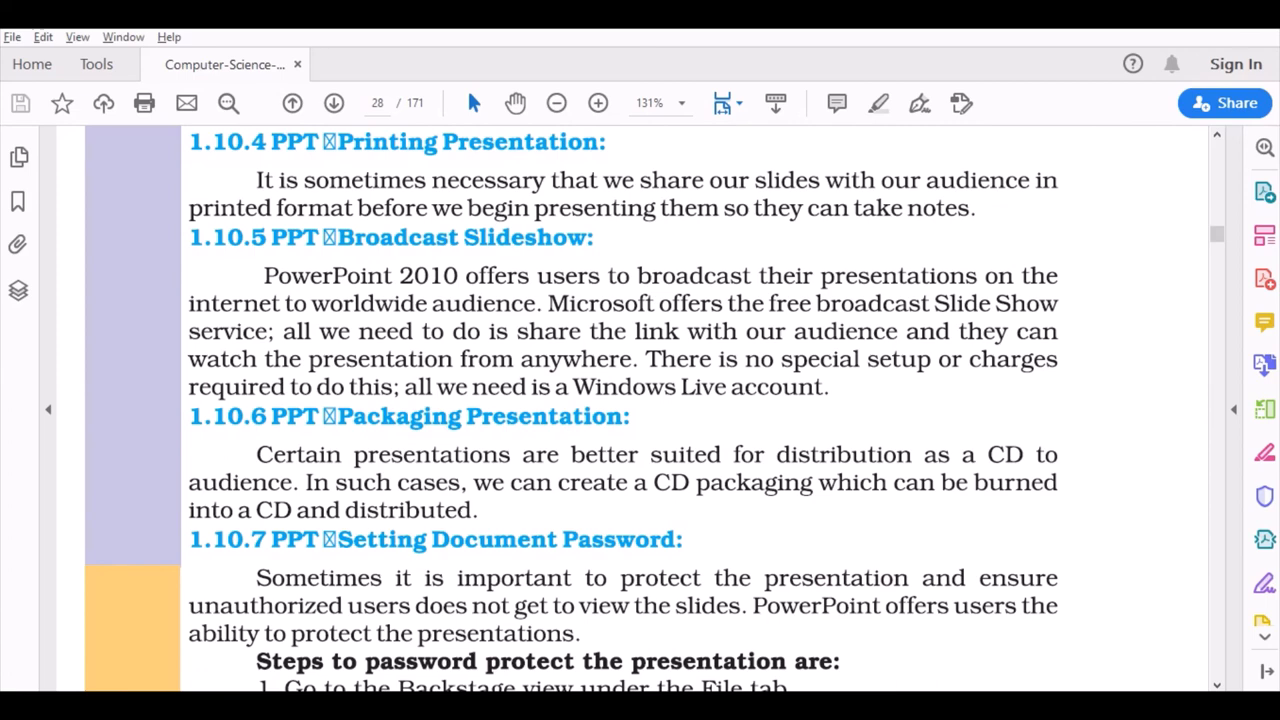
{"action": "scroll", "scroll_direction": "down", "scroll_amount": 3}
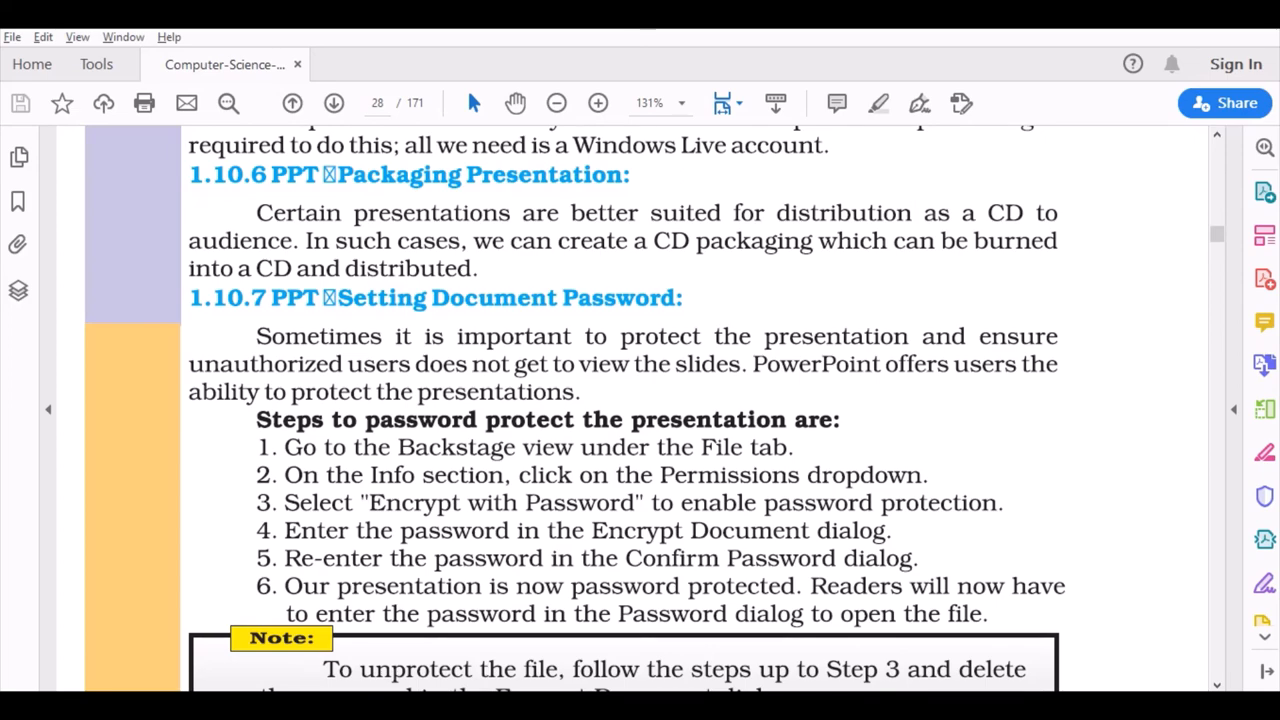
- Scroll past 1.10.8 Email slideshow to the Points to Remember box on page 29
{"action": "scroll", "scroll_direction": "down", "scroll_amount": 3}
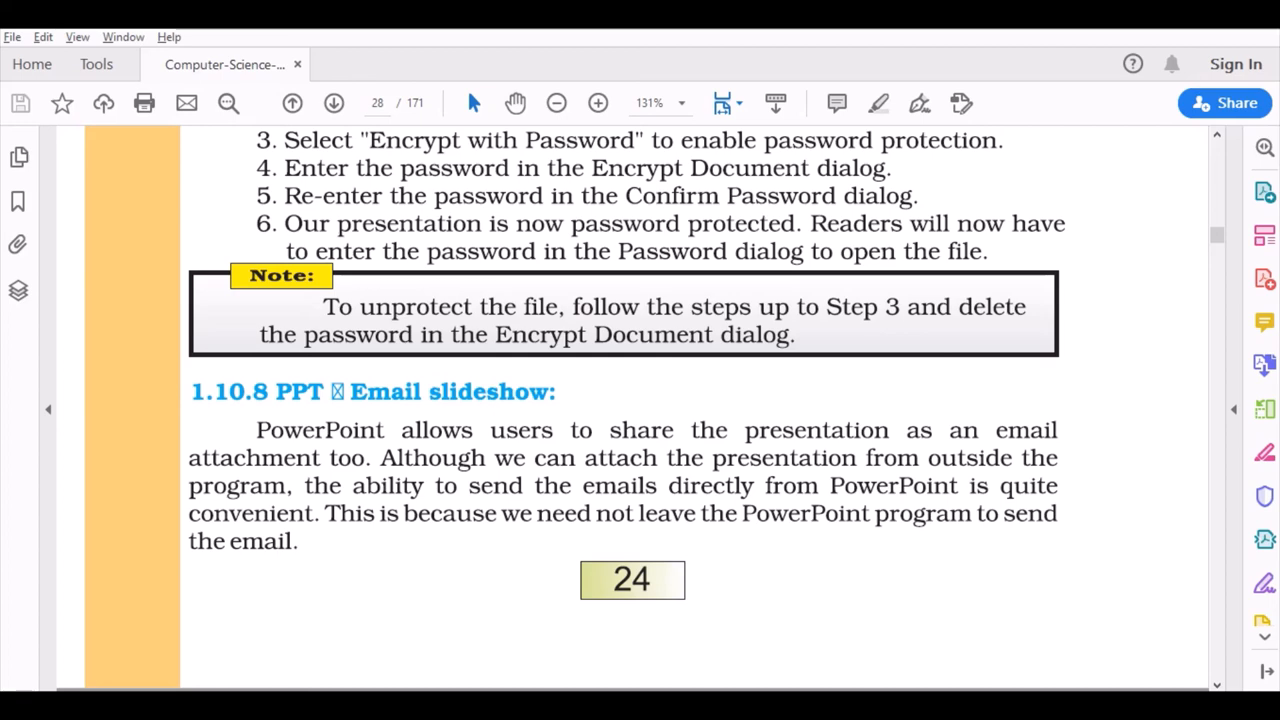
{"action": "scroll", "scroll_direction": "down", "scroll_amount": 3}
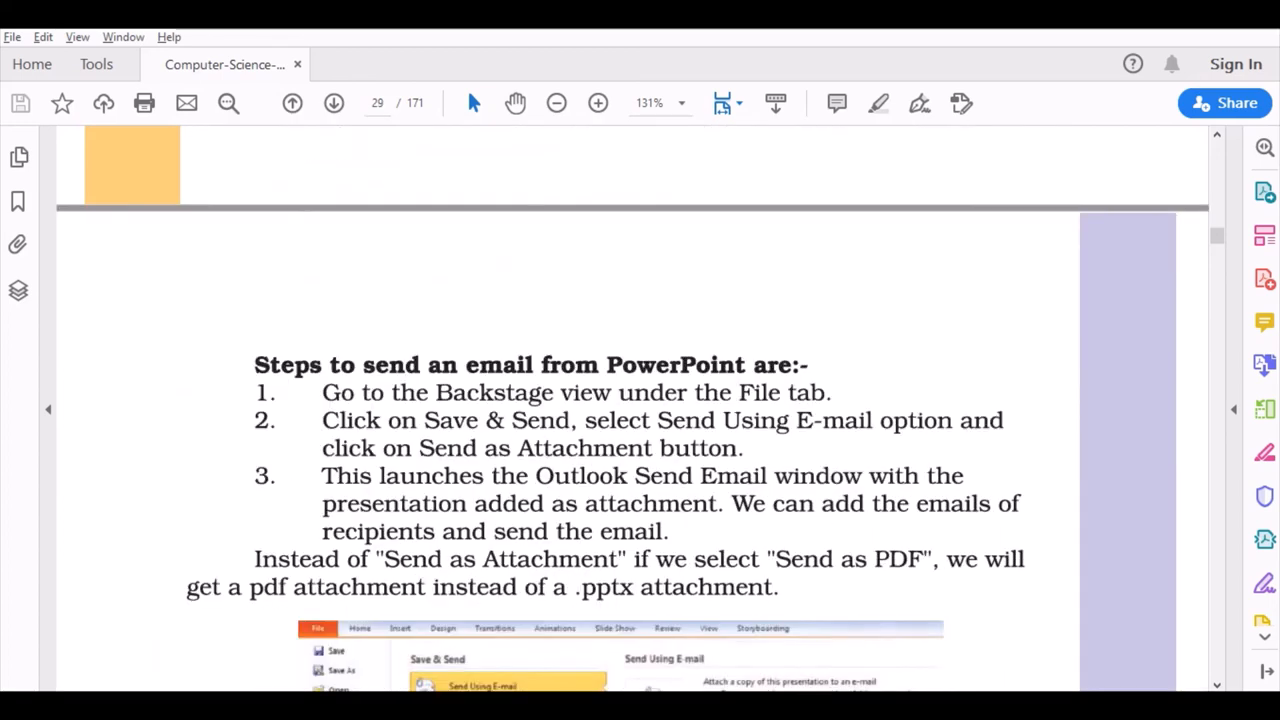
{"action": "scroll", "scroll_direction": "down", "scroll_amount": 3}
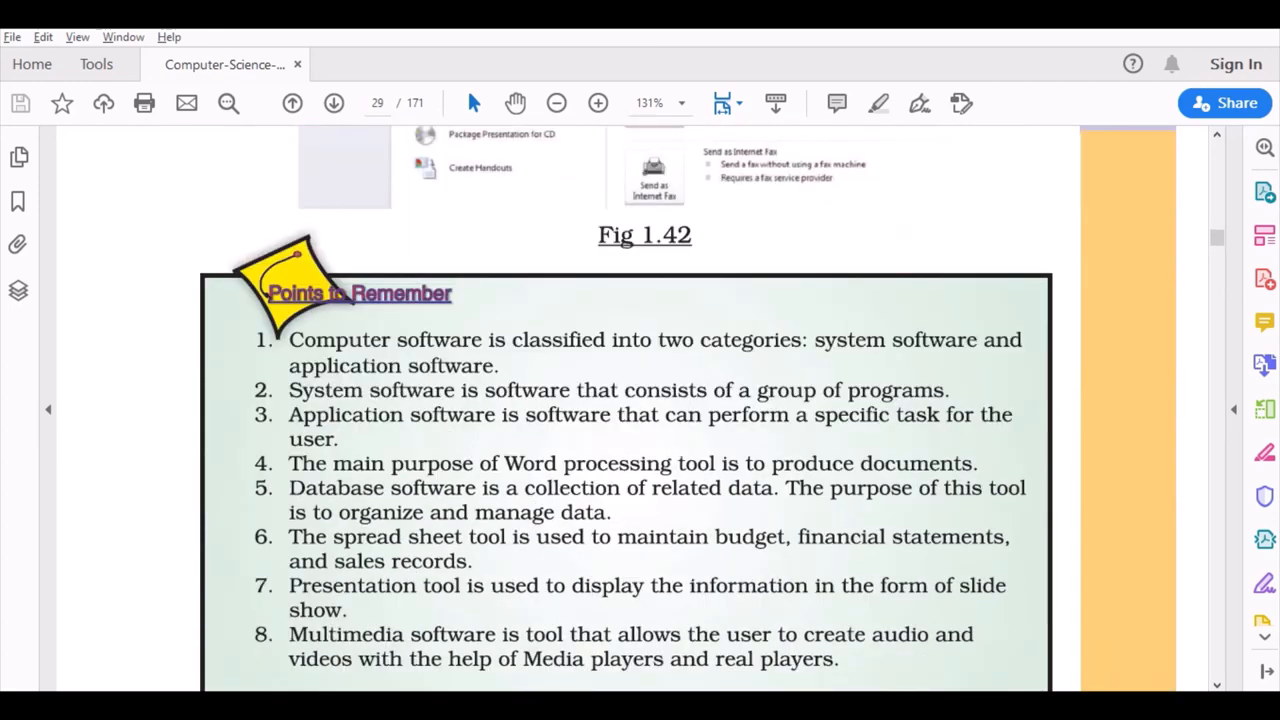
{"action": "scroll", "scroll_direction": "down", "scroll_amount": 3}
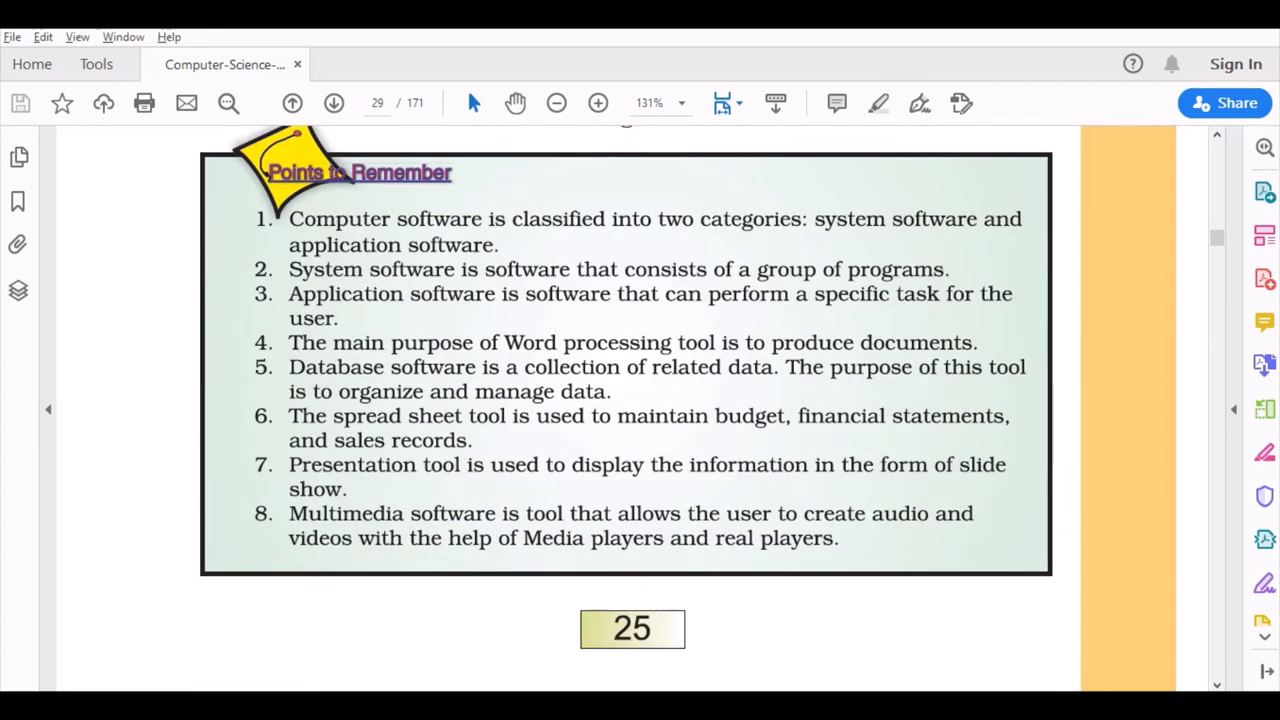